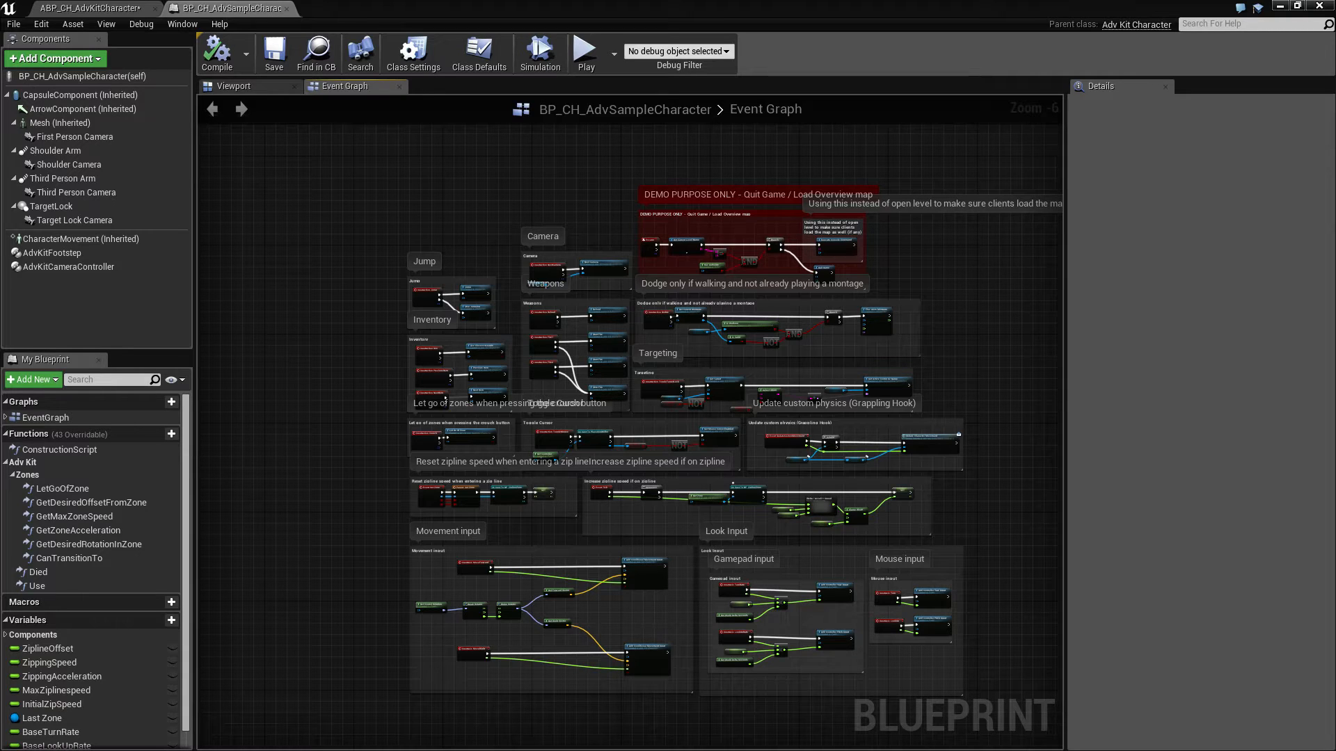
pyautogui.moveTo(1021, 565)
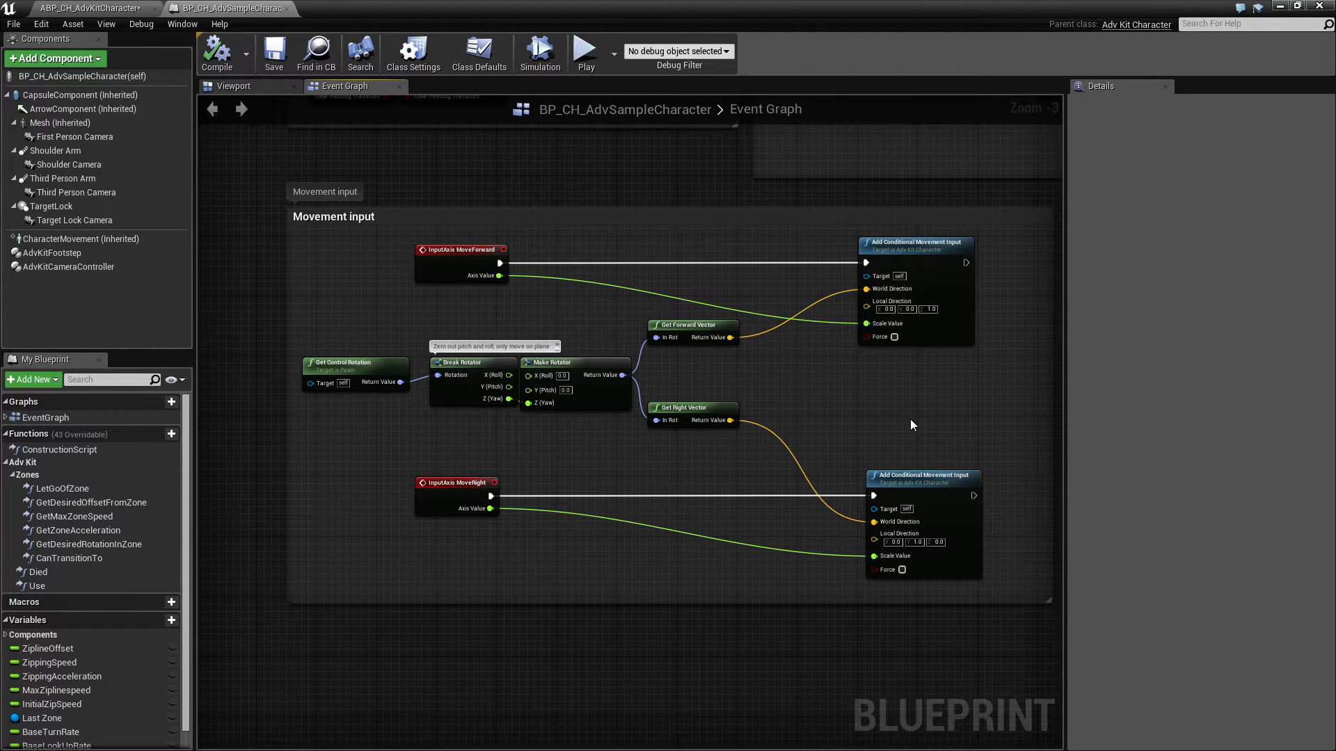
pyautogui.moveTo(934, 379)
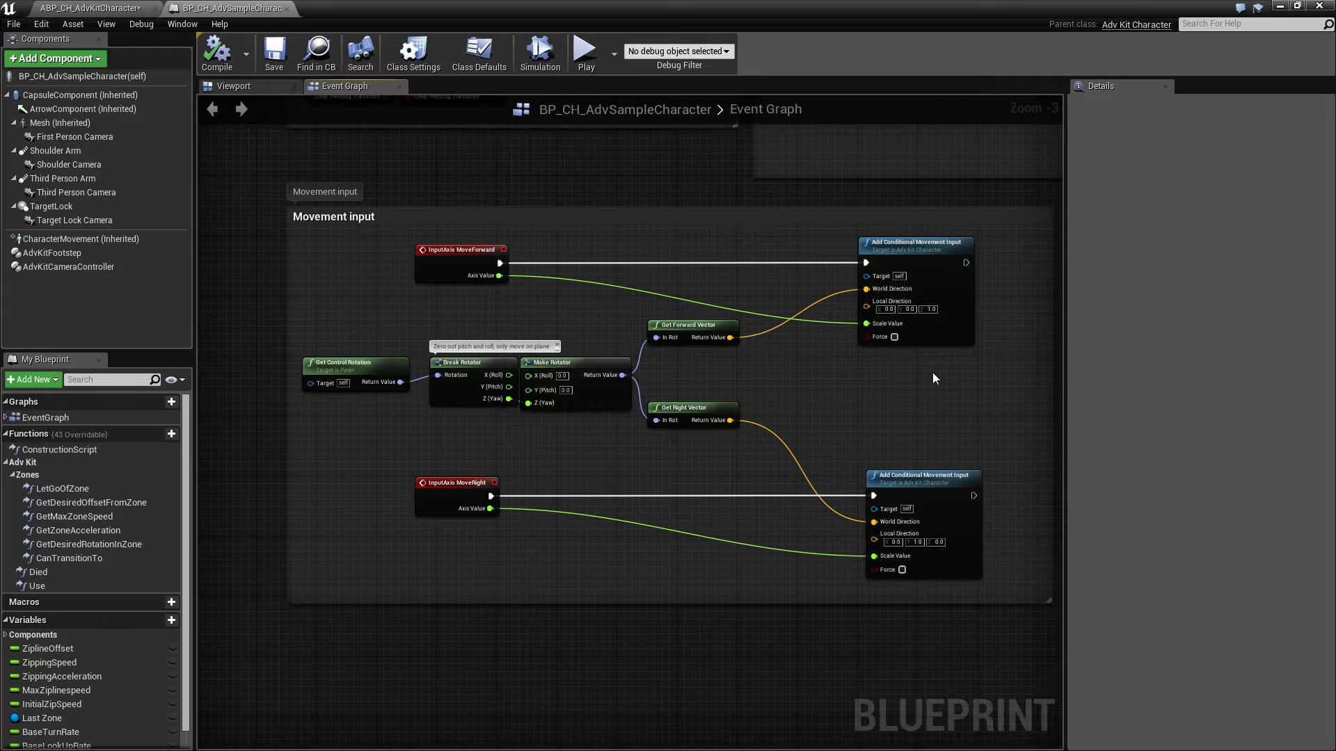
pyautogui.moveTo(941, 379)
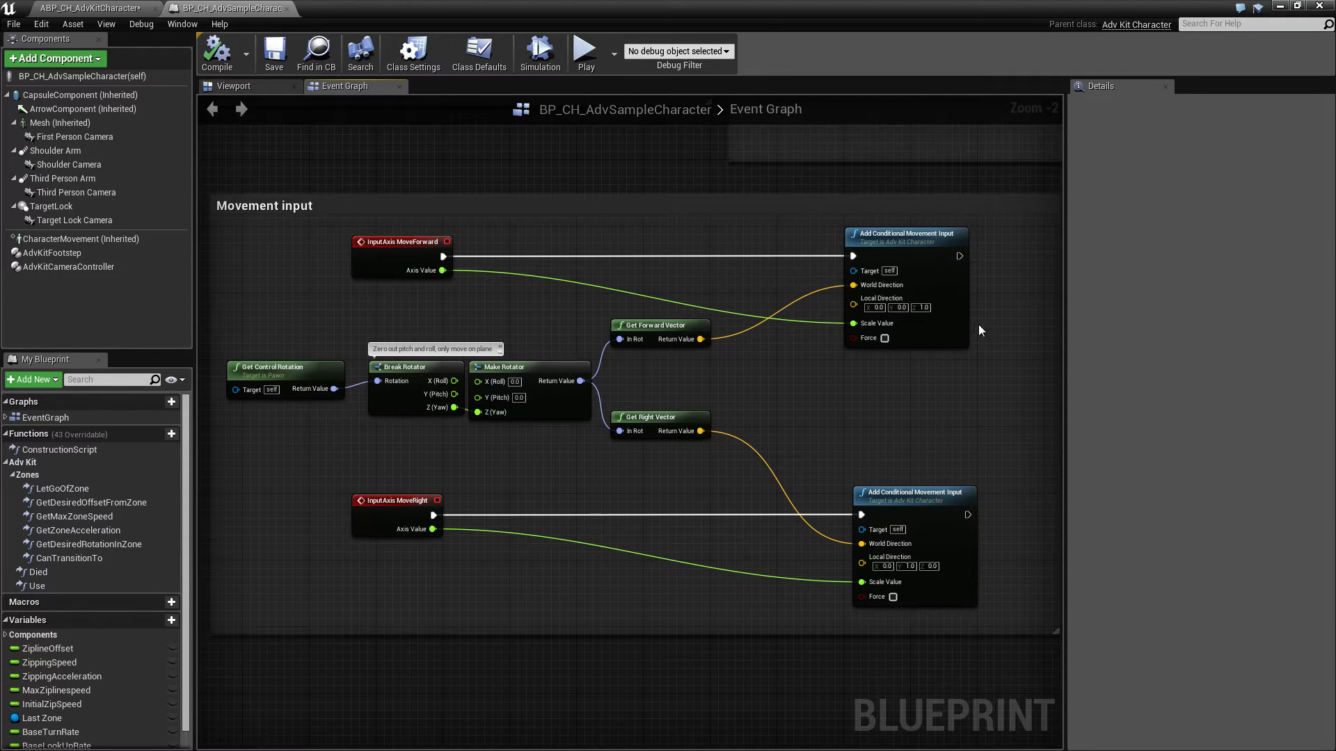
pyautogui.moveTo(948, 365)
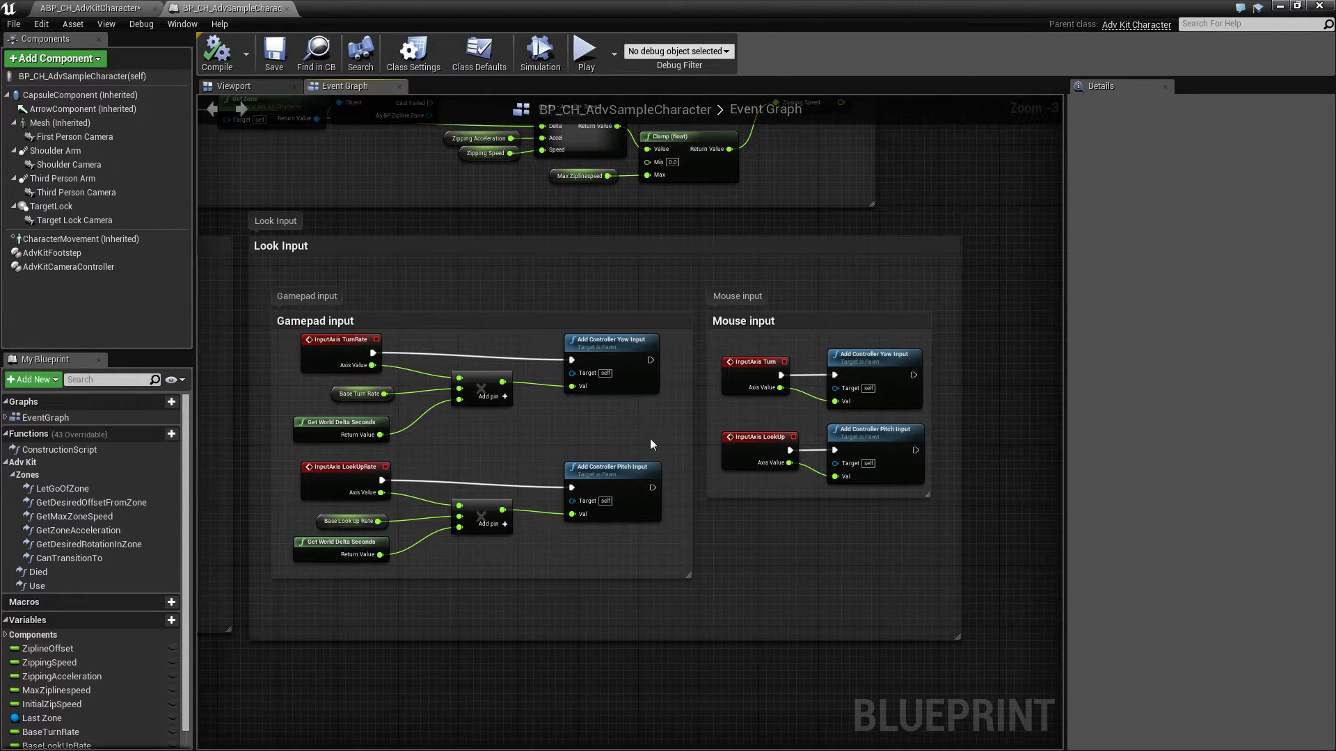
pyautogui.moveTo(816, 528)
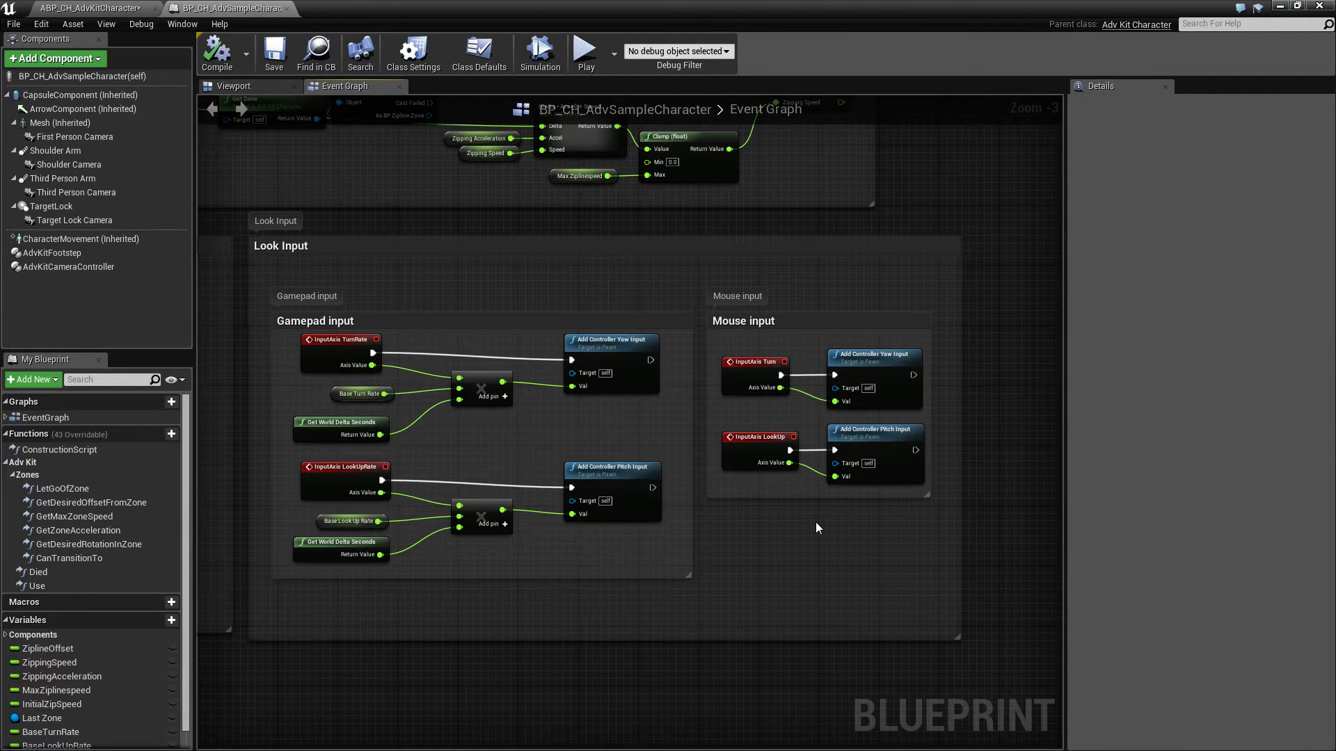
pyautogui.moveTo(773, 523)
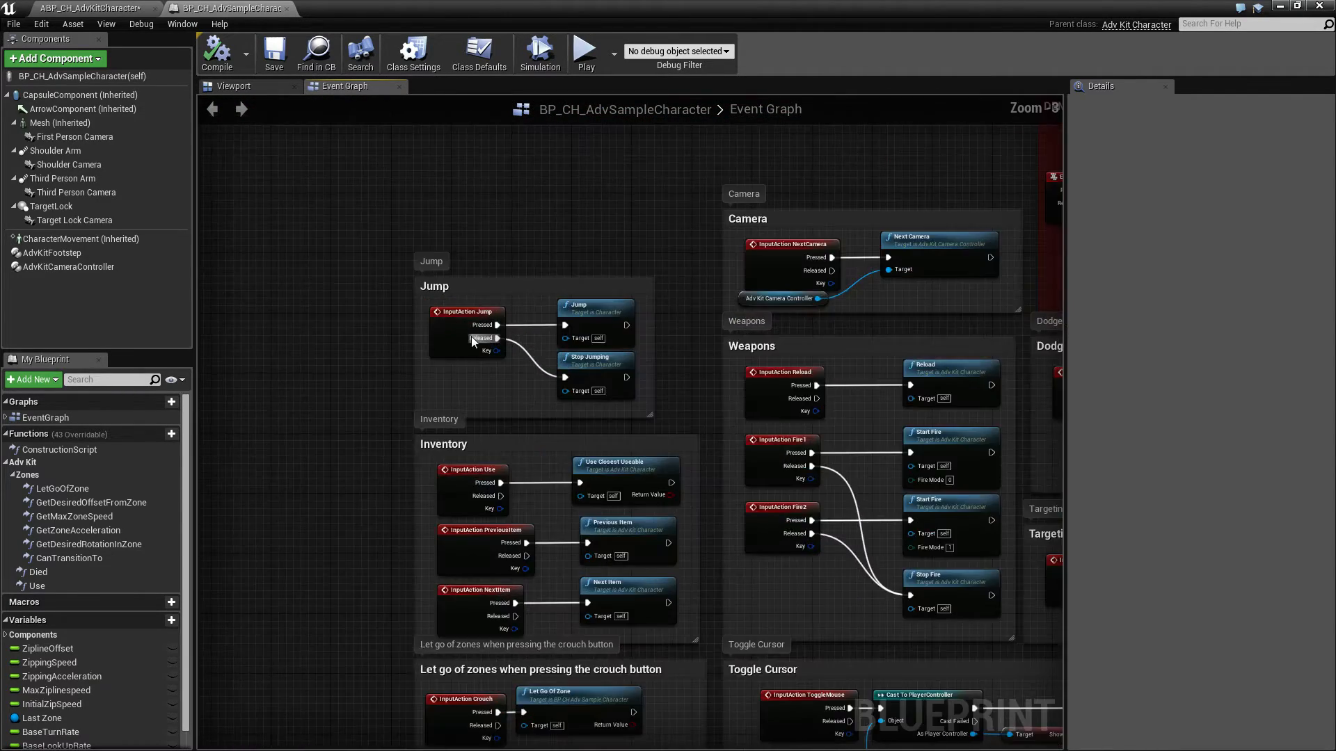
# Scroll the Event Graph to the Weapons block with Fire1/Fire2 Start and Stop Fire
pyautogui.scroll(3)
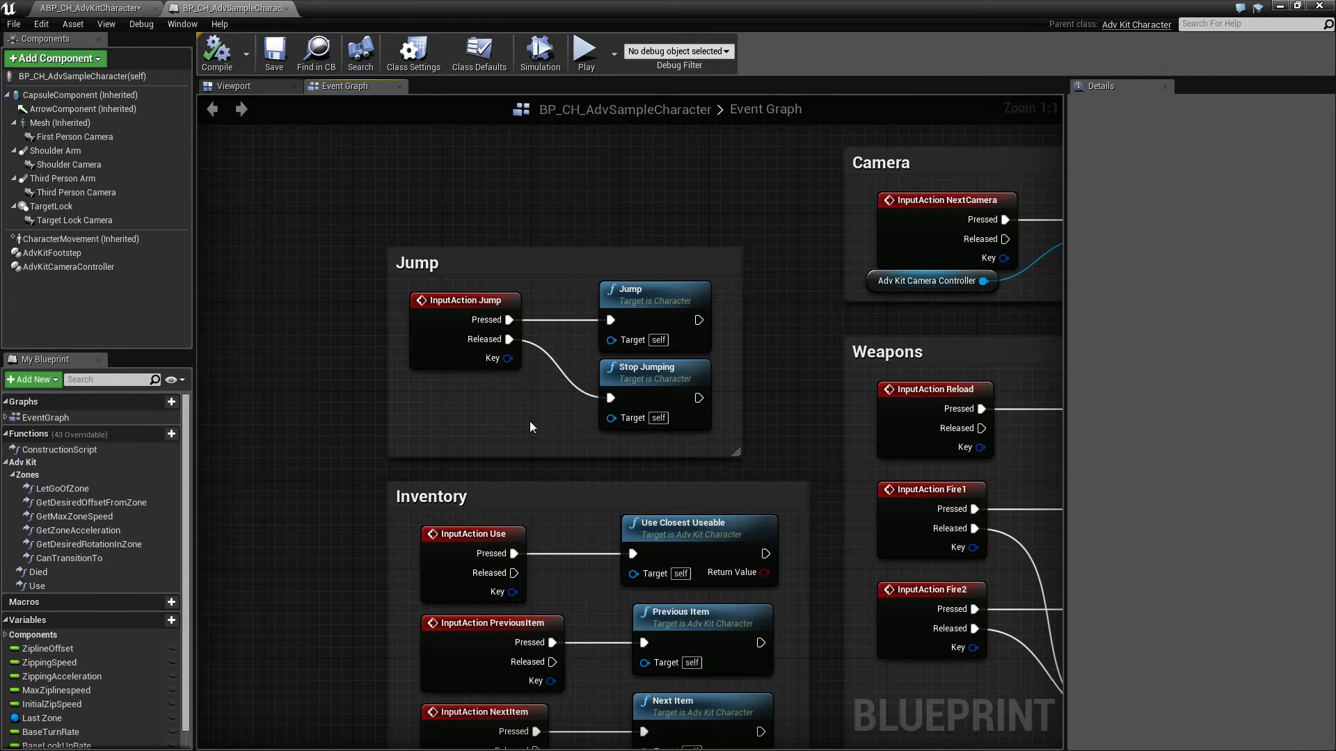
pyautogui.moveTo(513, 426)
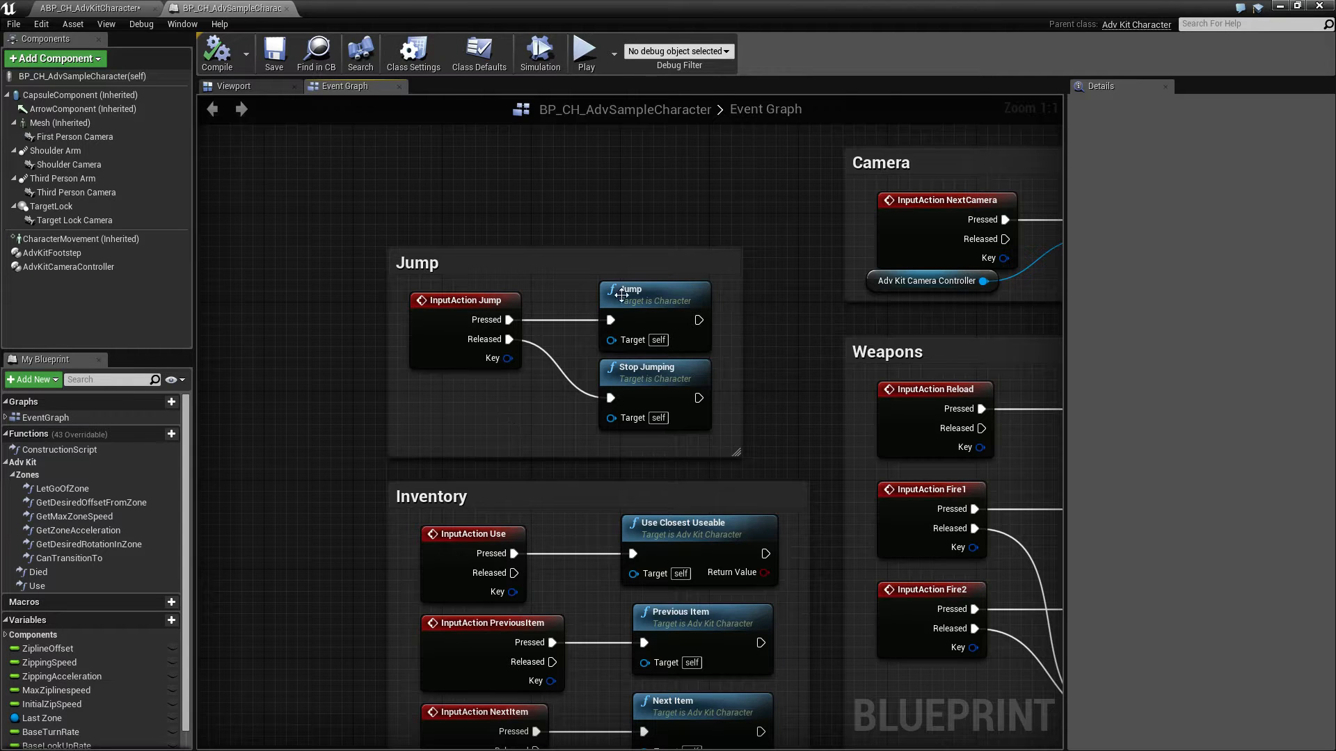
pyautogui.moveTo(656, 375)
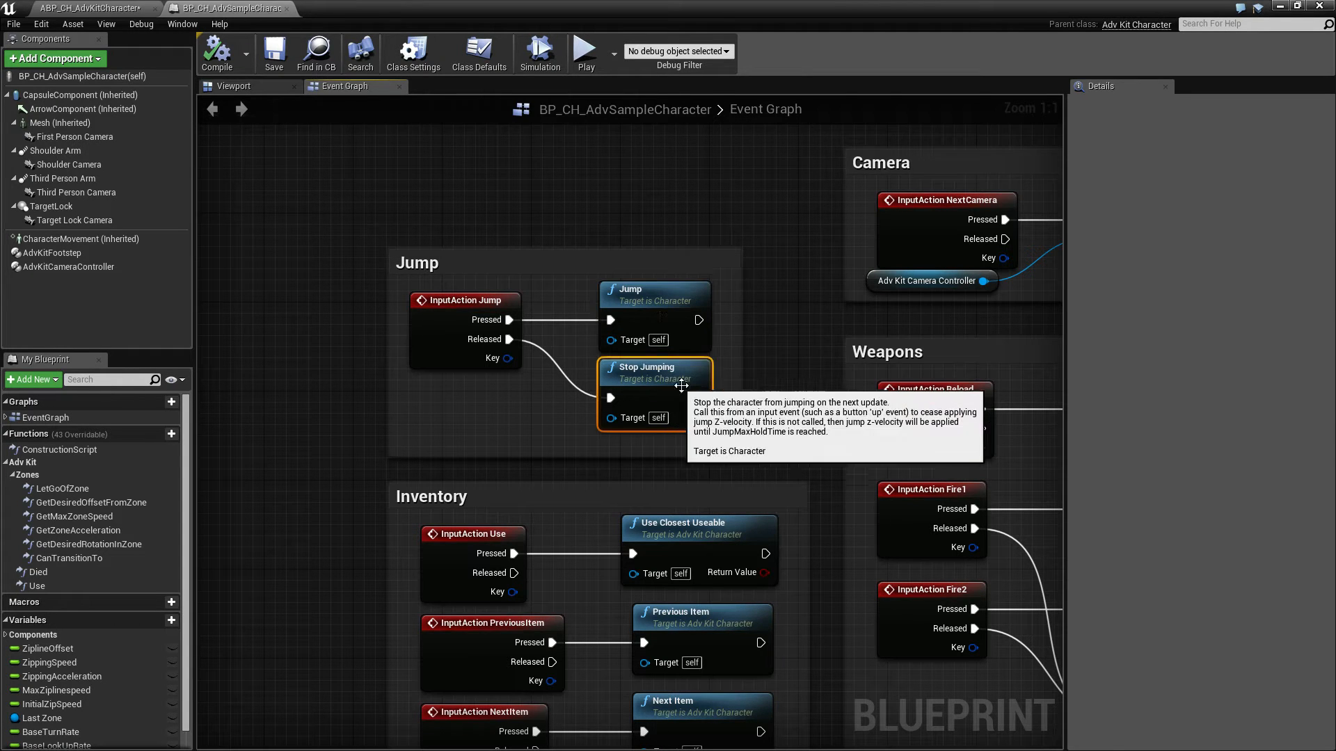
pyautogui.moveTo(816, 480)
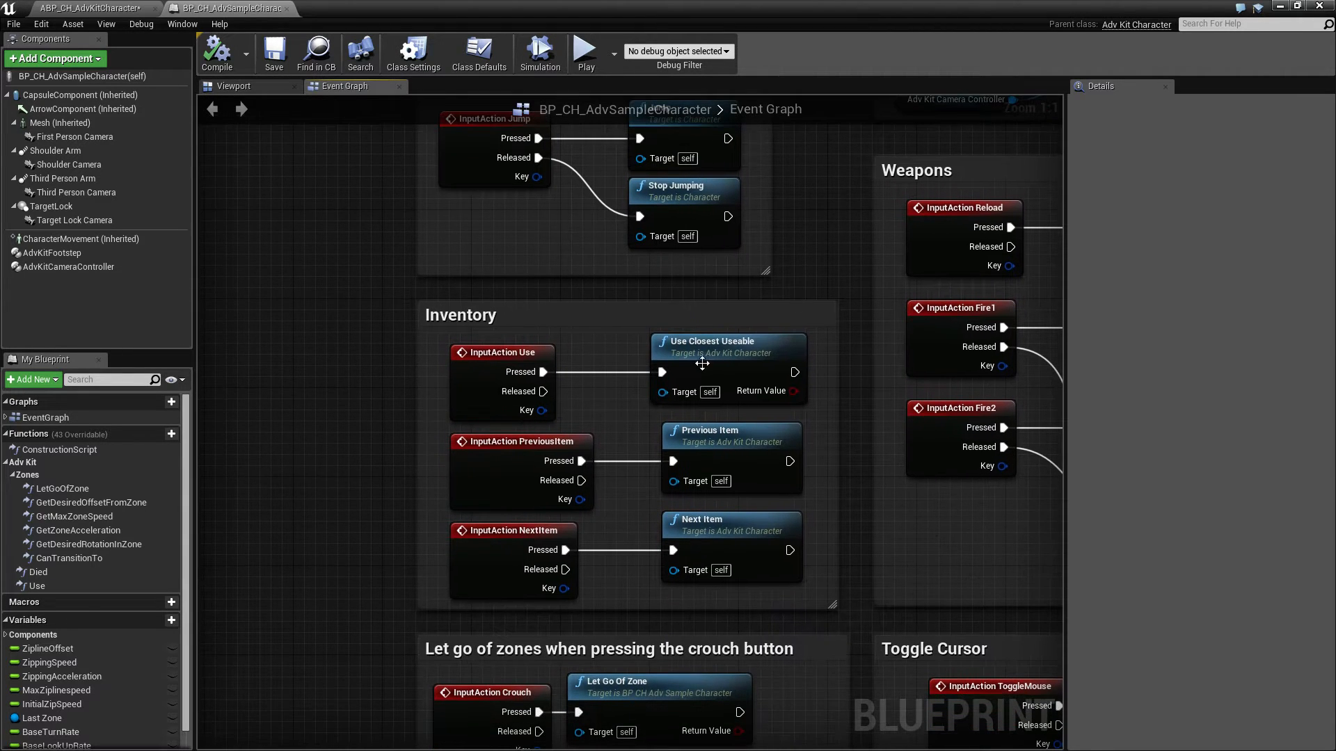
pyautogui.moveTo(430, 399)
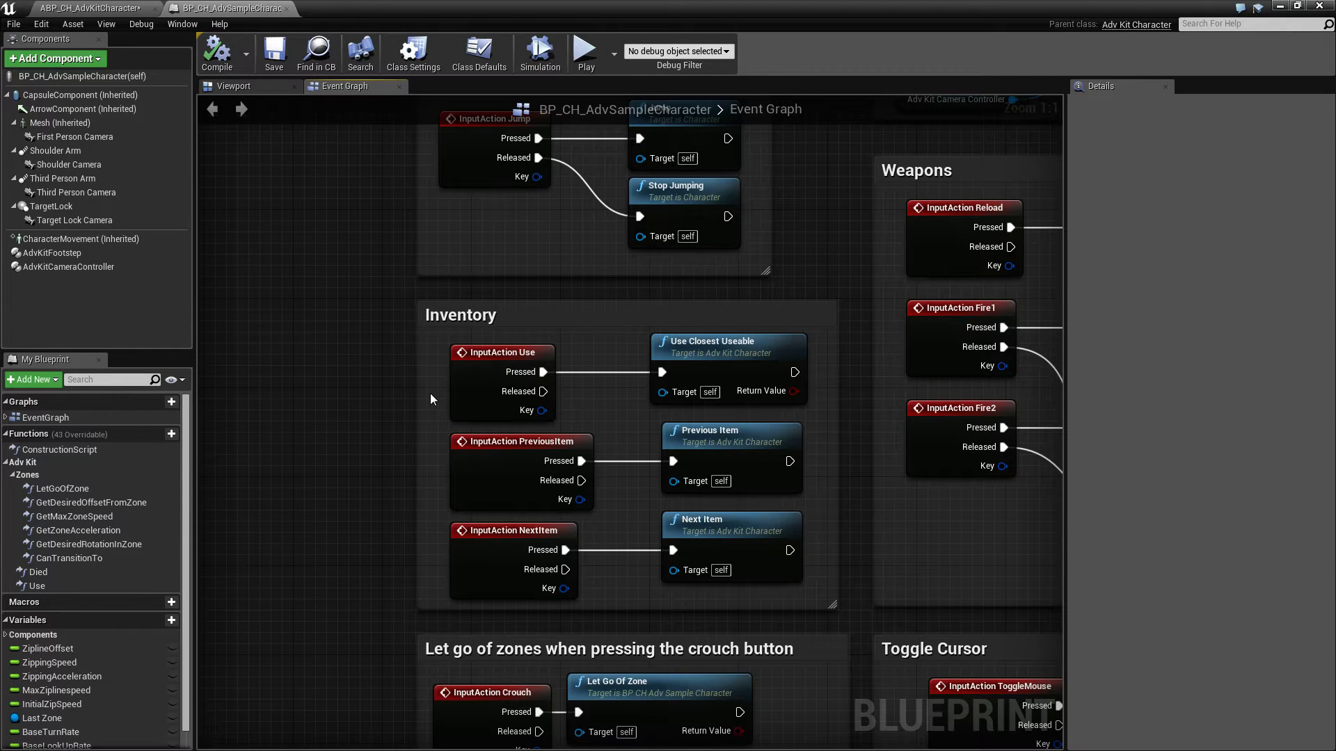
pyautogui.moveTo(502, 352)
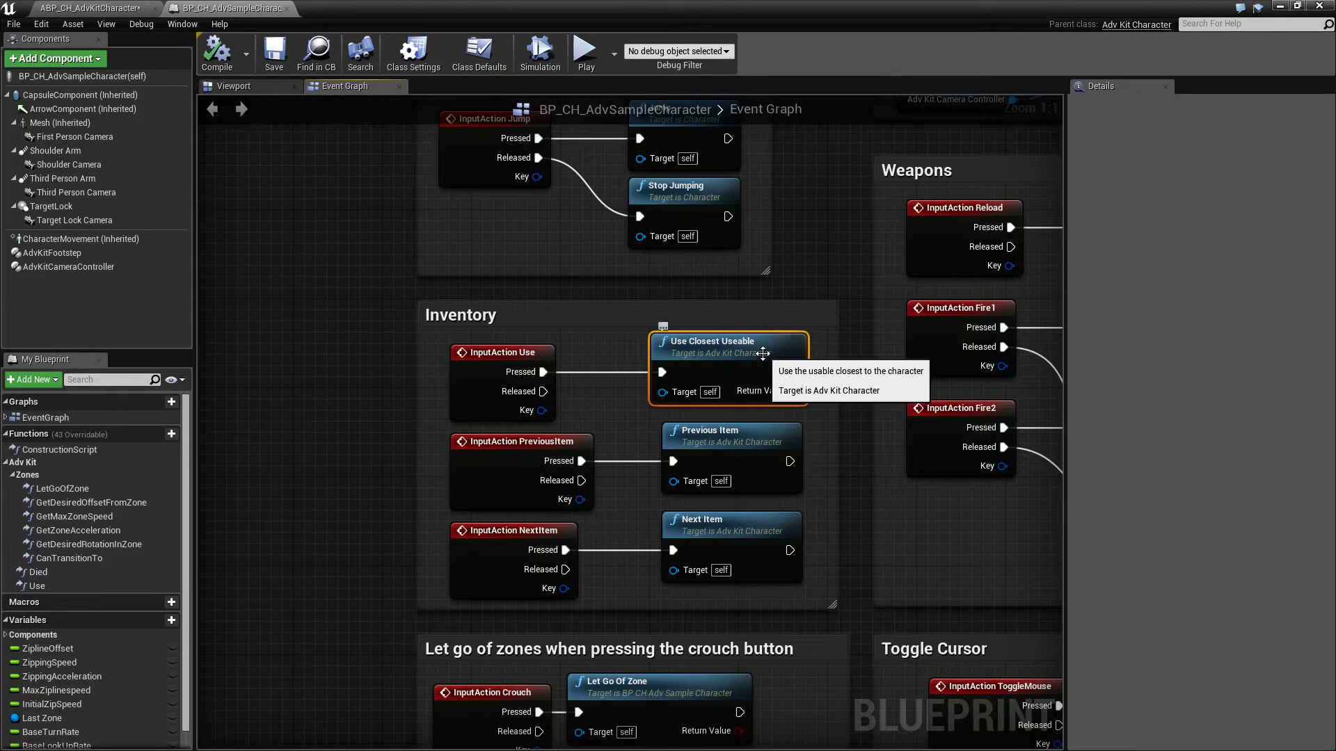
pyautogui.moveTo(831, 369)
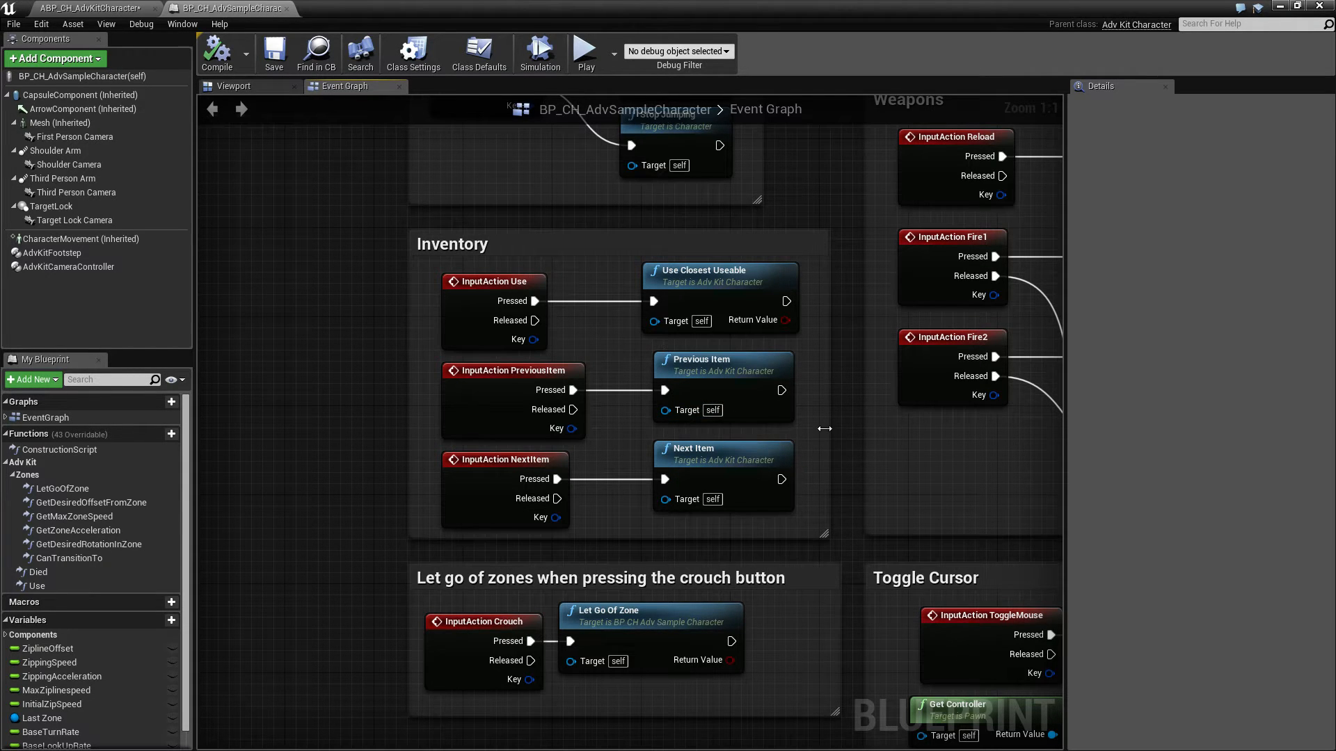
pyautogui.moveTo(625, 451)
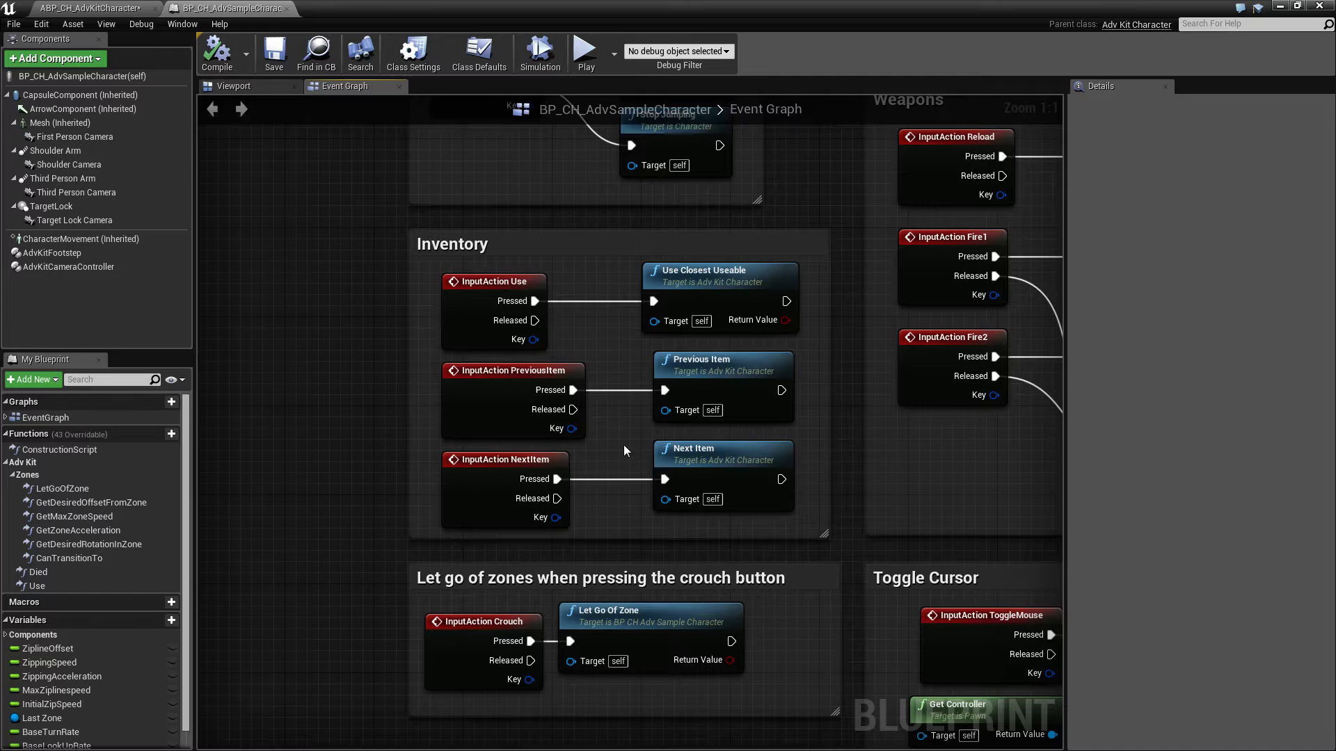
pyautogui.moveTo(744, 498)
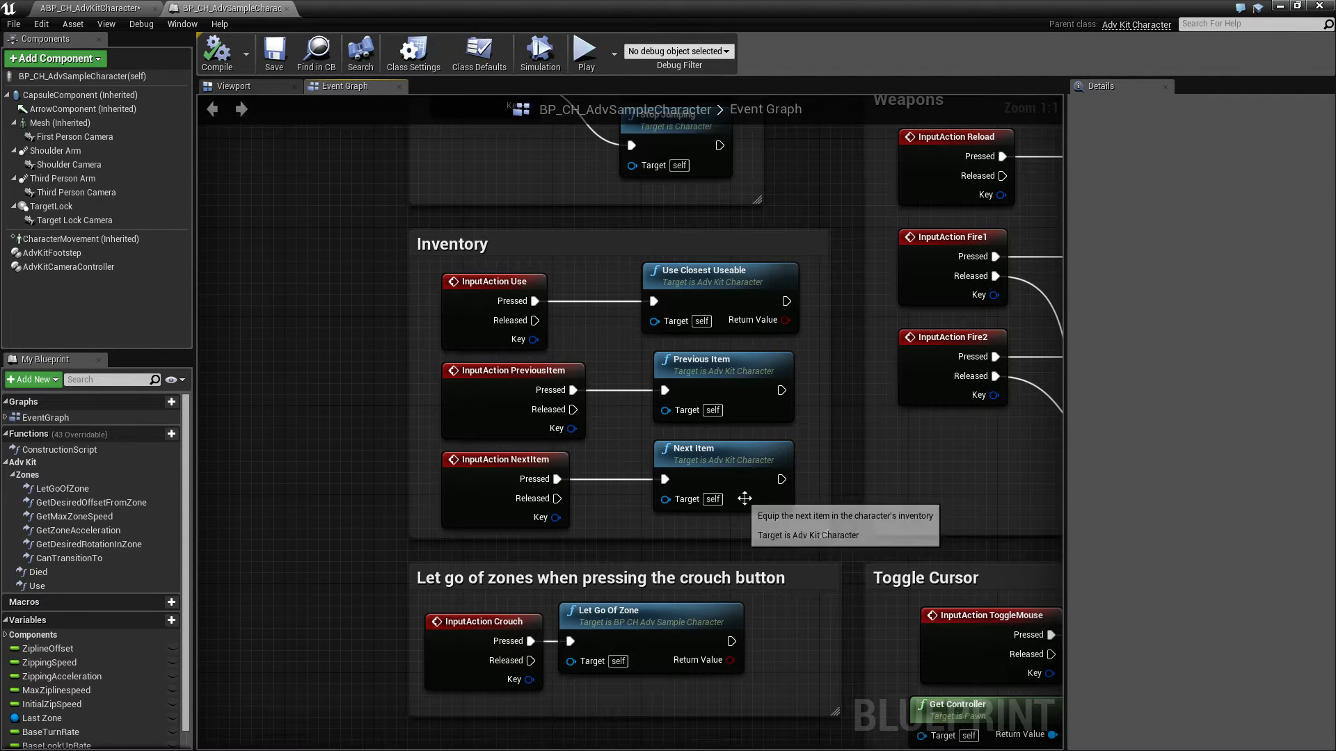
pyautogui.scroll(-3)
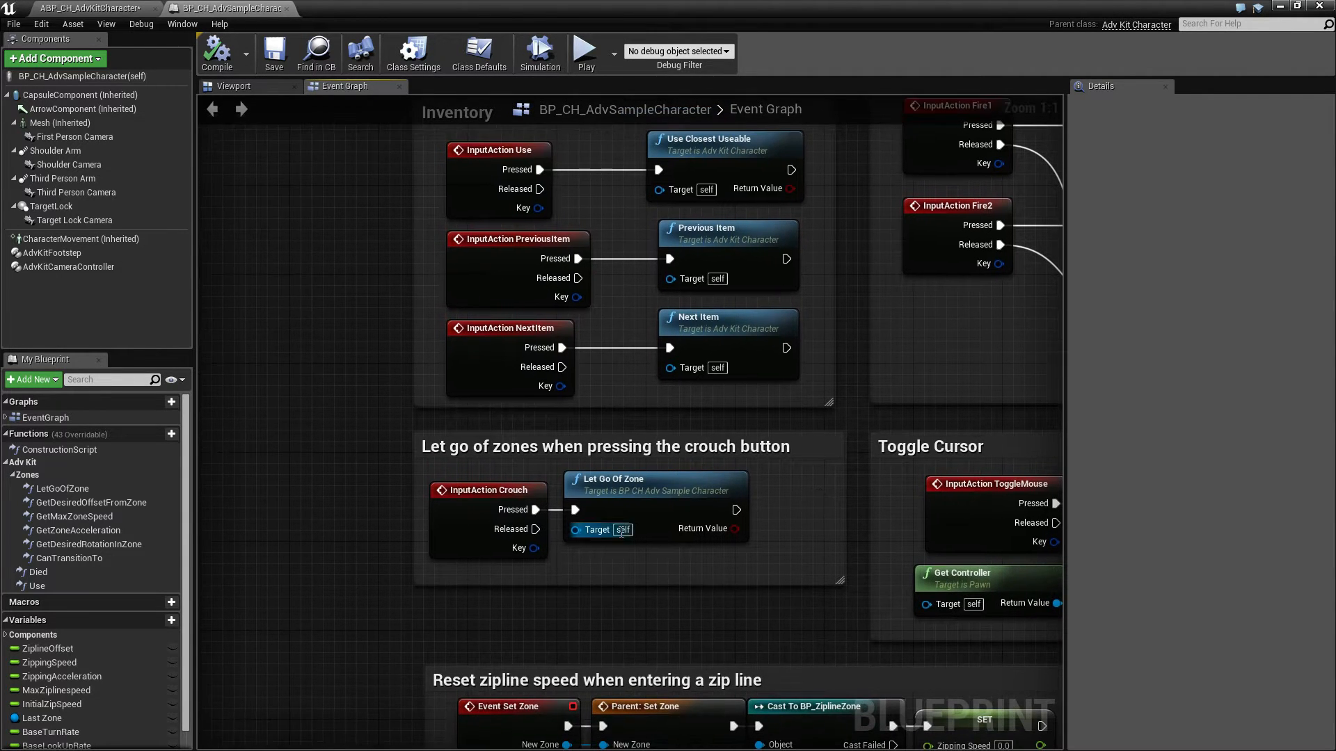
pyautogui.moveTo(538, 578)
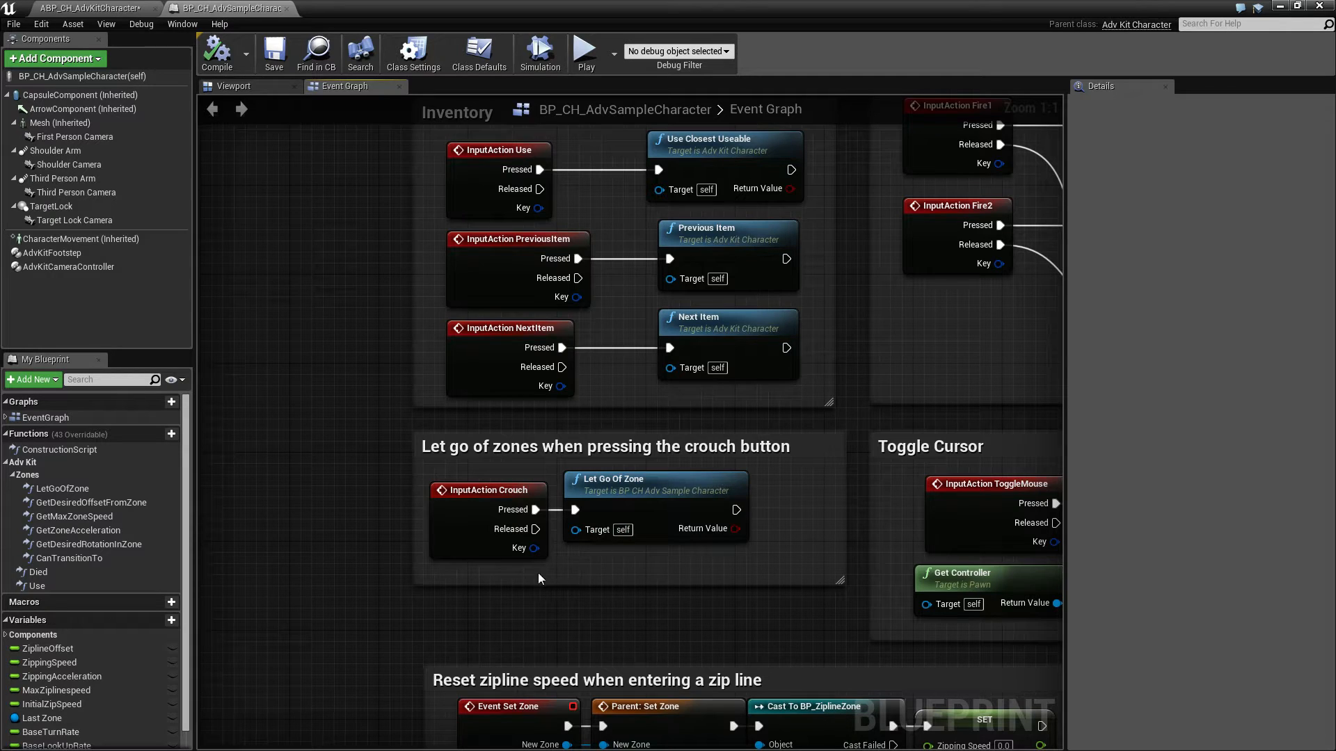
pyautogui.moveTo(463, 542)
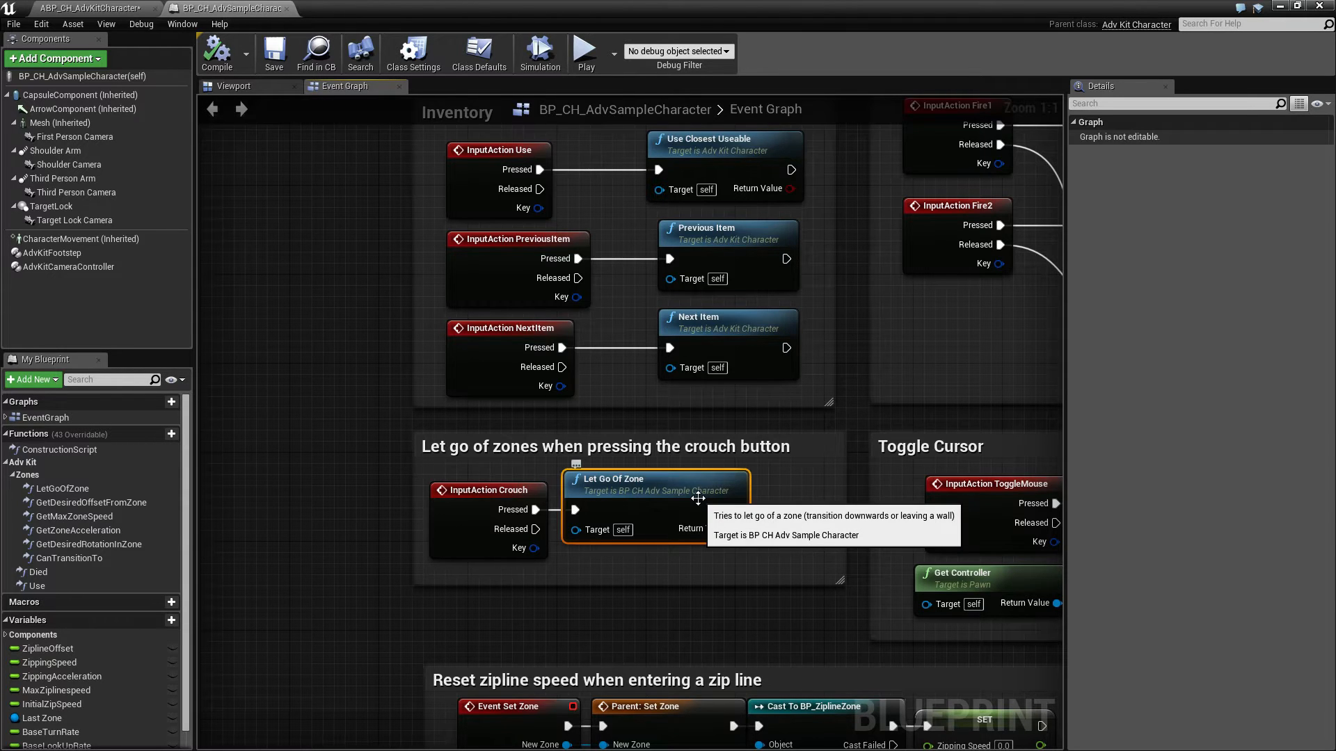
pyautogui.moveTo(793, 500)
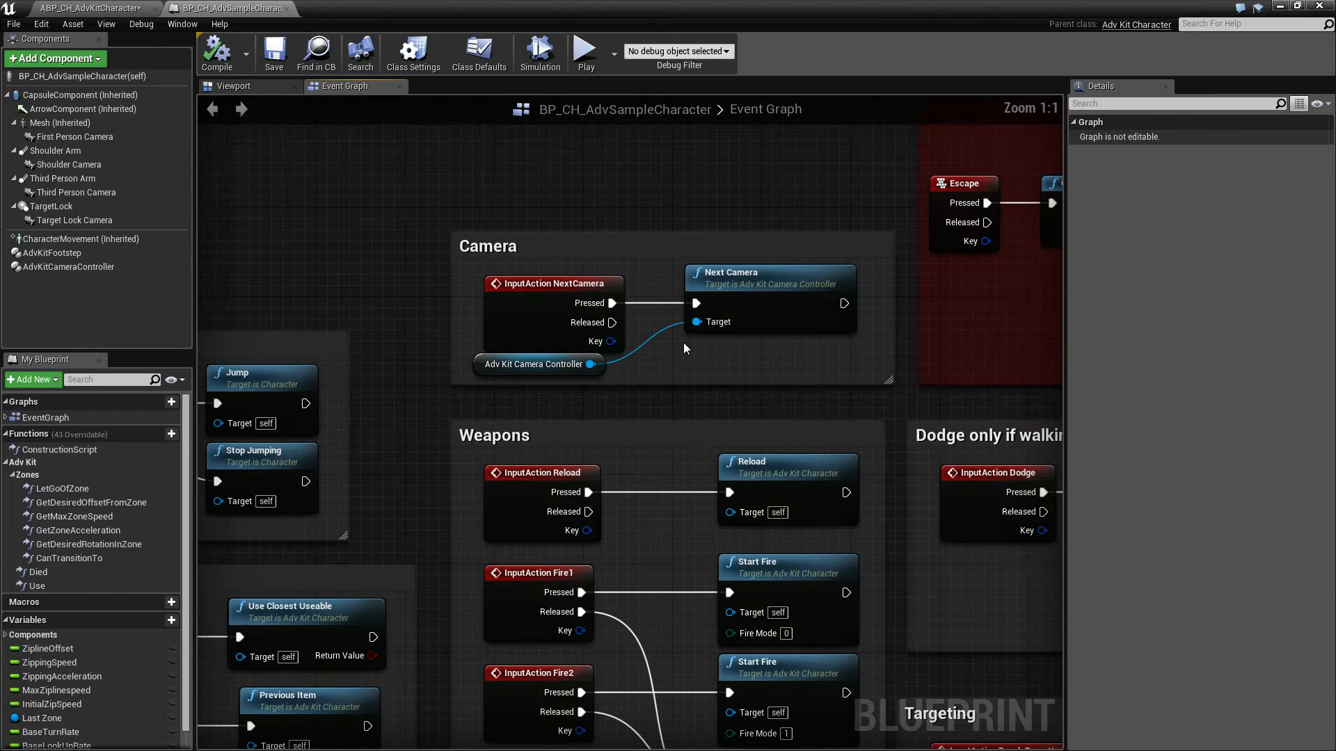
pyautogui.moveTo(718, 357)
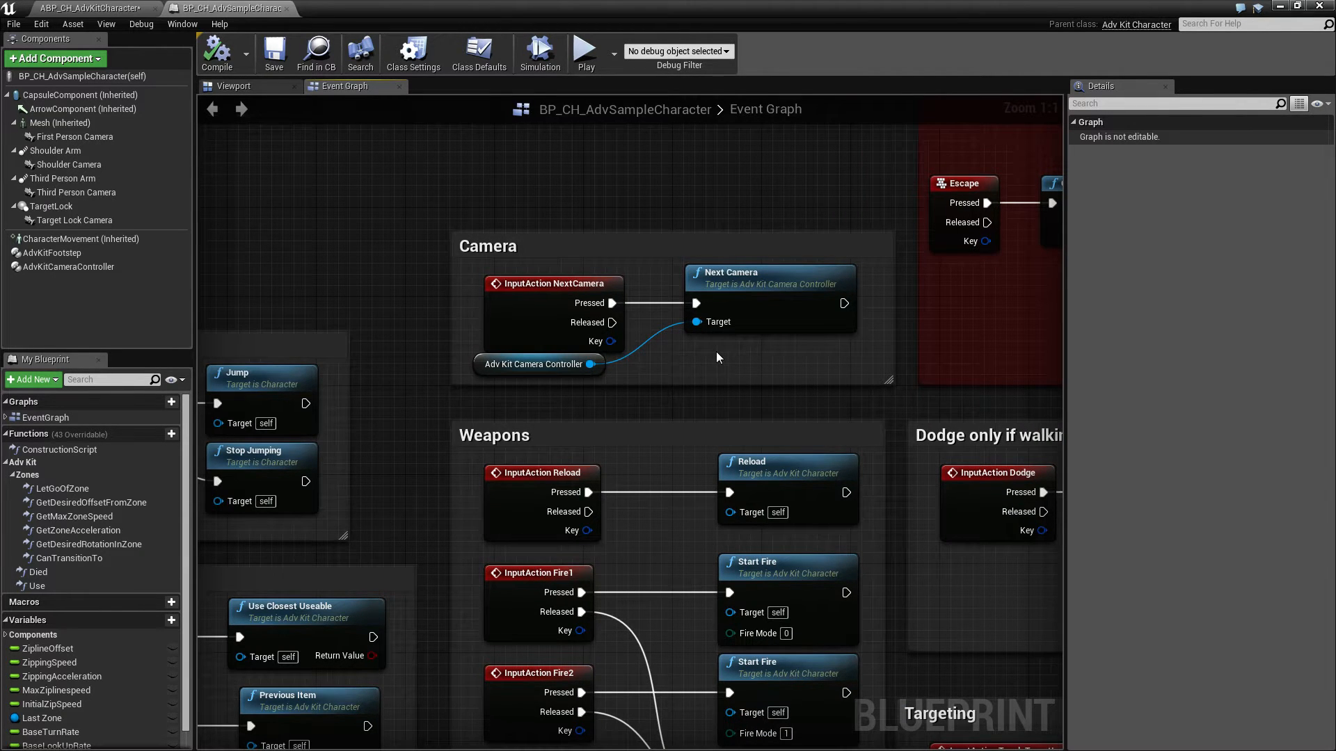
pyautogui.moveTo(573, 376)
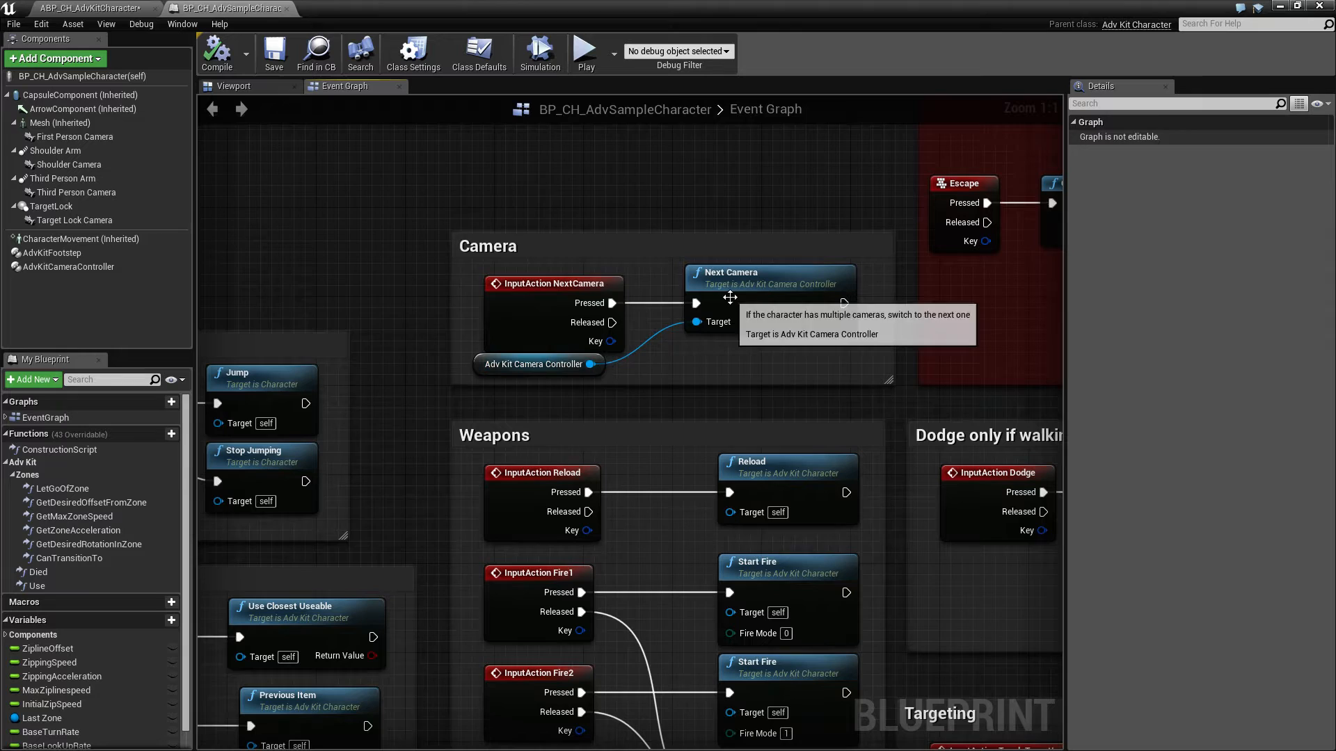
pyautogui.moveTo(677, 401)
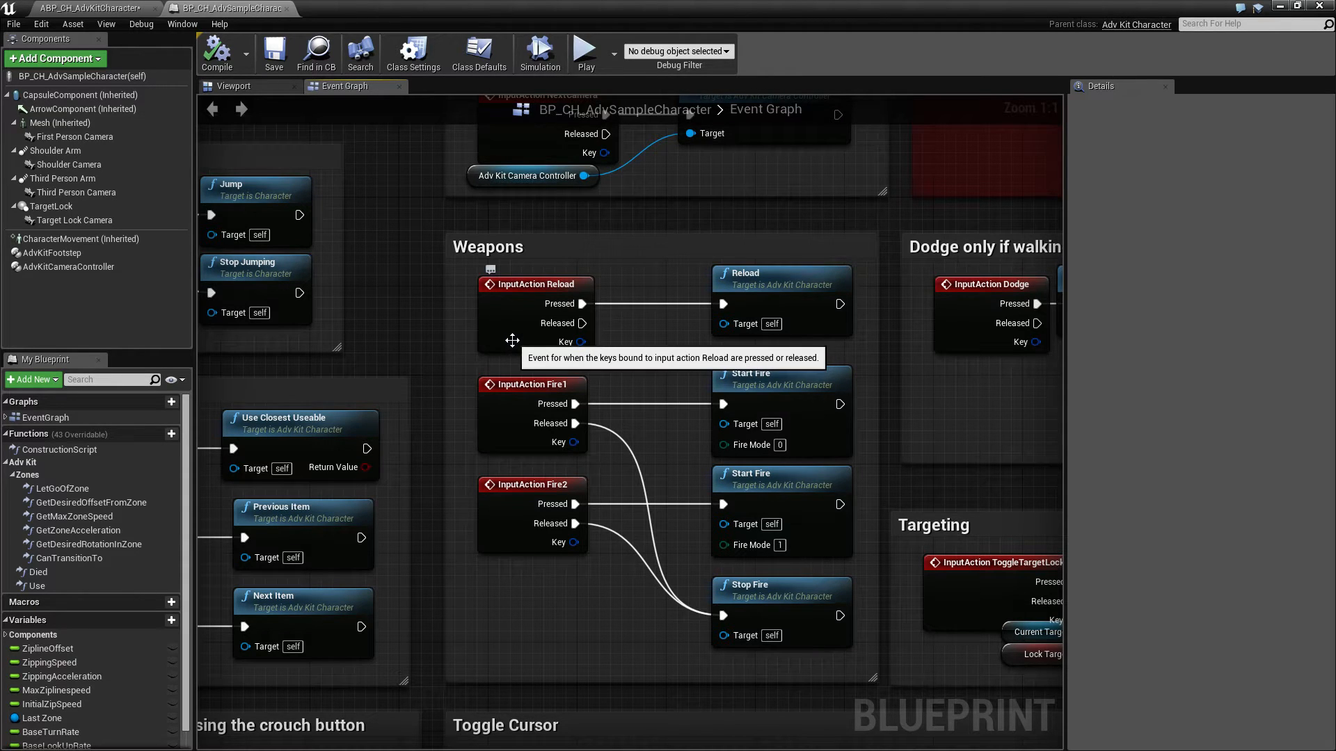
pyautogui.moveTo(614, 335)
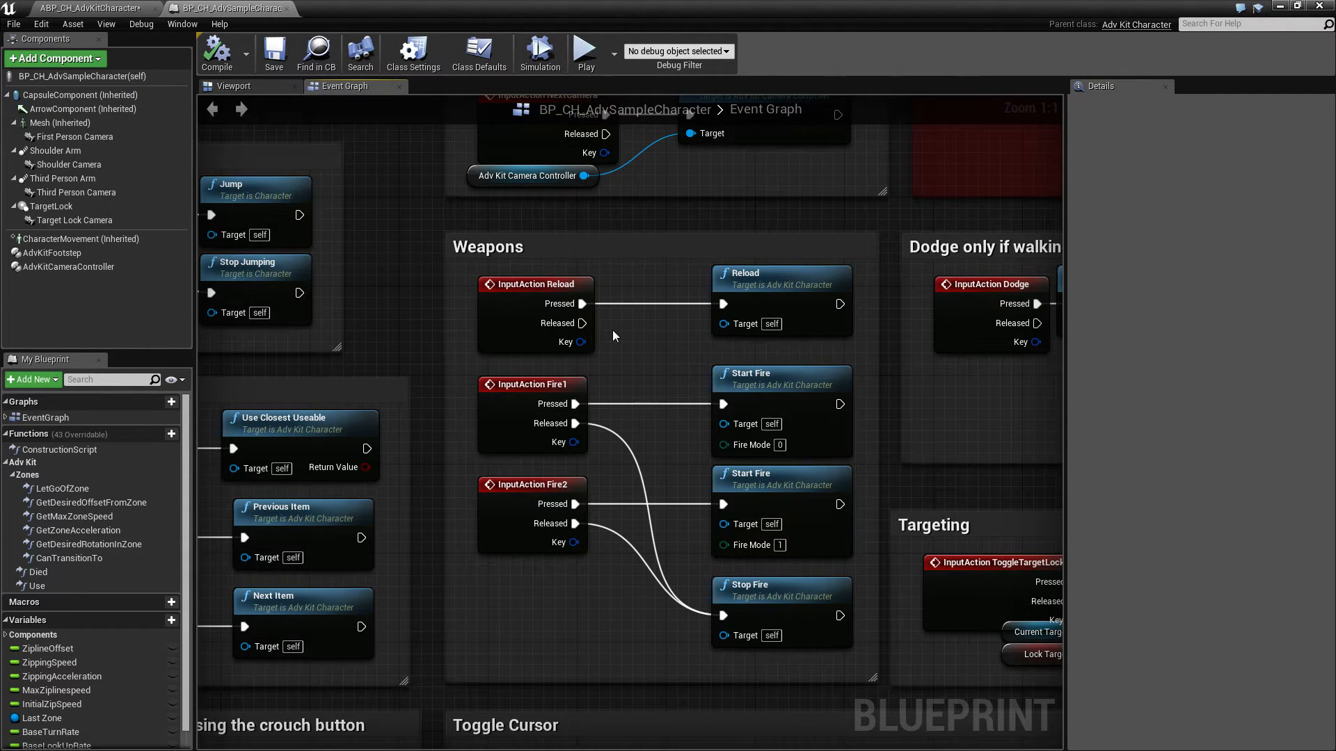
pyautogui.moveTo(672, 362)
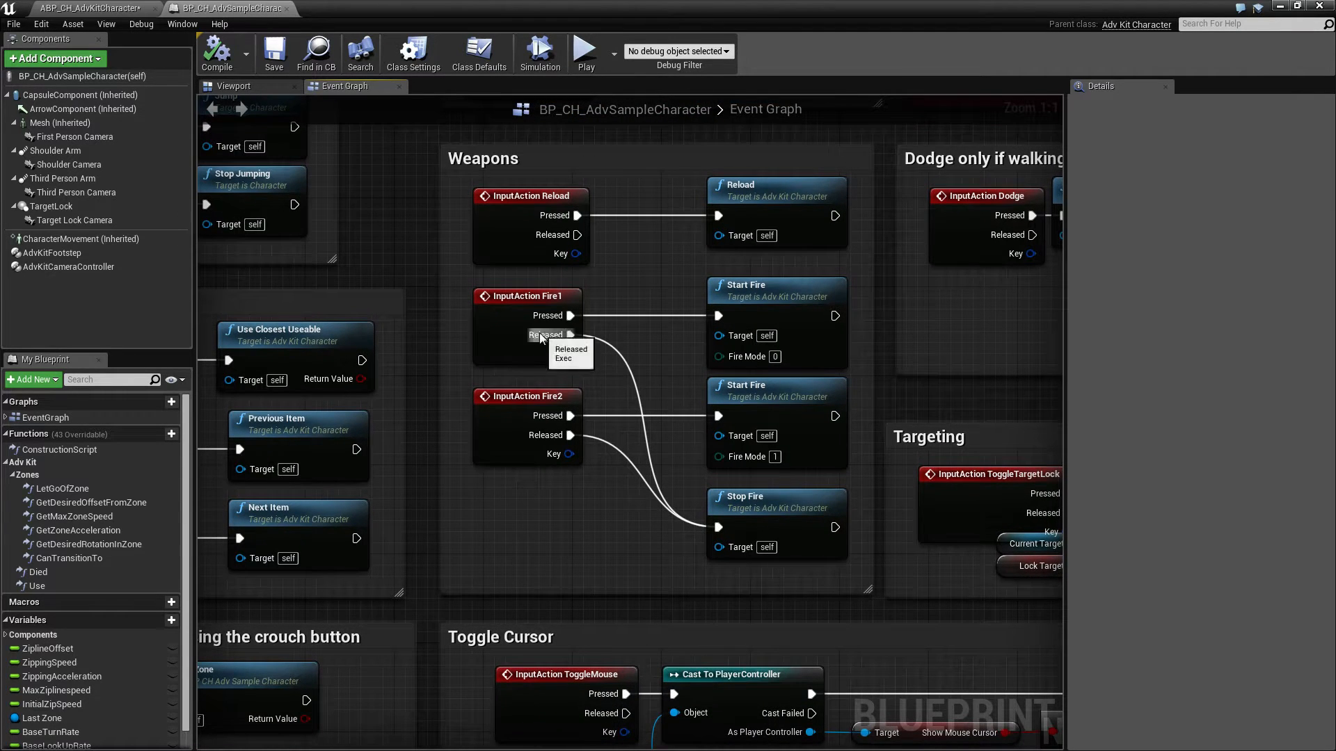
pyautogui.moveTo(615, 381)
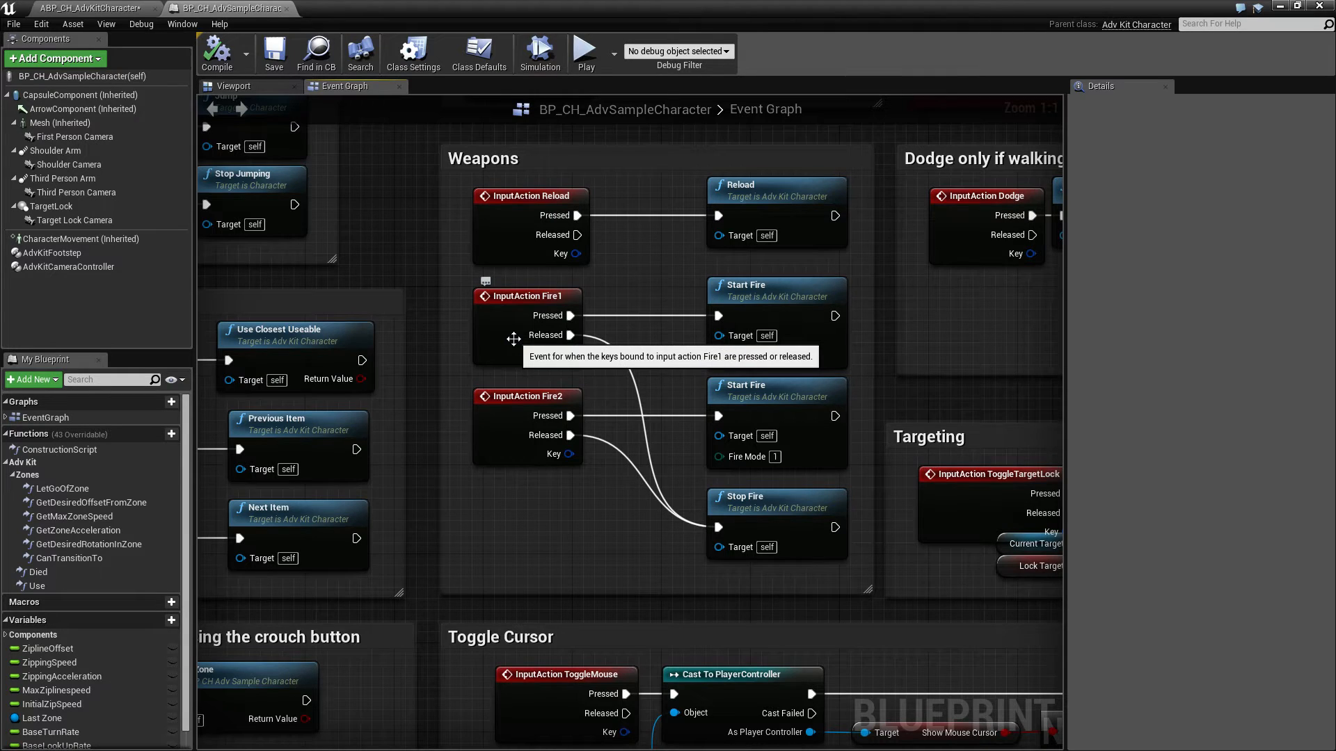
pyautogui.moveTo(777, 315)
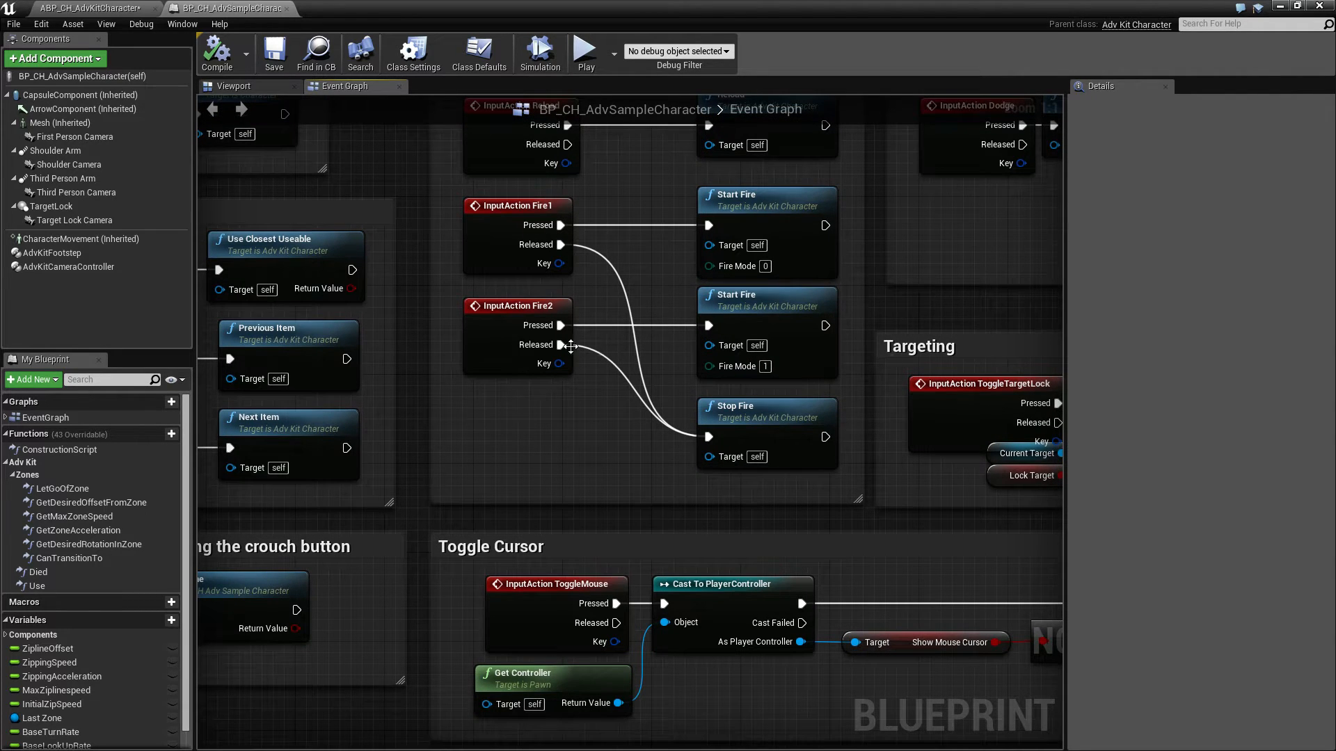
pyautogui.moveTo(775, 411)
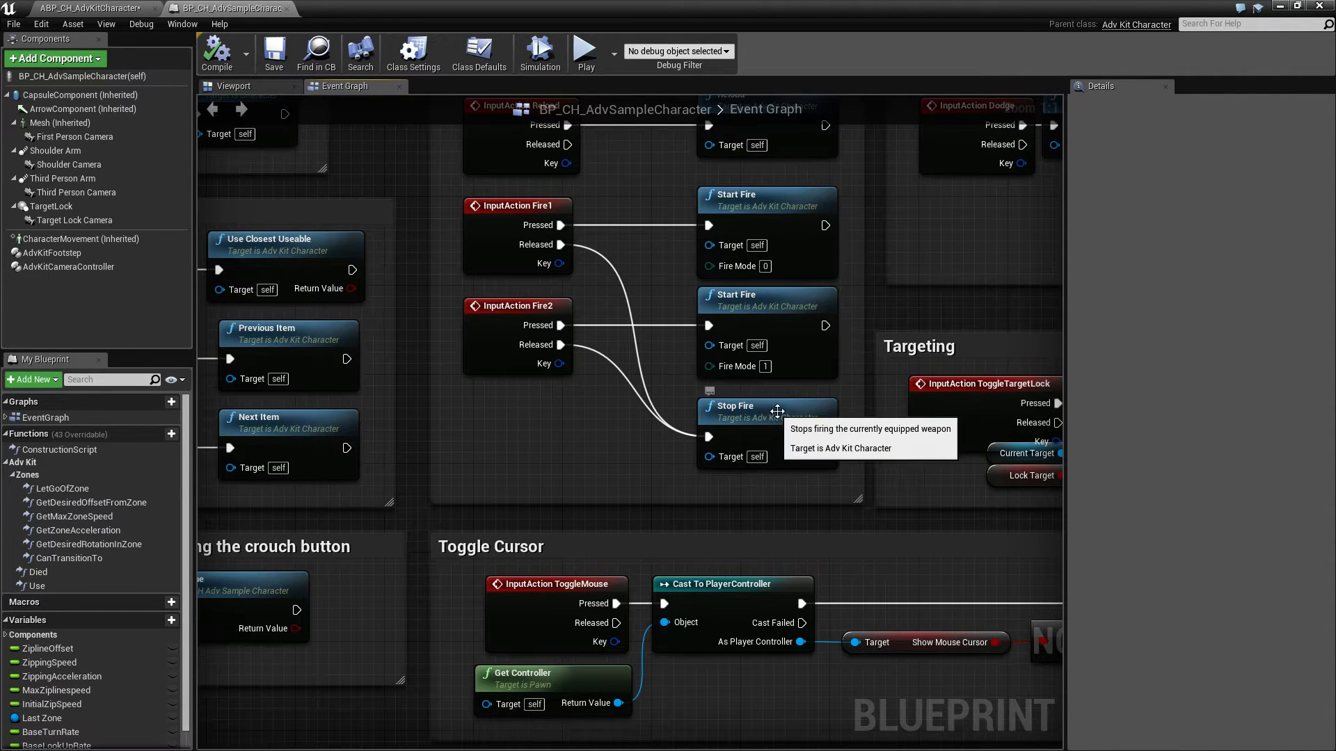
pyautogui.moveTo(763, 381)
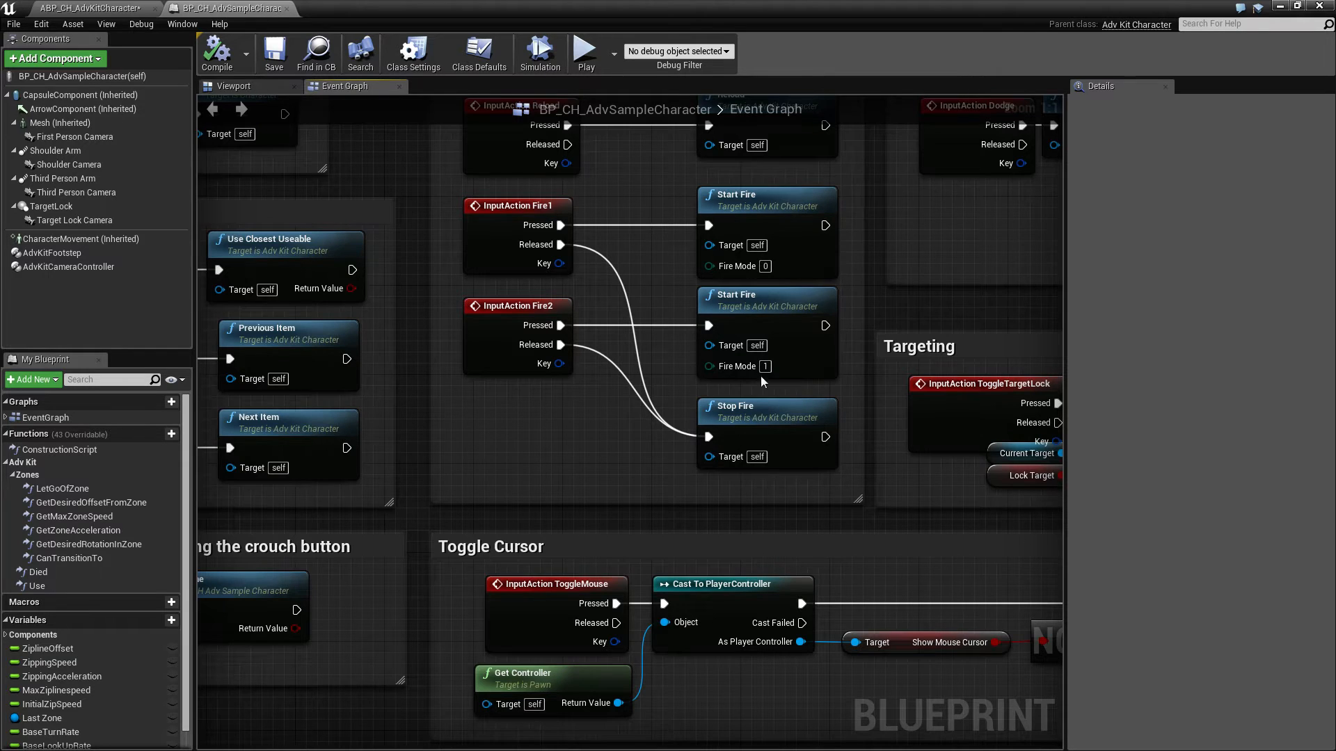
pyautogui.moveTo(682, 370)
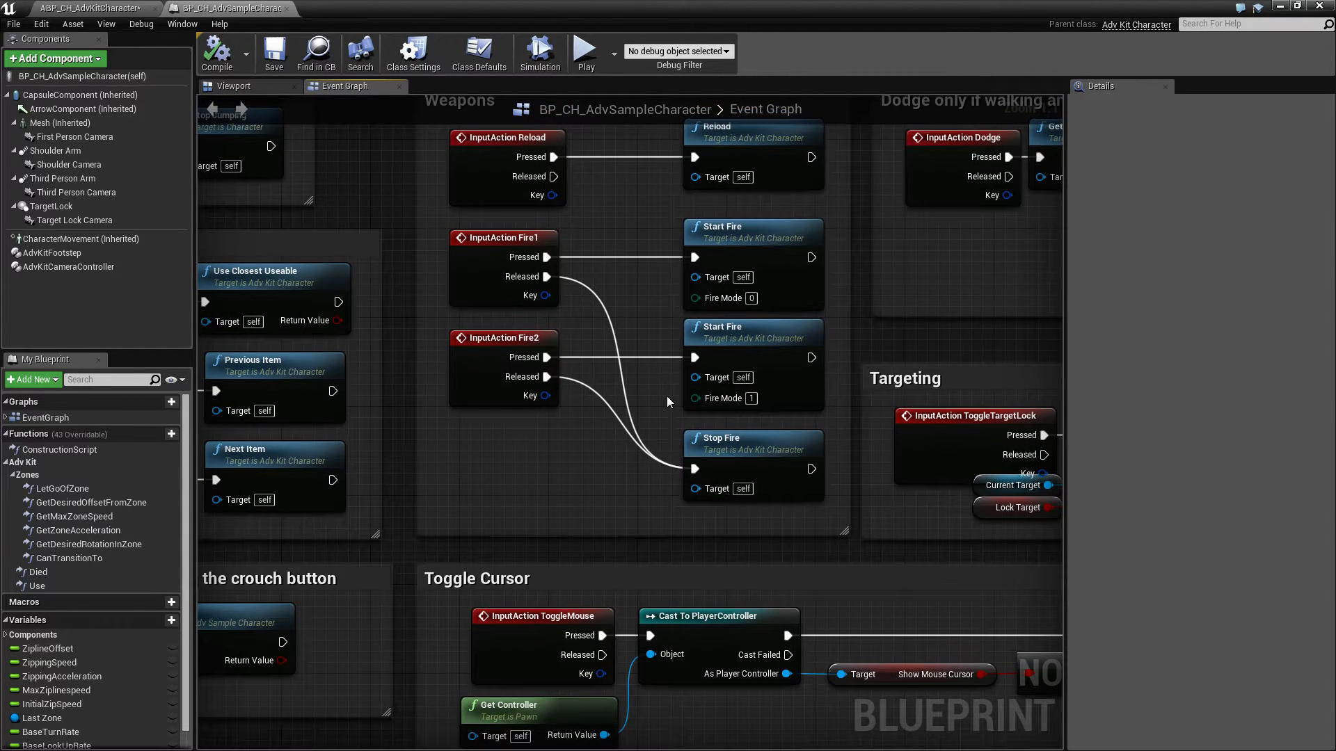
pyautogui.moveTo(652, 401)
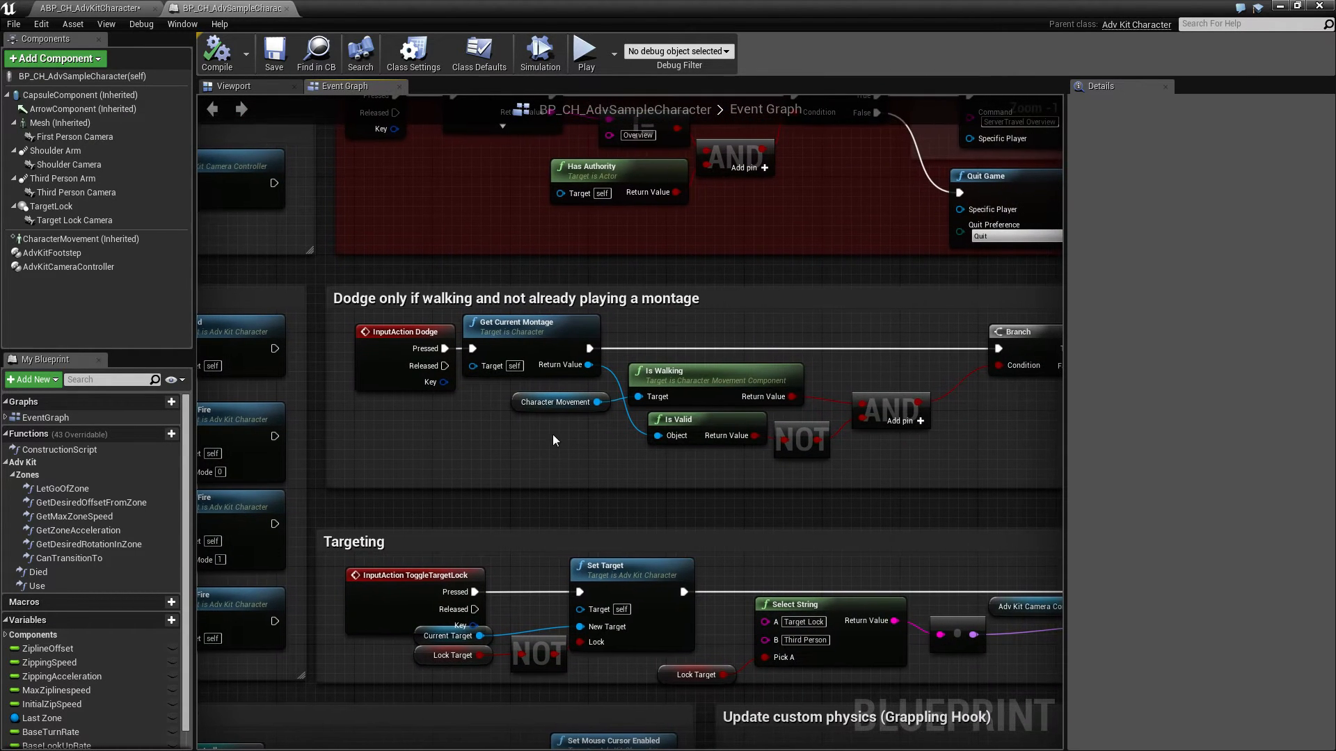
# Drag the graph past the Dodge logic toward the DEMO PURPOSE ONLY Quit Game block
pyautogui.moveTo(553, 440); pyautogui.dragTo(477, 437)
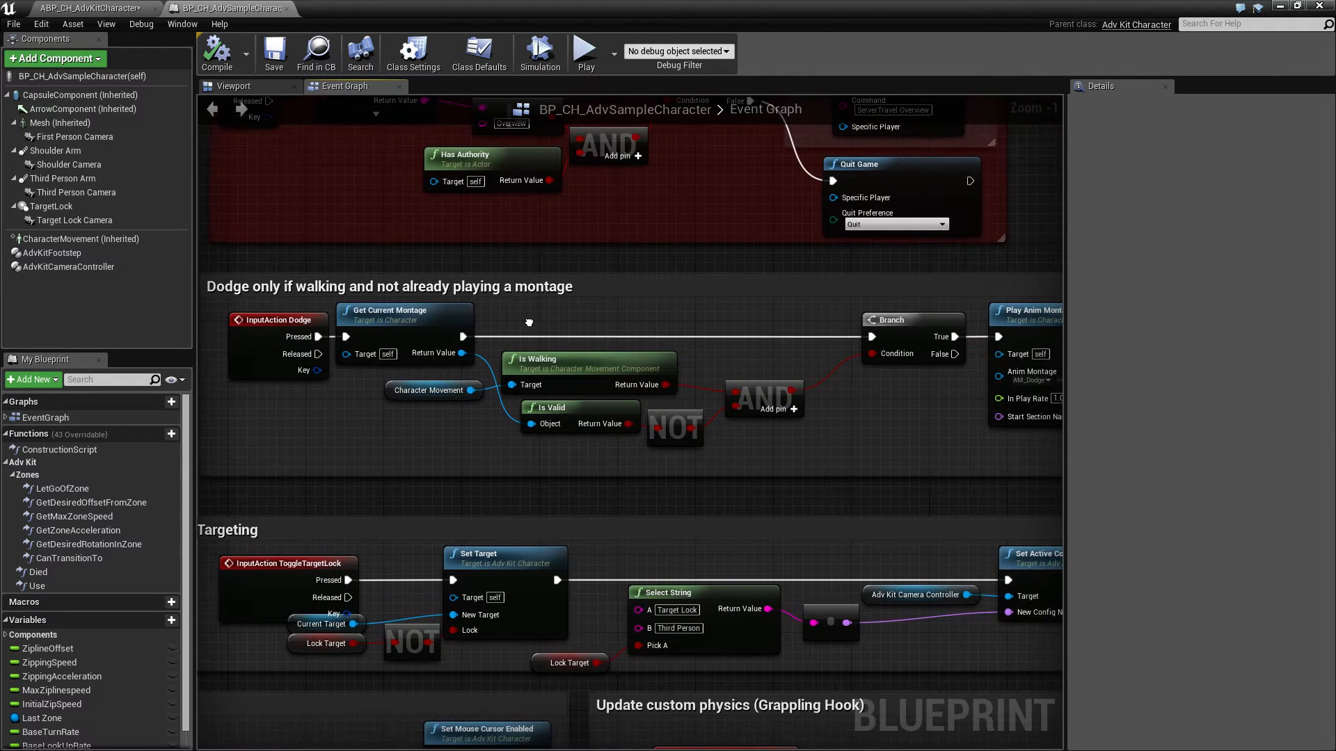
pyautogui.moveTo(658, 416)
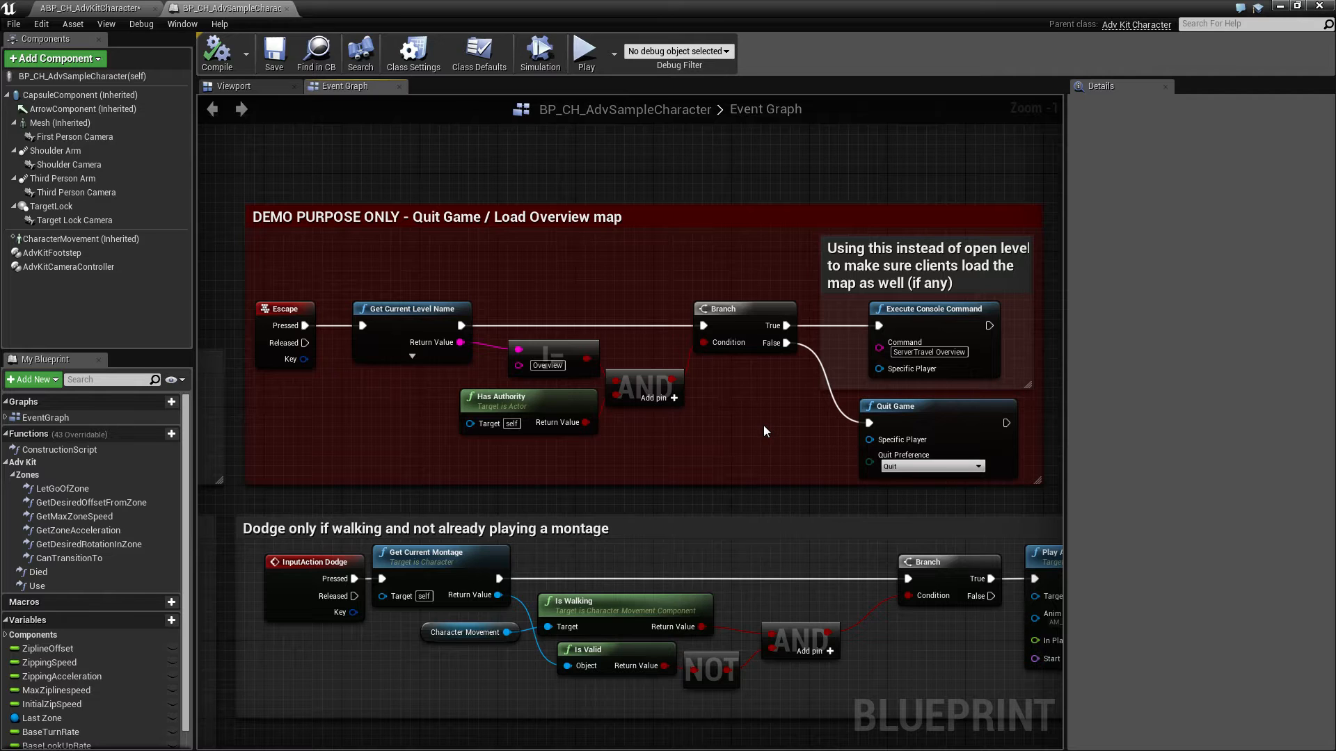
pyautogui.moveTo(750, 440)
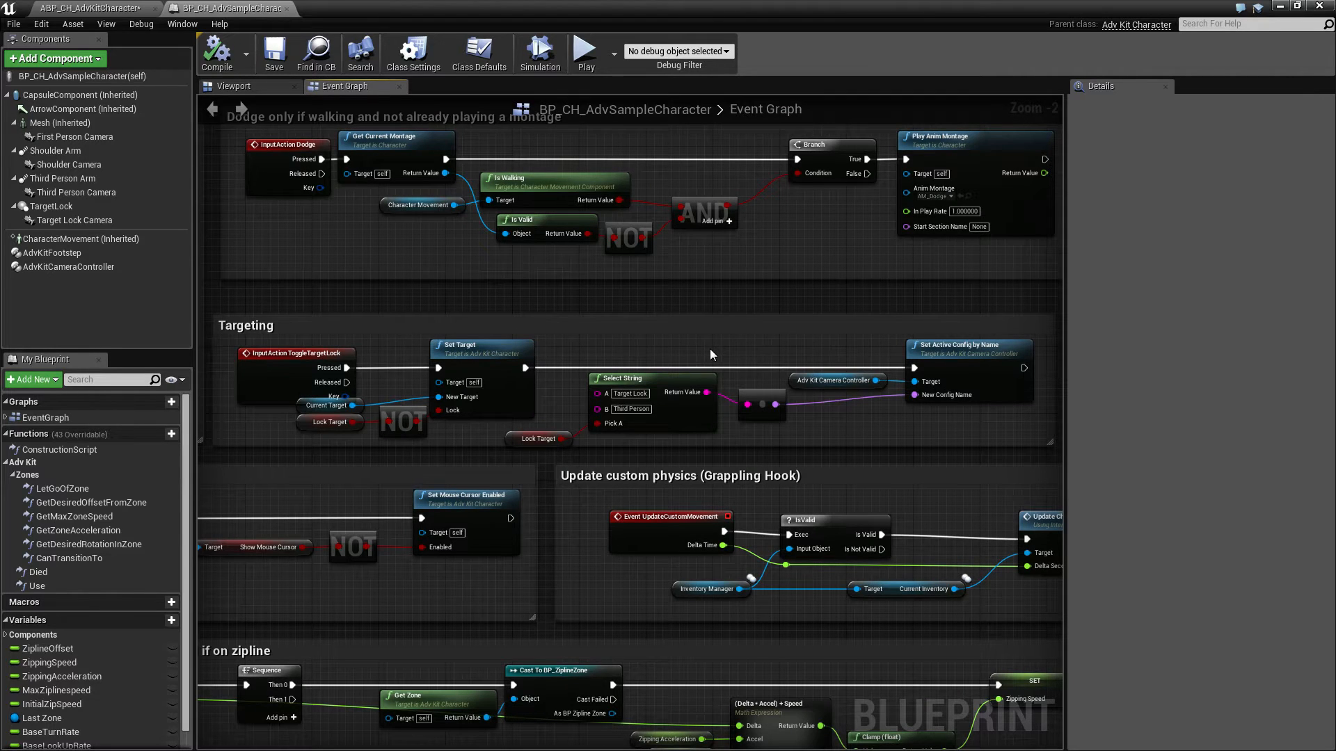
pyautogui.moveTo(278, 415)
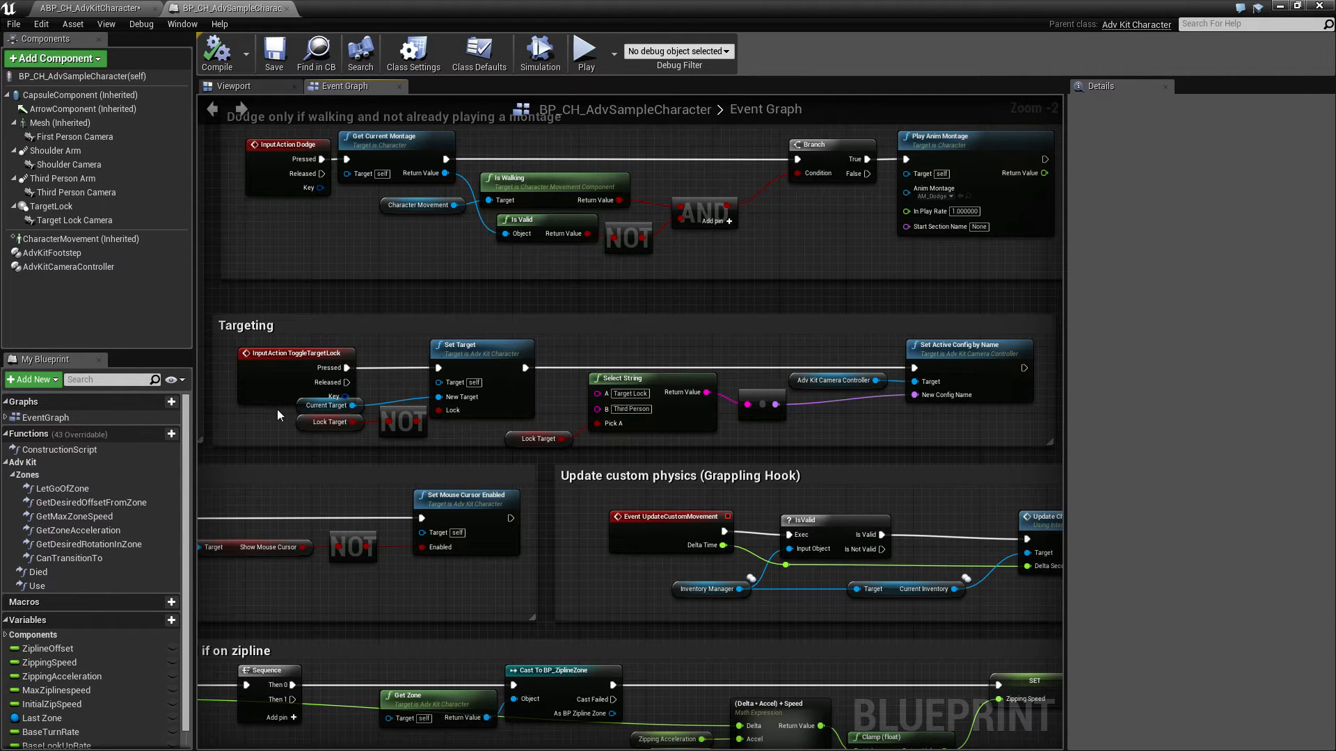
pyautogui.moveTo(309, 426)
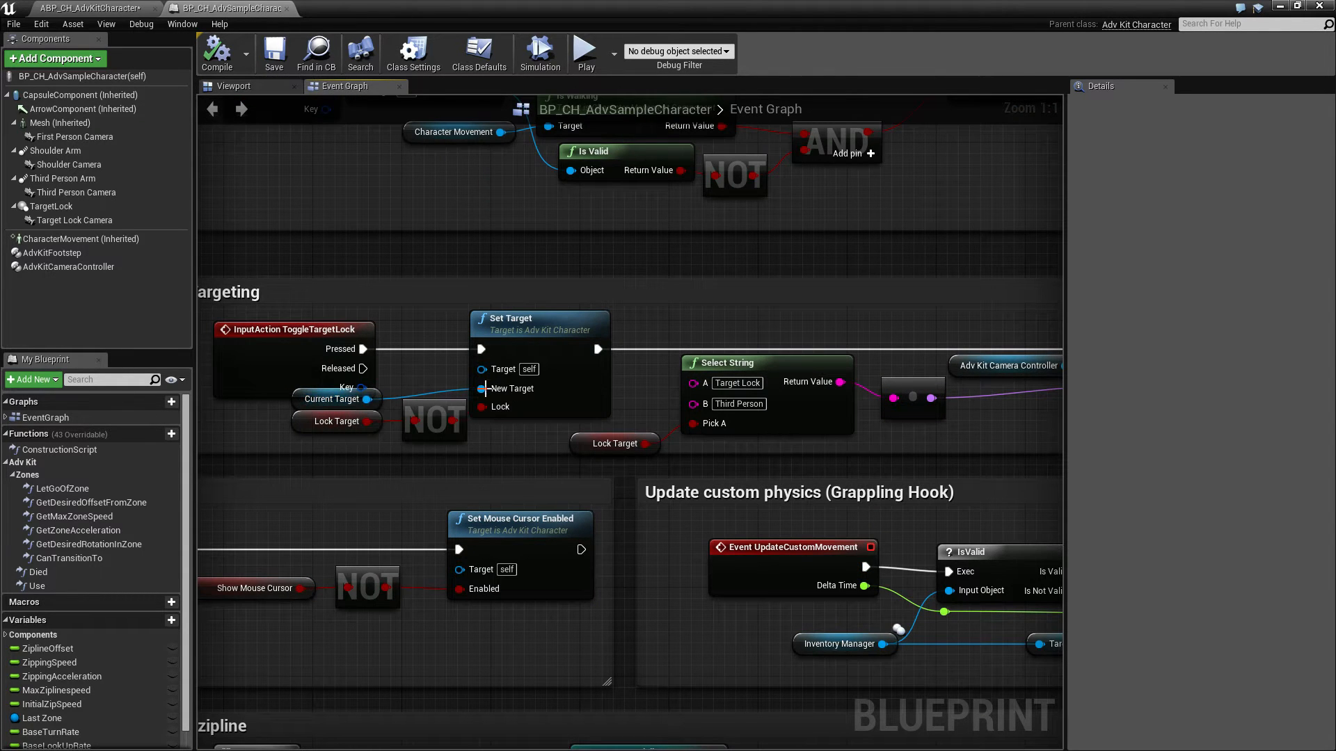
pyautogui.moveTo(541, 331)
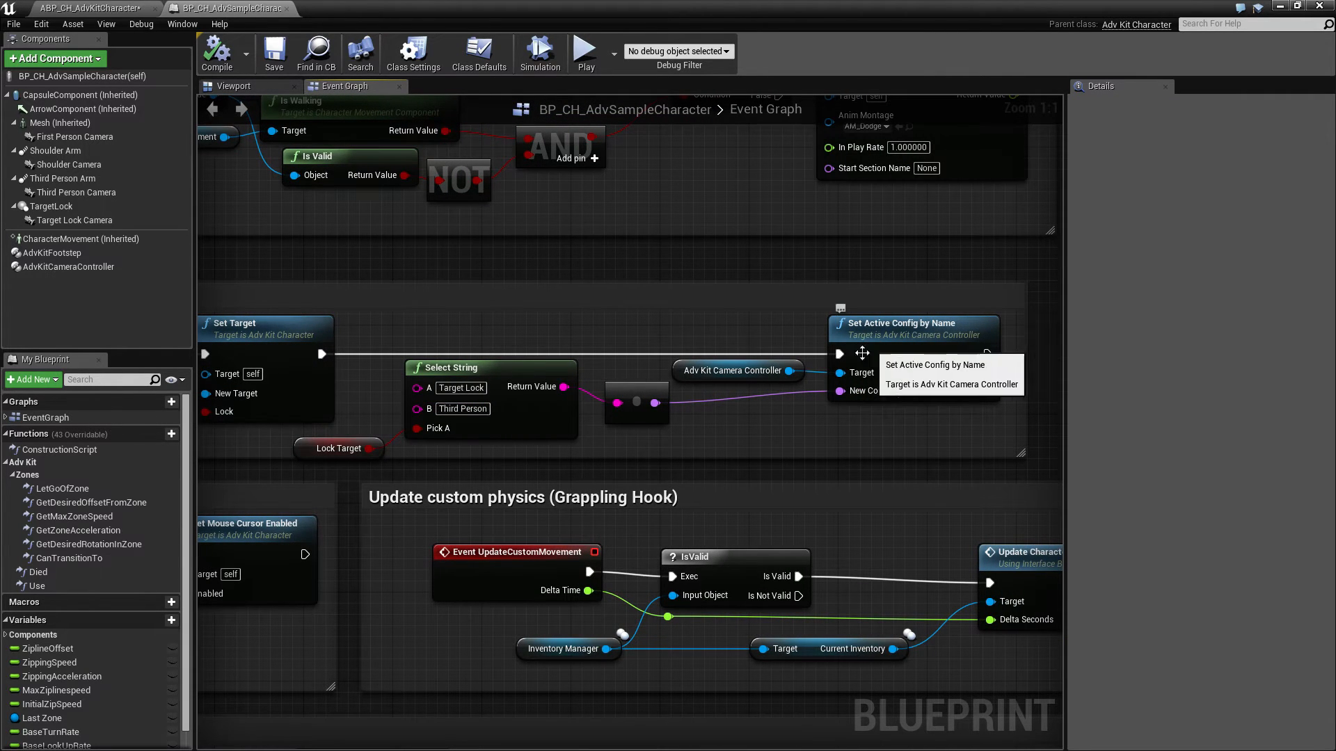
pyautogui.moveTo(473, 418)
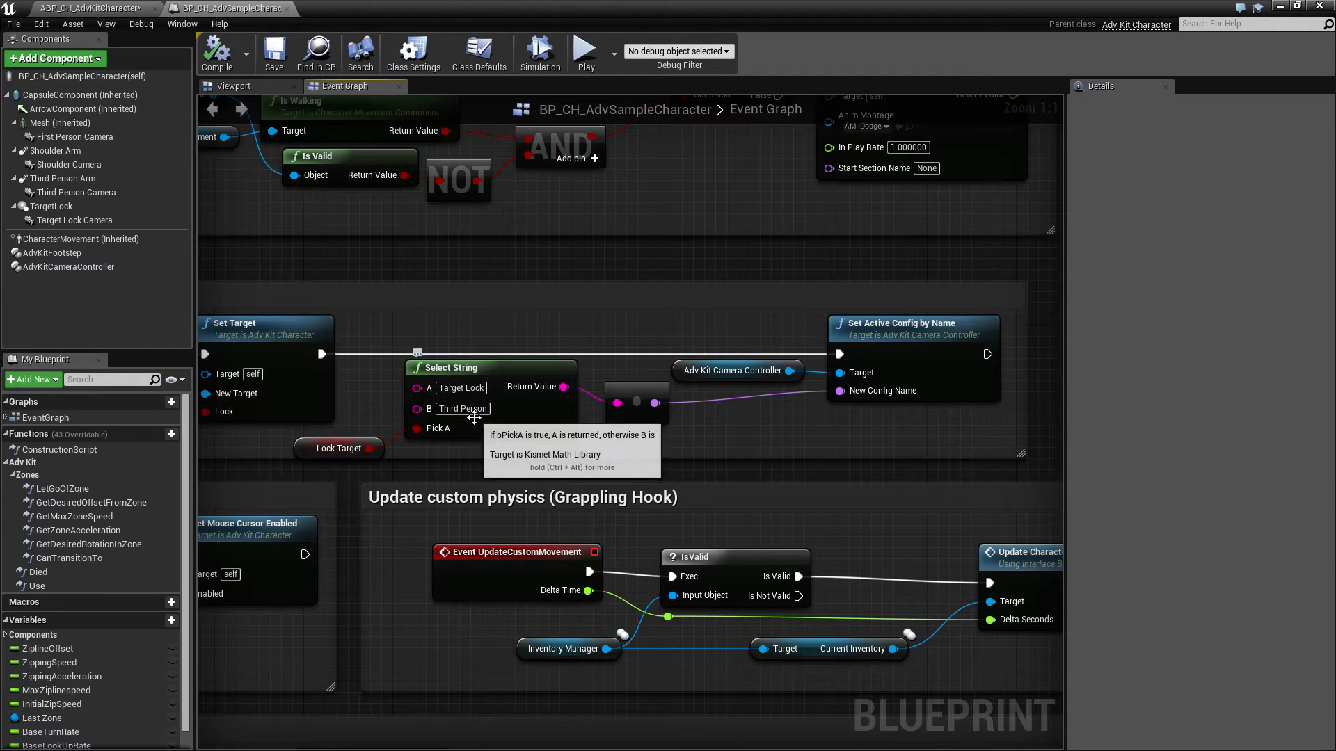
pyautogui.moveTo(742, 434)
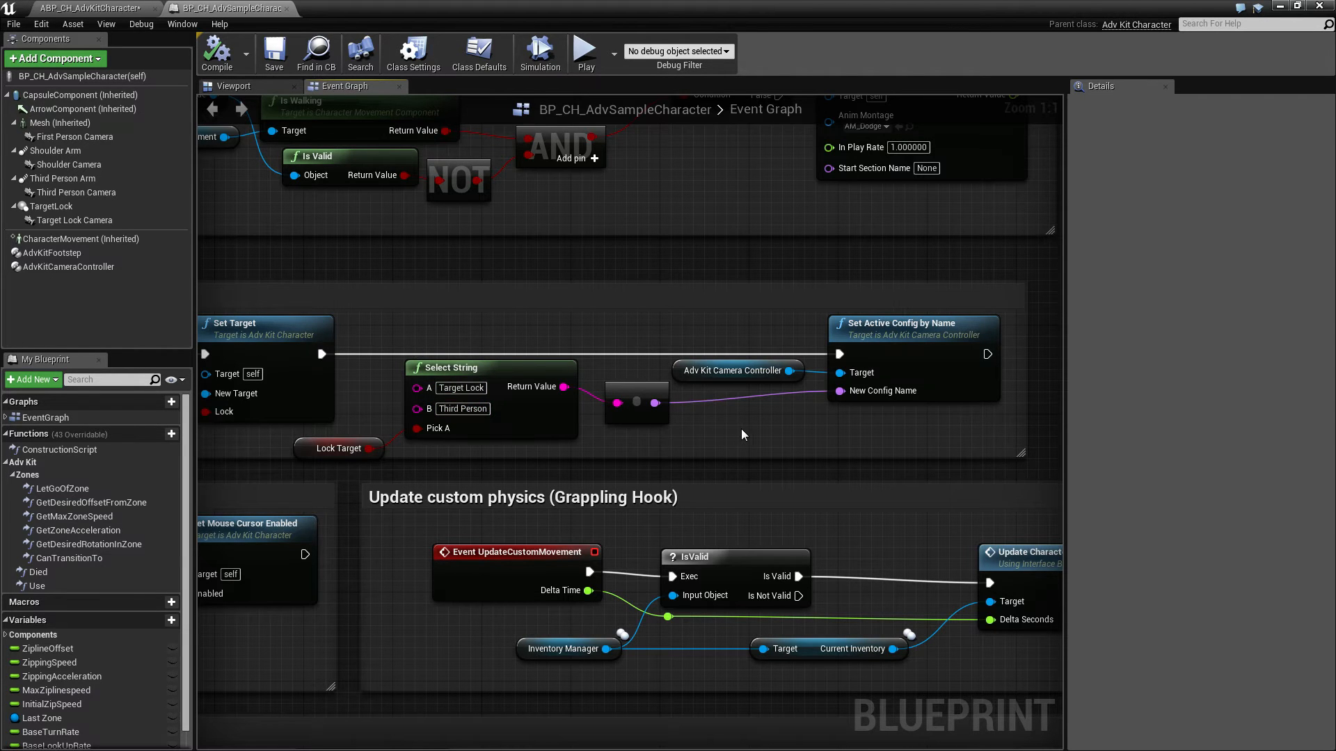
# Scroll through the Targeting section switching camera config between Target Lock and Third Person
pyautogui.scroll(-3)
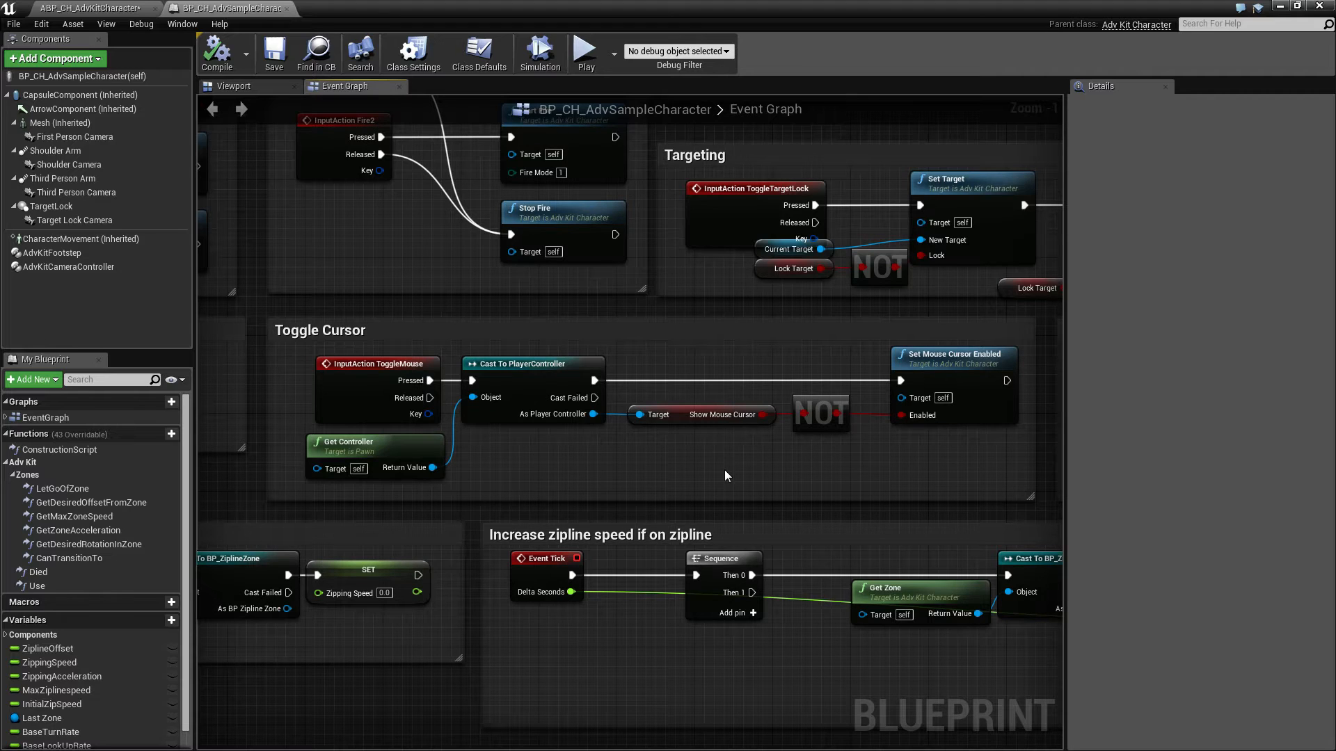
pyautogui.moveTo(654, 474)
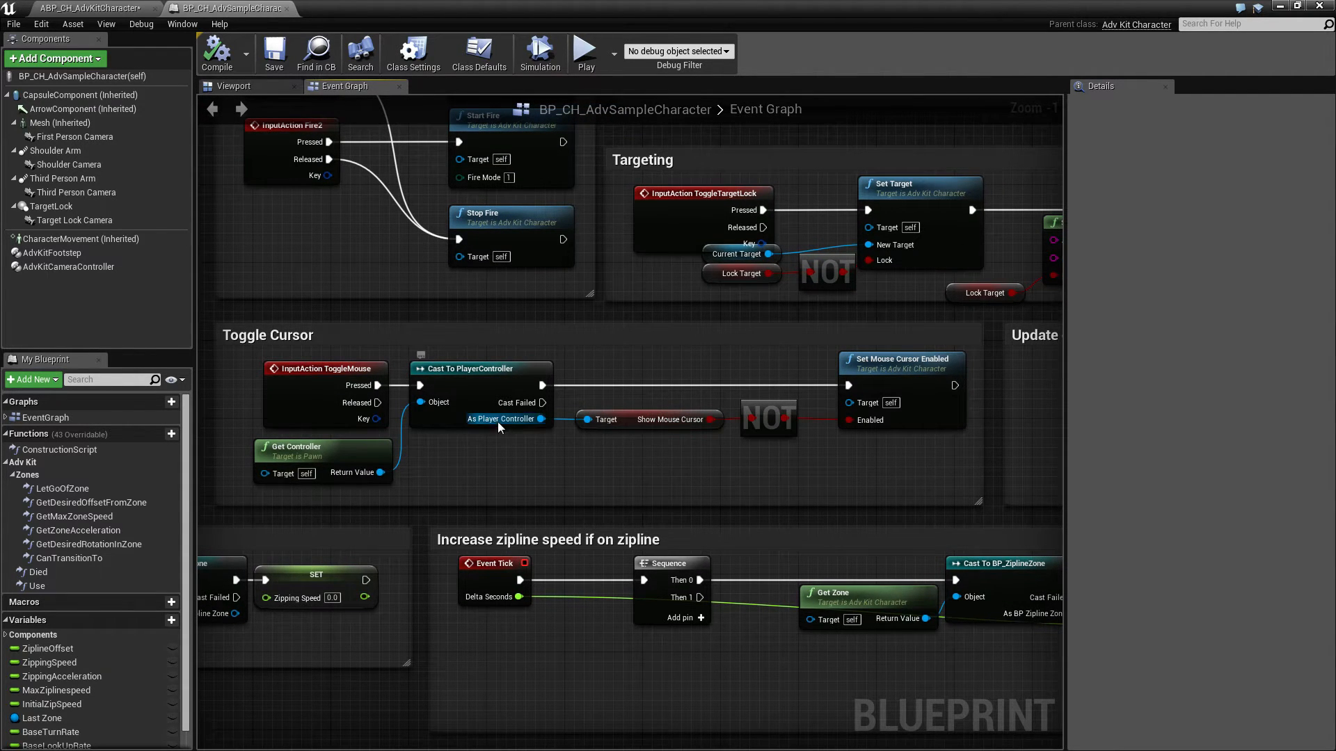
pyautogui.moveTo(664, 425)
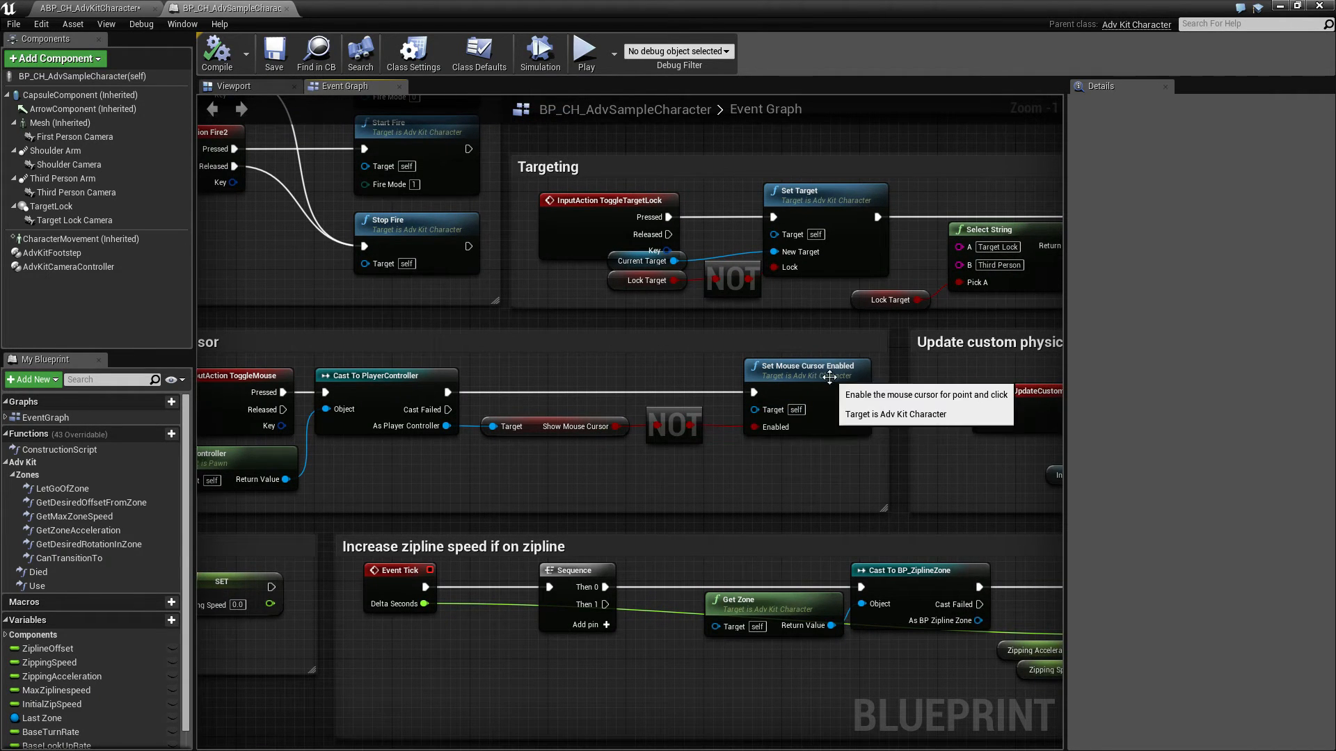
pyautogui.moveTo(807, 473)
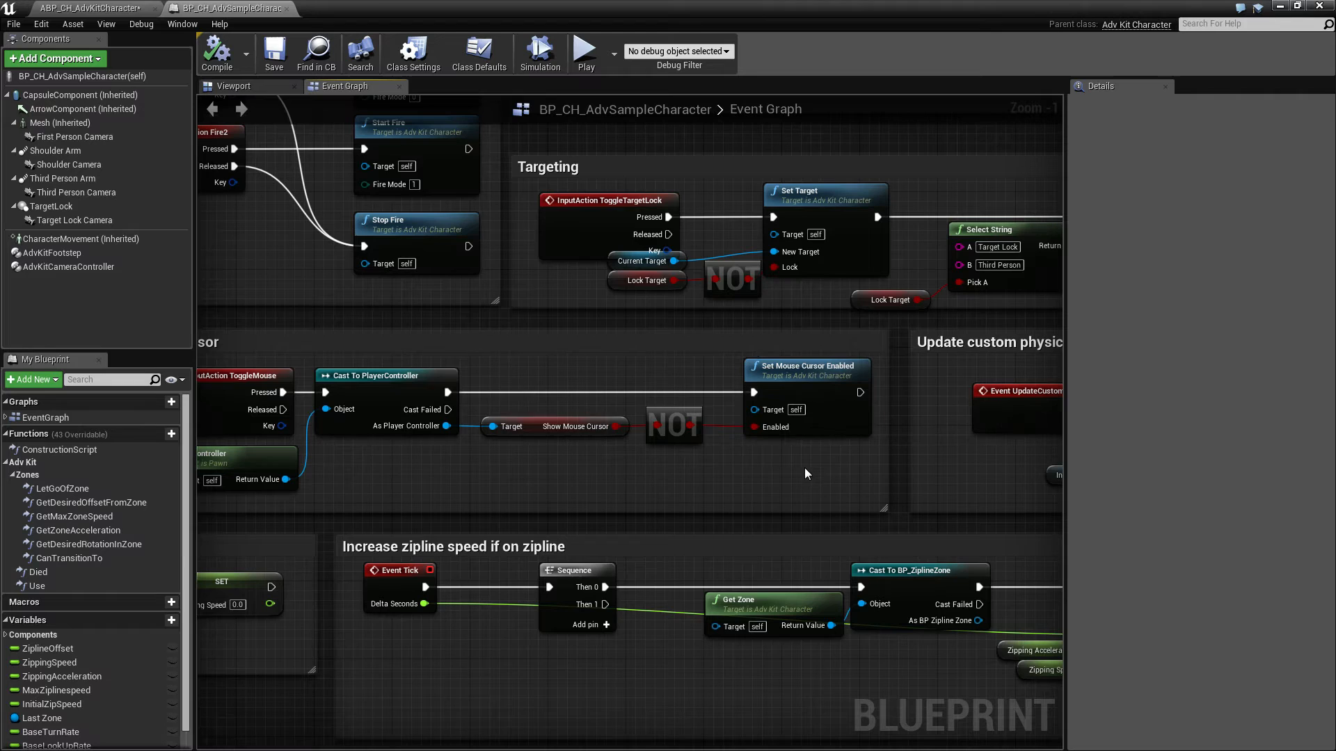
pyautogui.moveTo(801, 469)
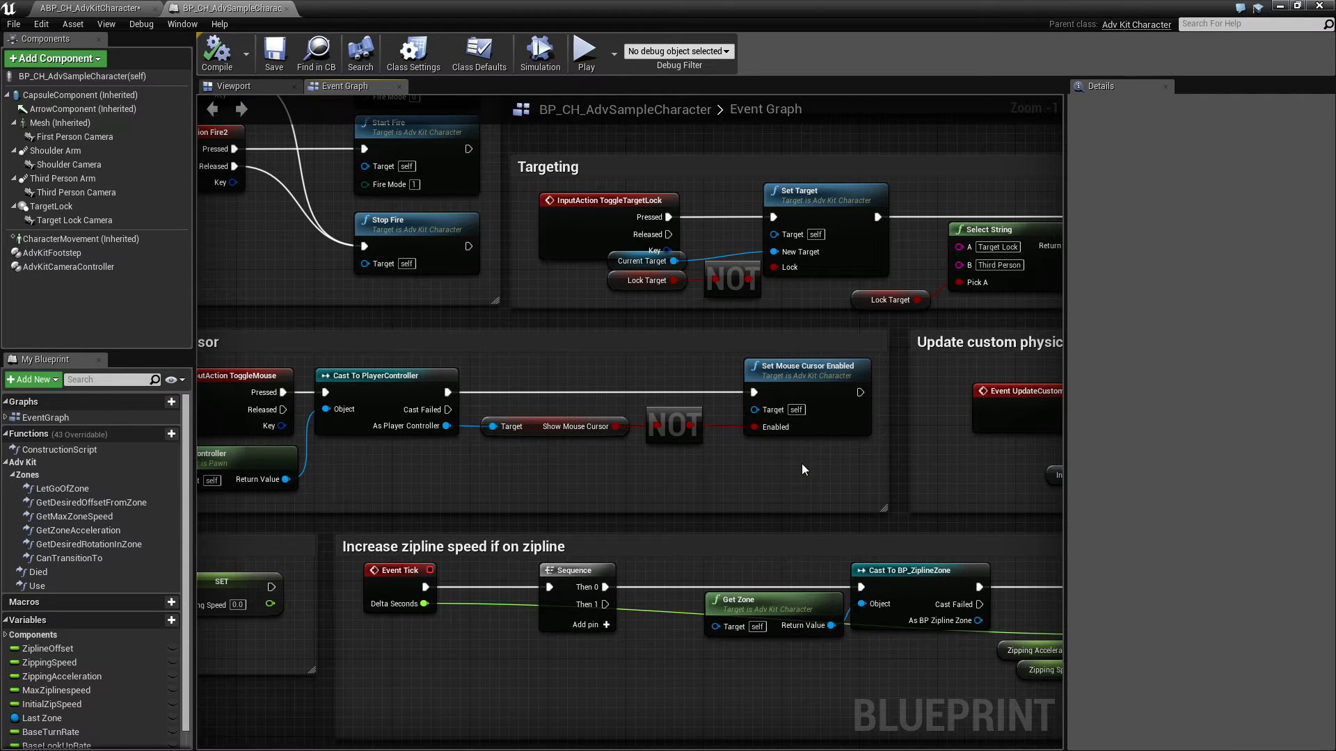
pyautogui.moveTo(815, 466)
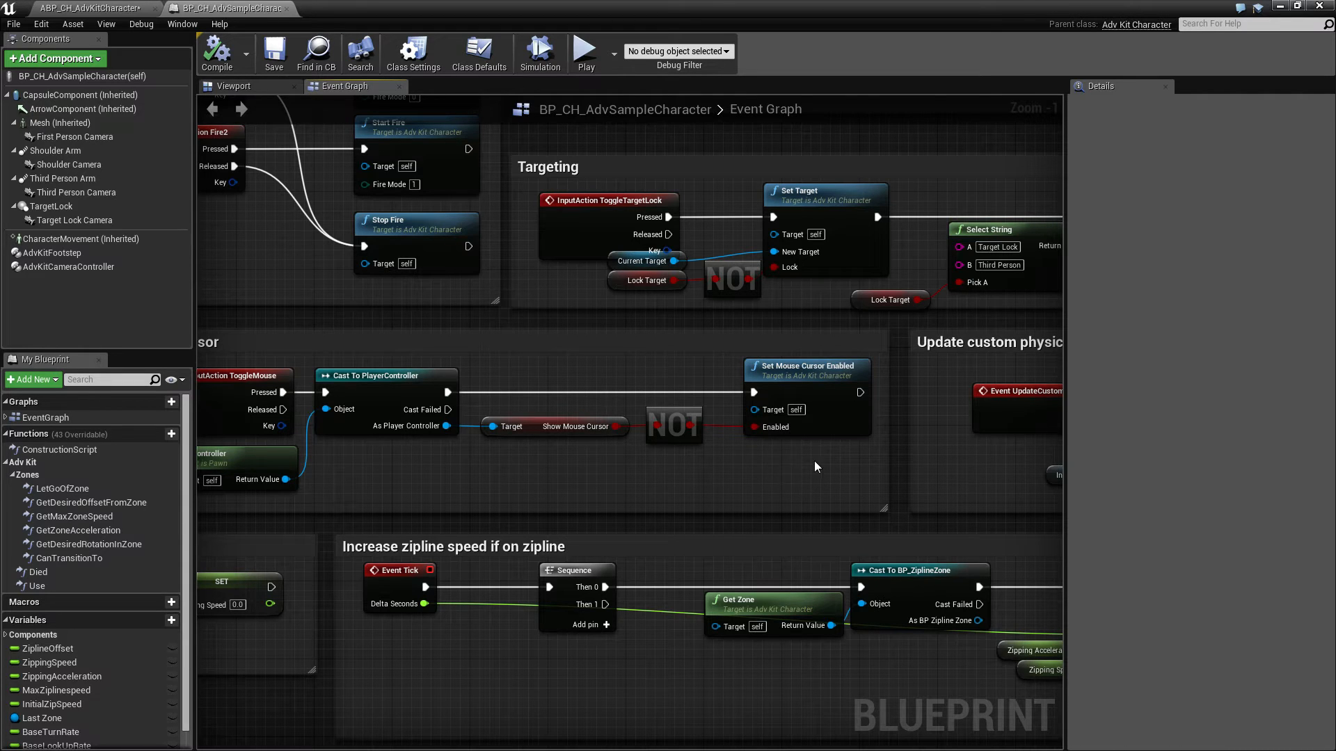
# Scroll to the Toggle Cursor block that enables the mouse cursor via the player controller
pyautogui.scroll(-3)
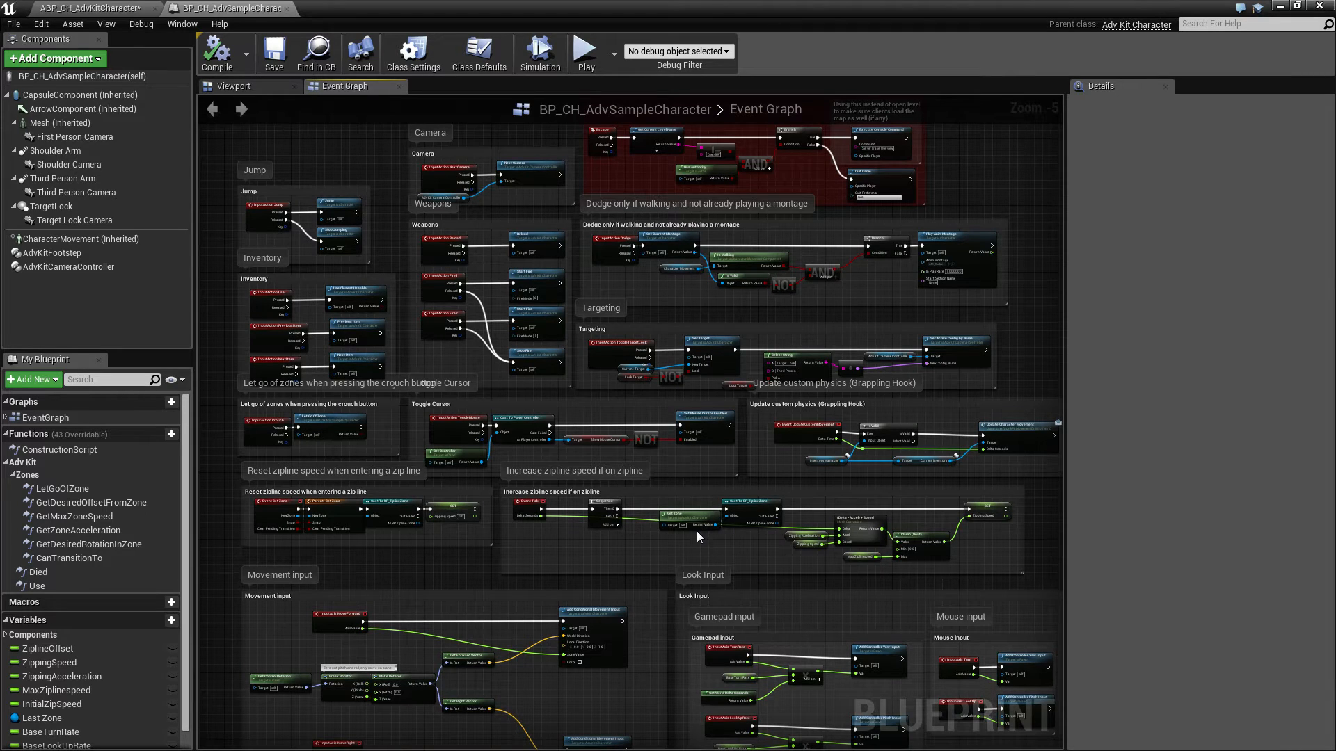
pyautogui.moveTo(536, 561)
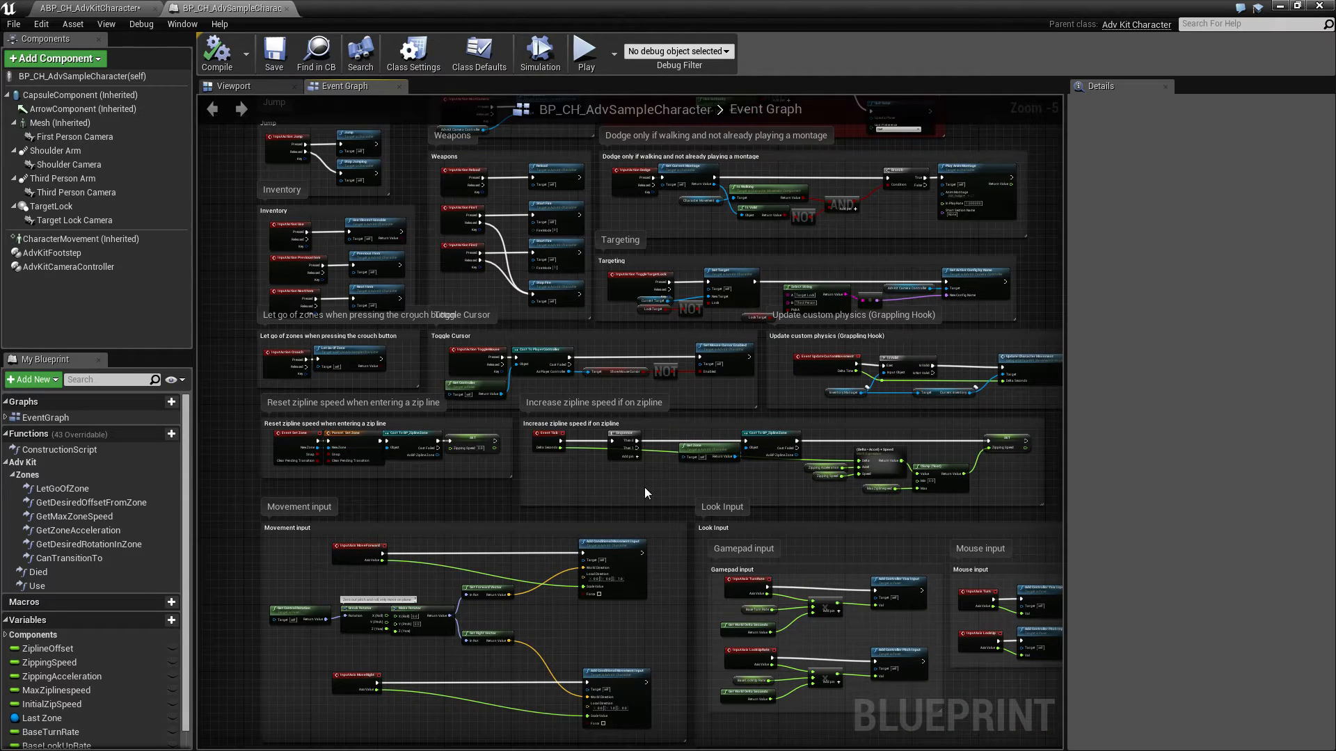
pyautogui.moveTo(648, 502)
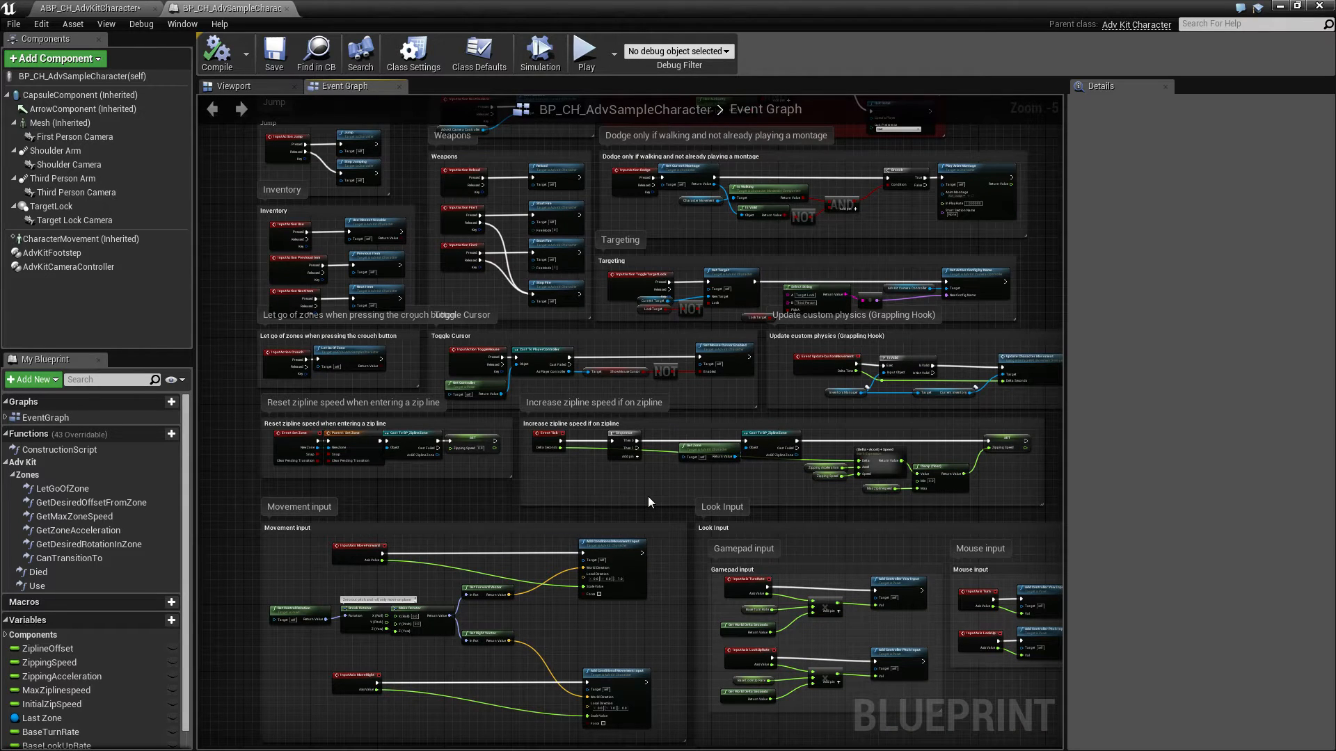
pyautogui.moveTo(608, 508)
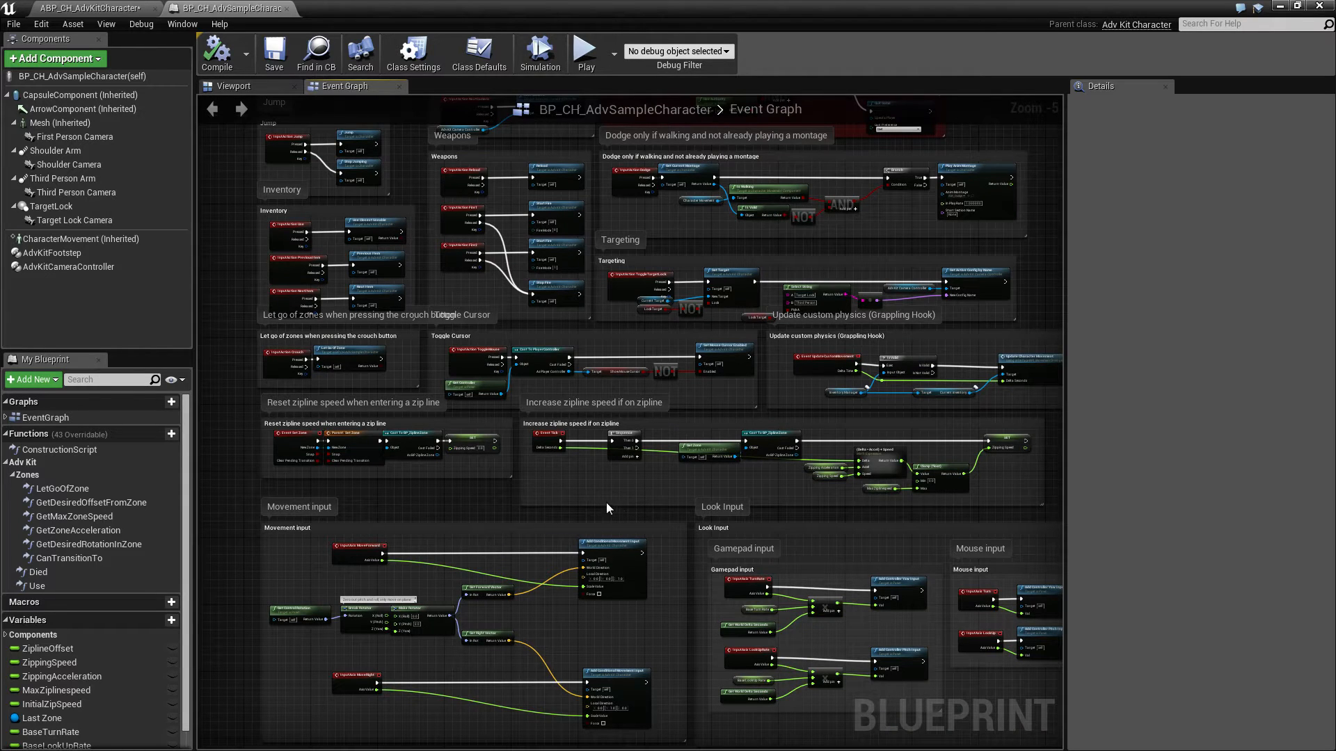
pyautogui.moveTo(69, 558)
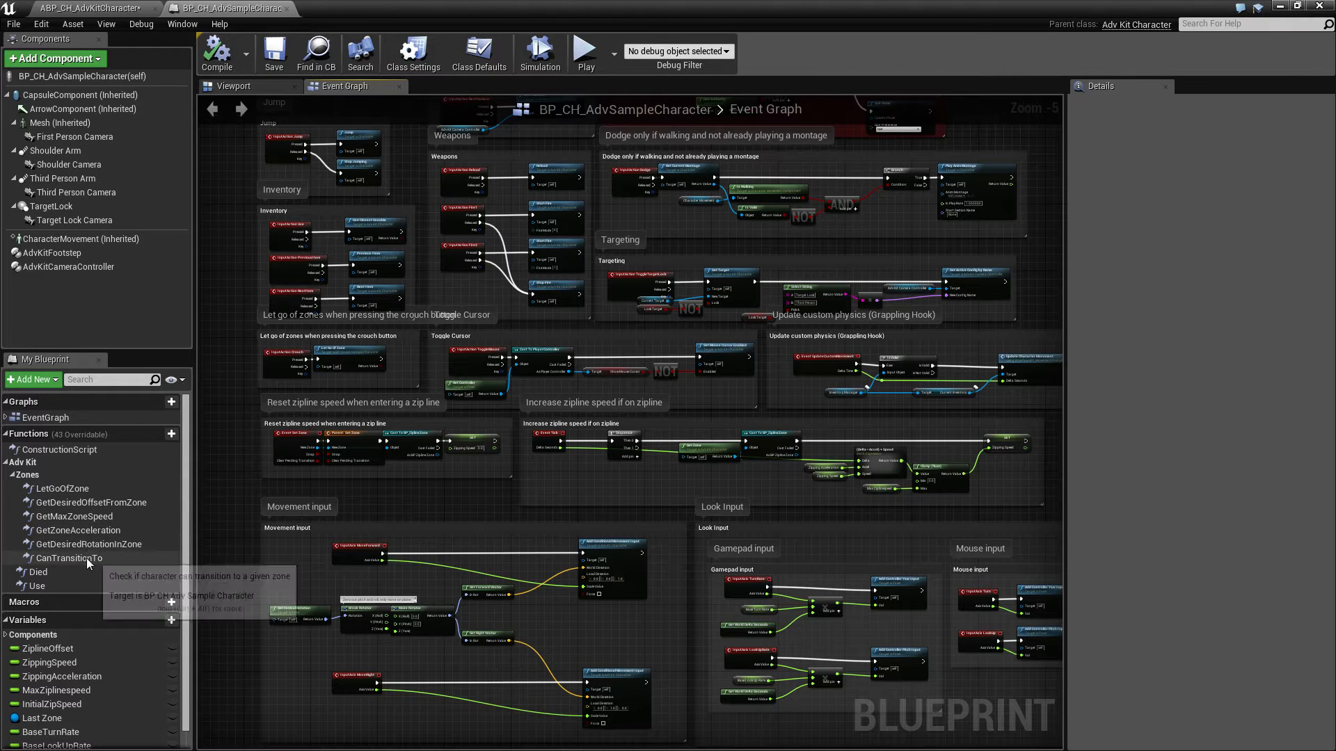
pyautogui.moveTo(62, 488)
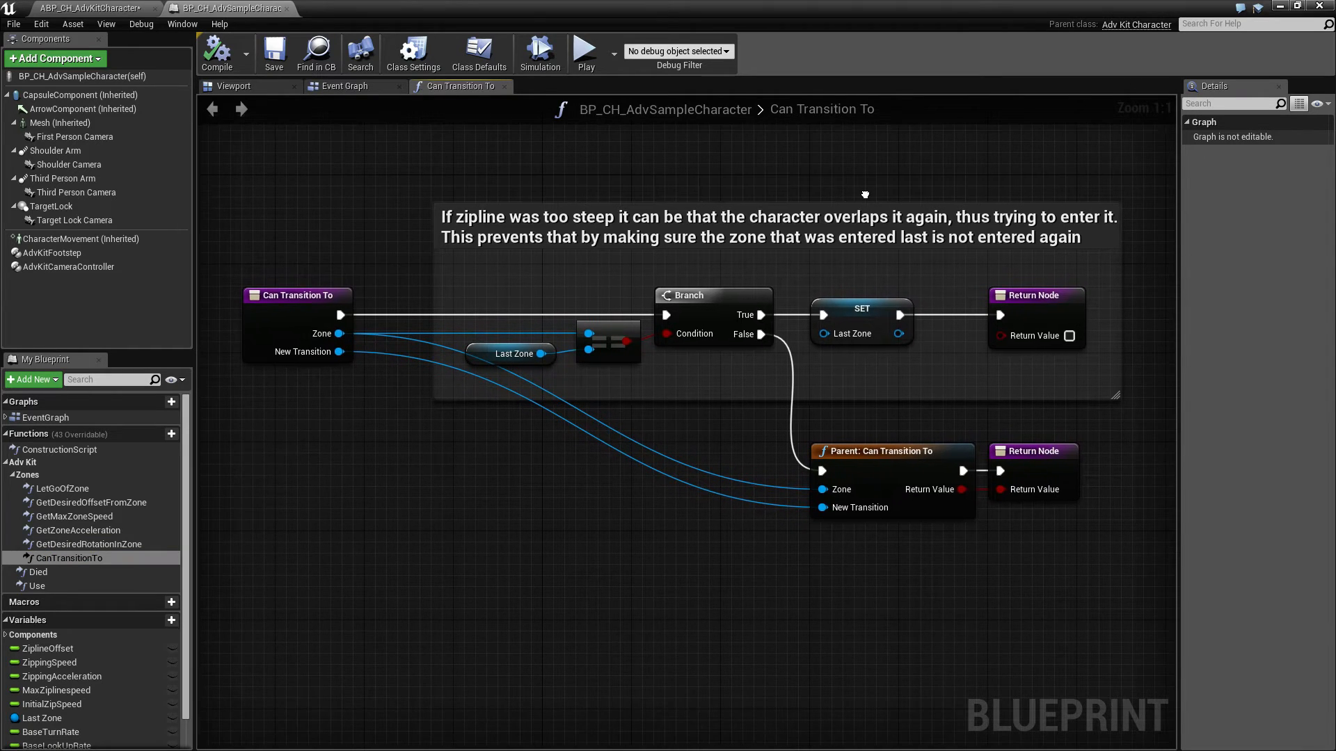
pyautogui.moveTo(555, 500)
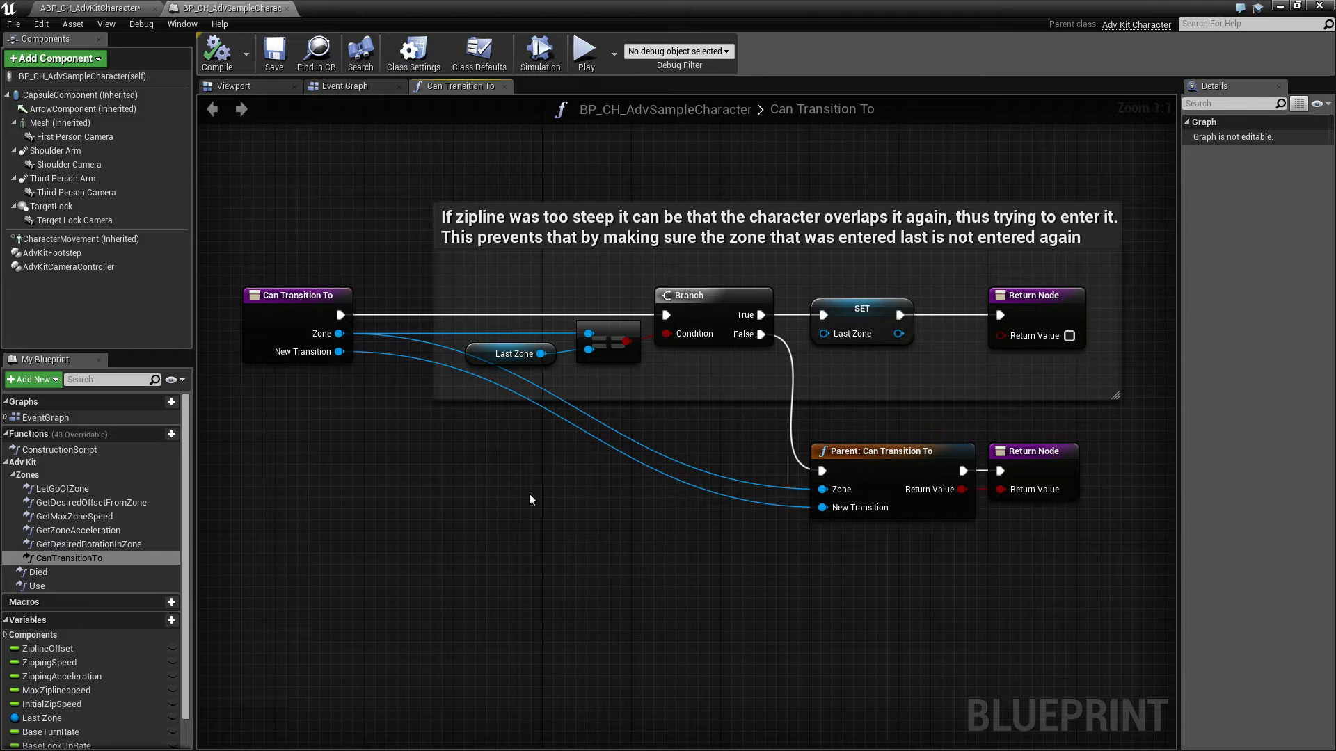
pyautogui.moveTo(319, 289)
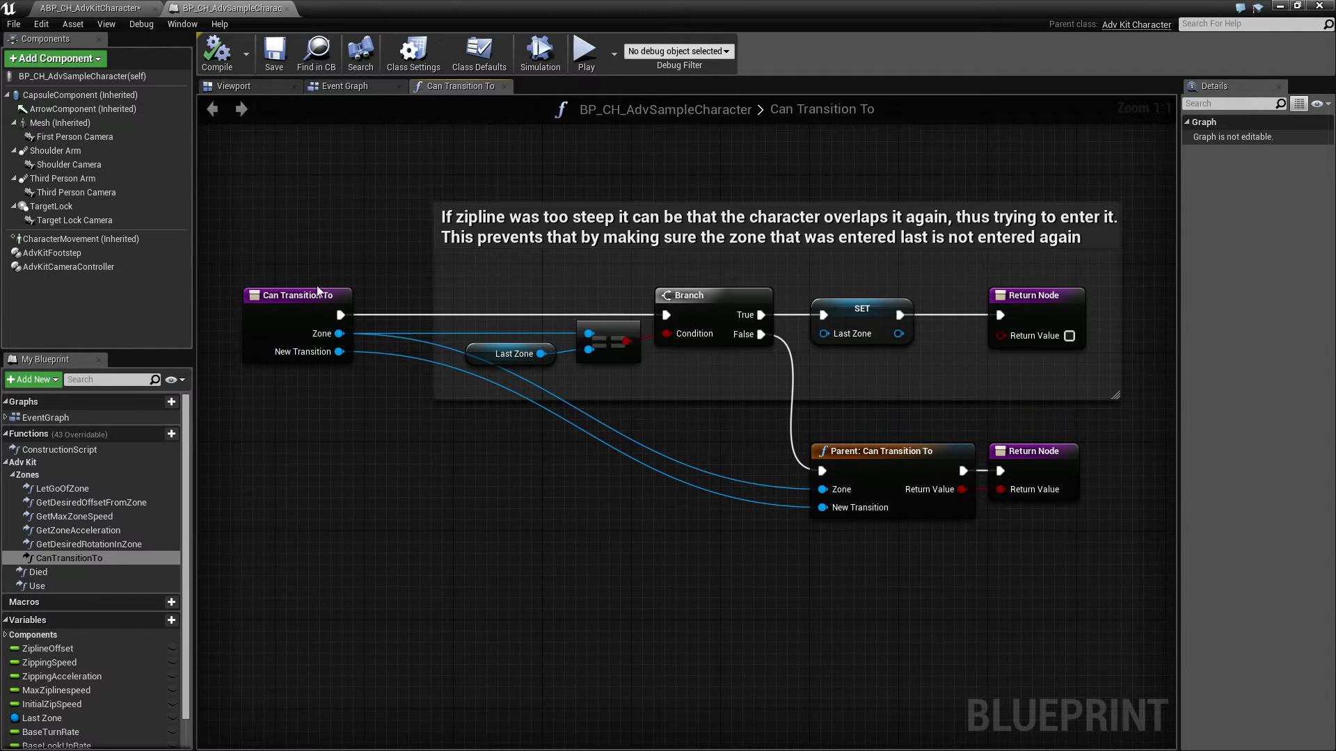
pyautogui.moveTo(300, 339)
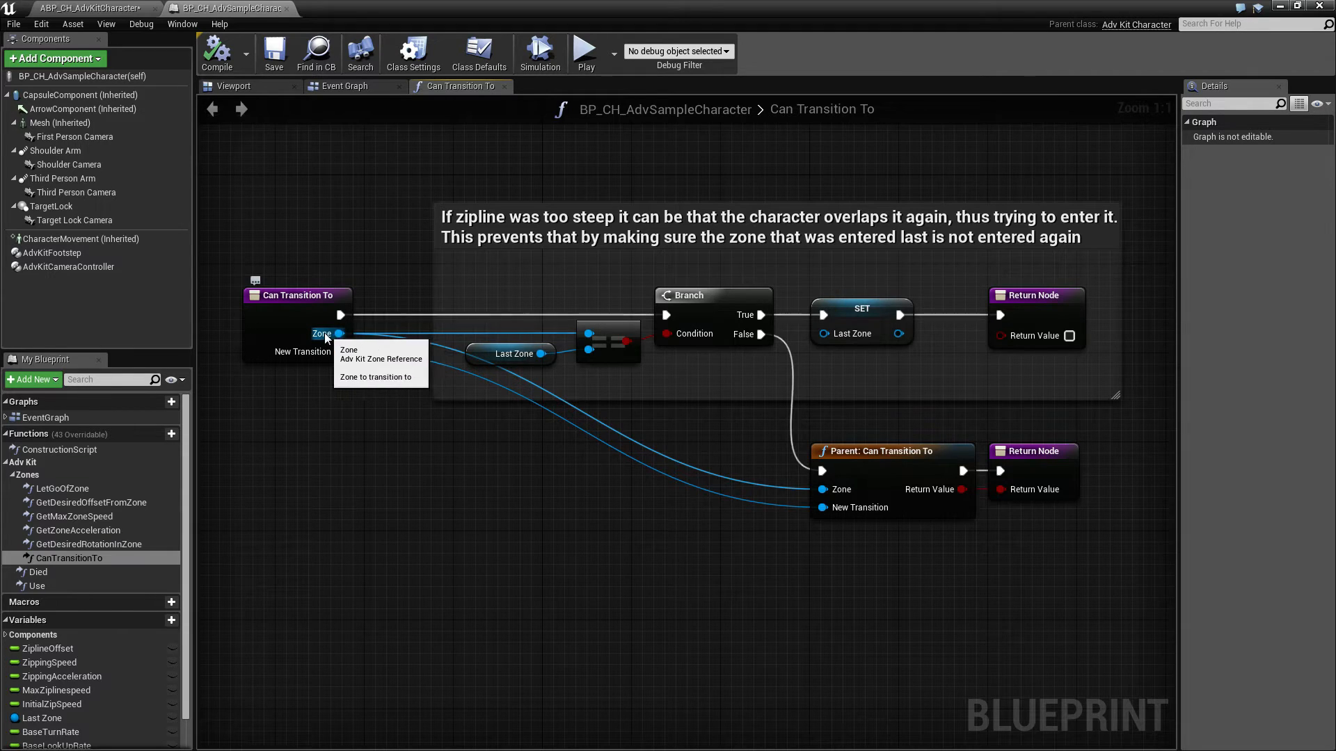
pyautogui.moveTo(501, 453)
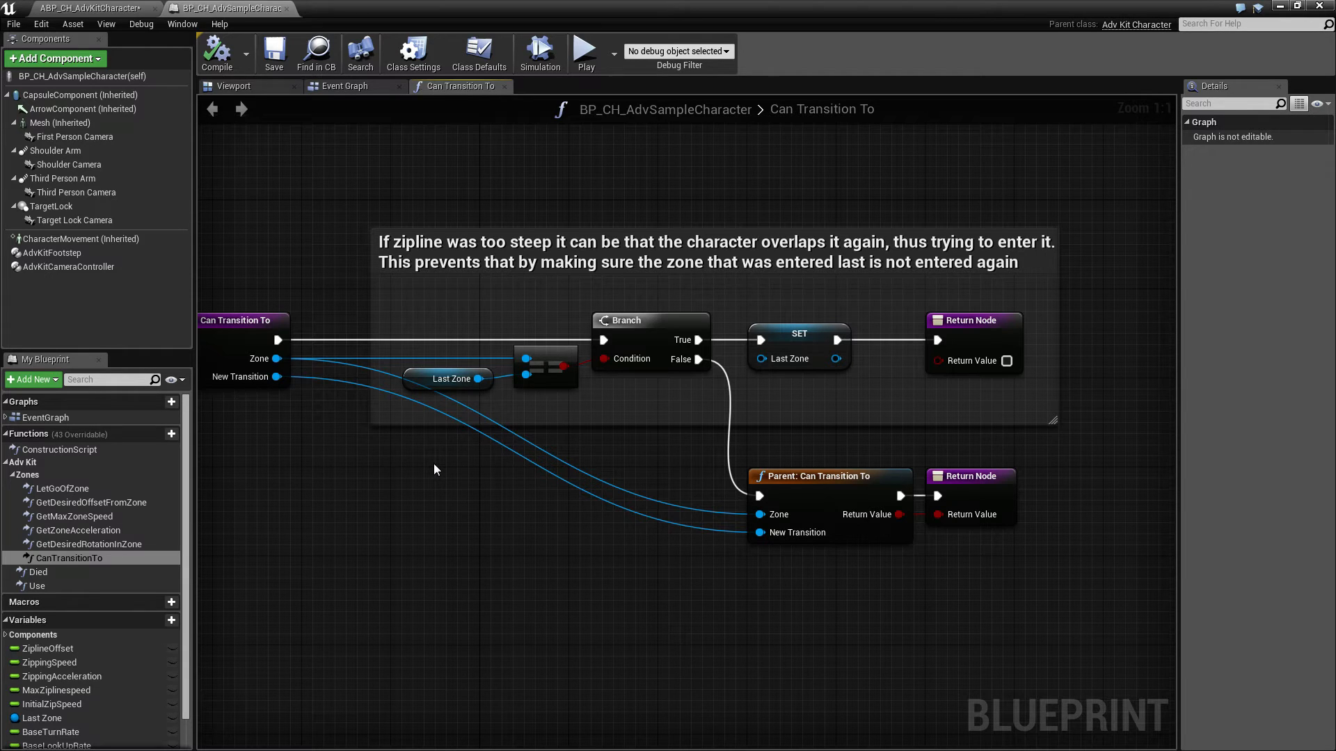
pyautogui.moveTo(410, 509)
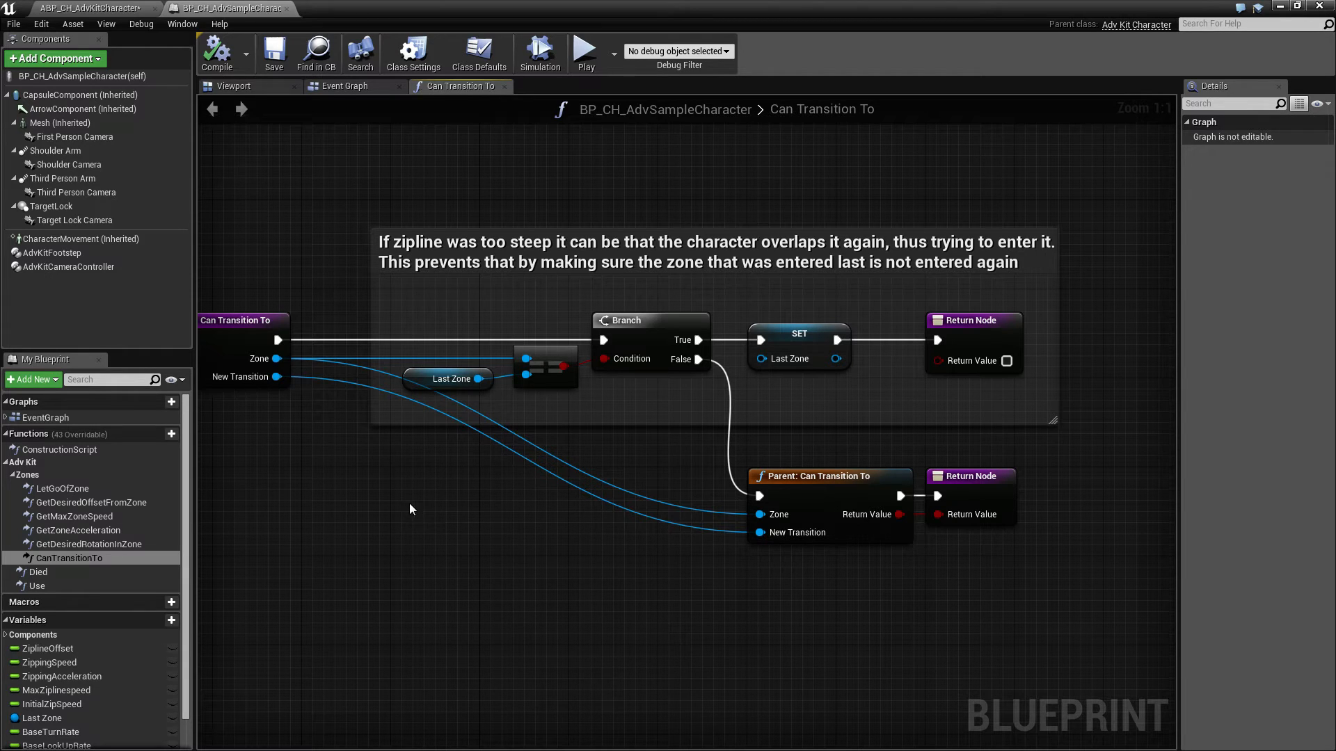
pyautogui.moveTo(415, 553)
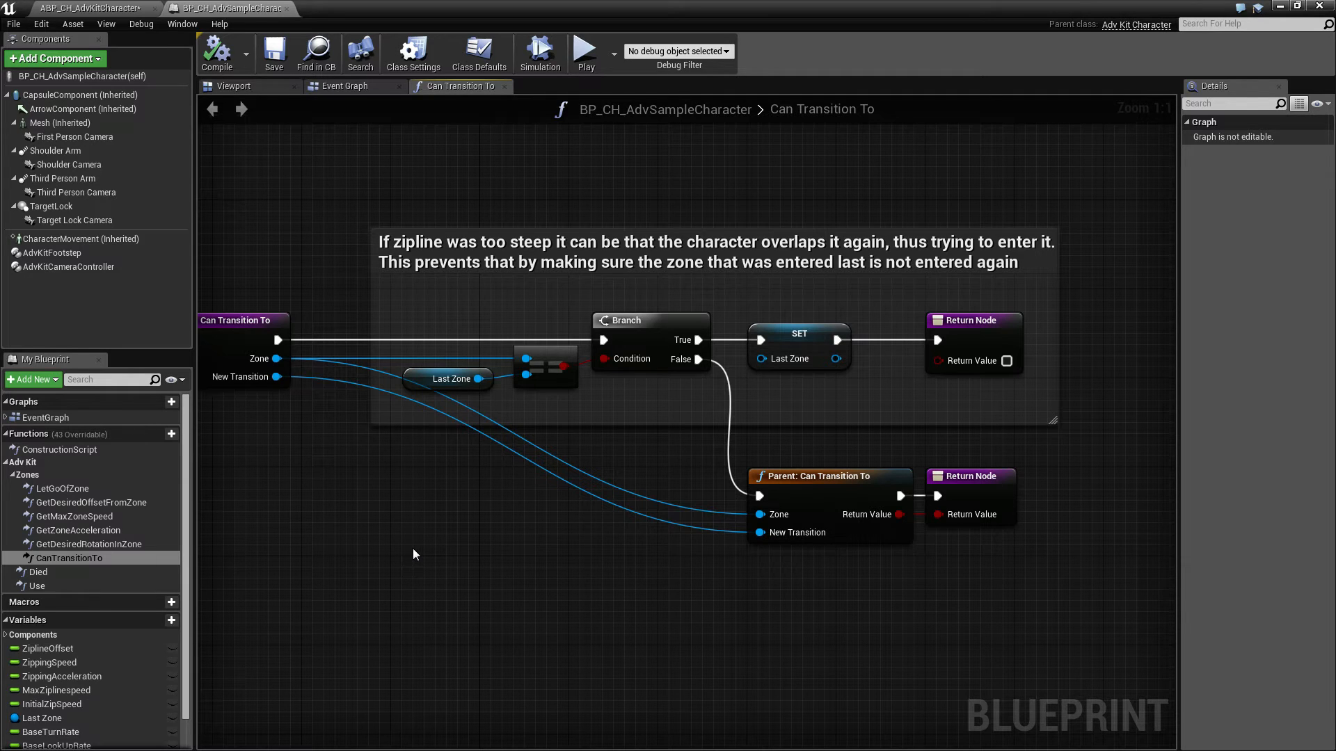
pyautogui.moveTo(529, 557)
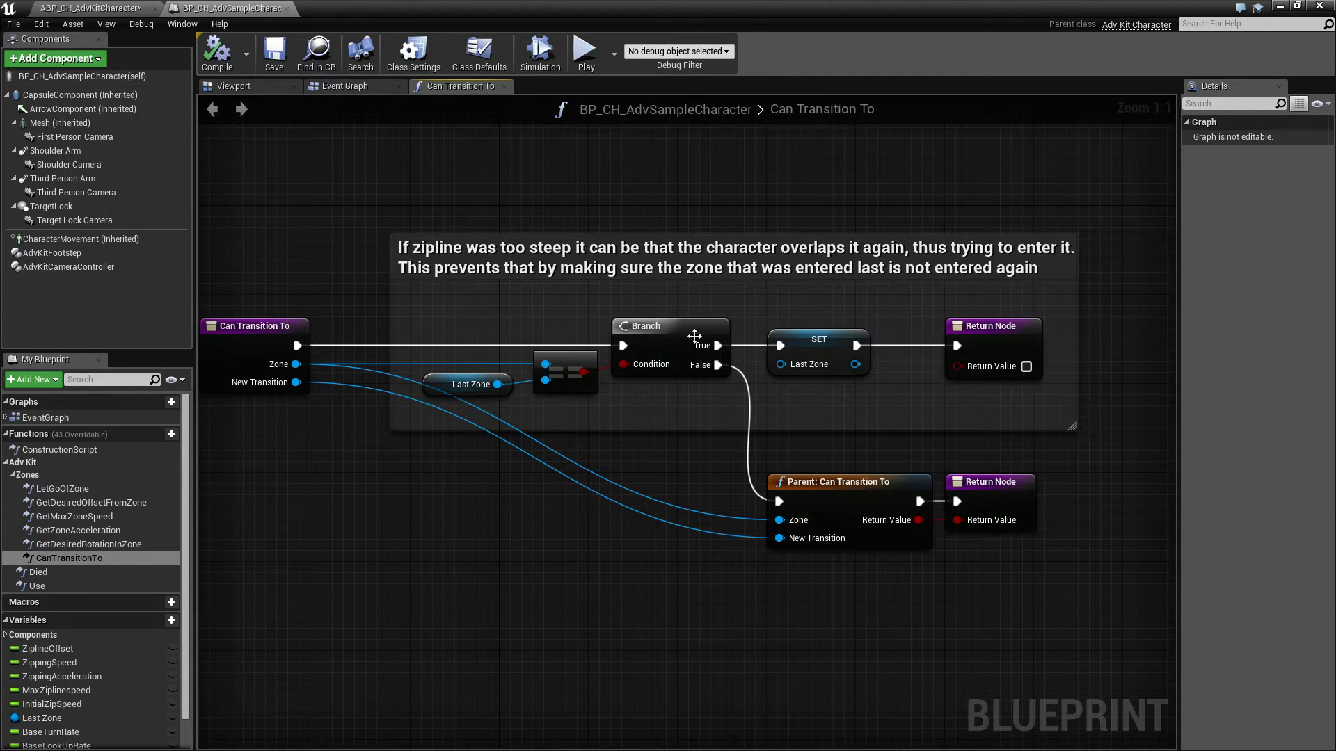
pyautogui.moveTo(42, 718)
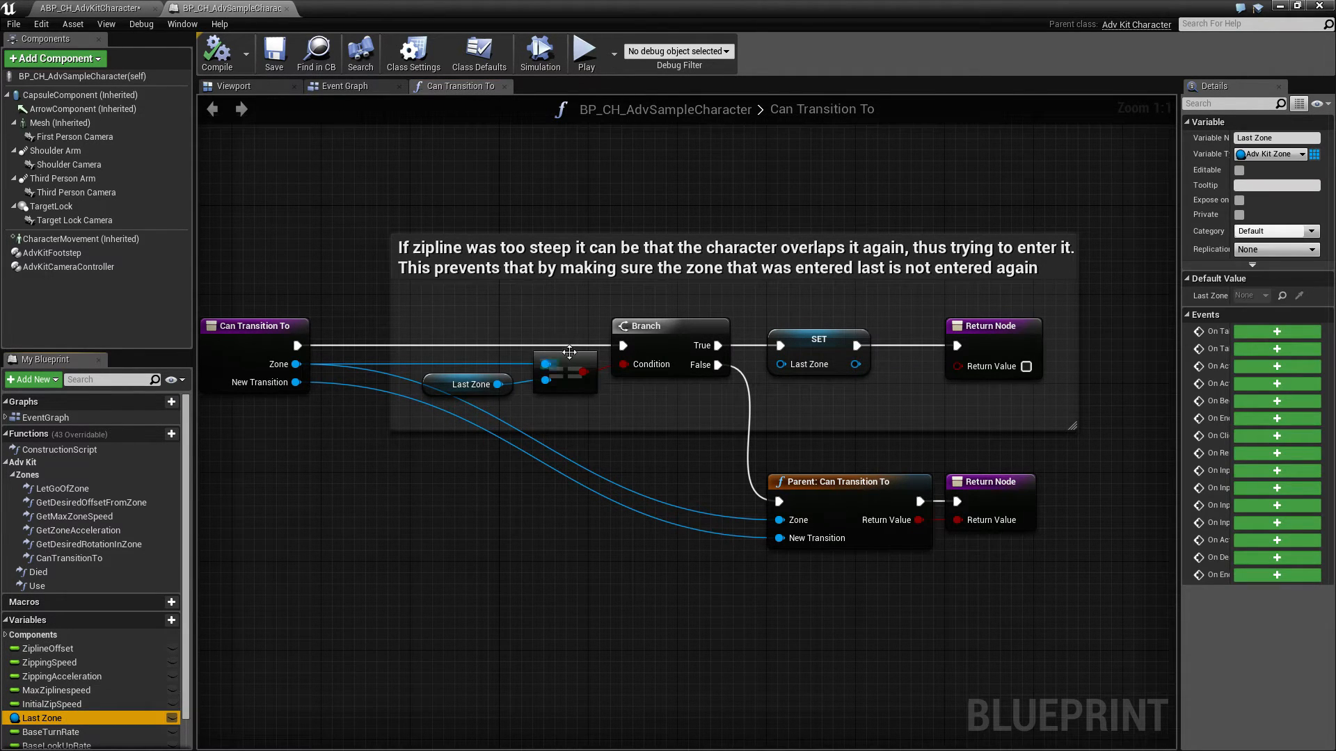
pyautogui.moveTo(717, 365)
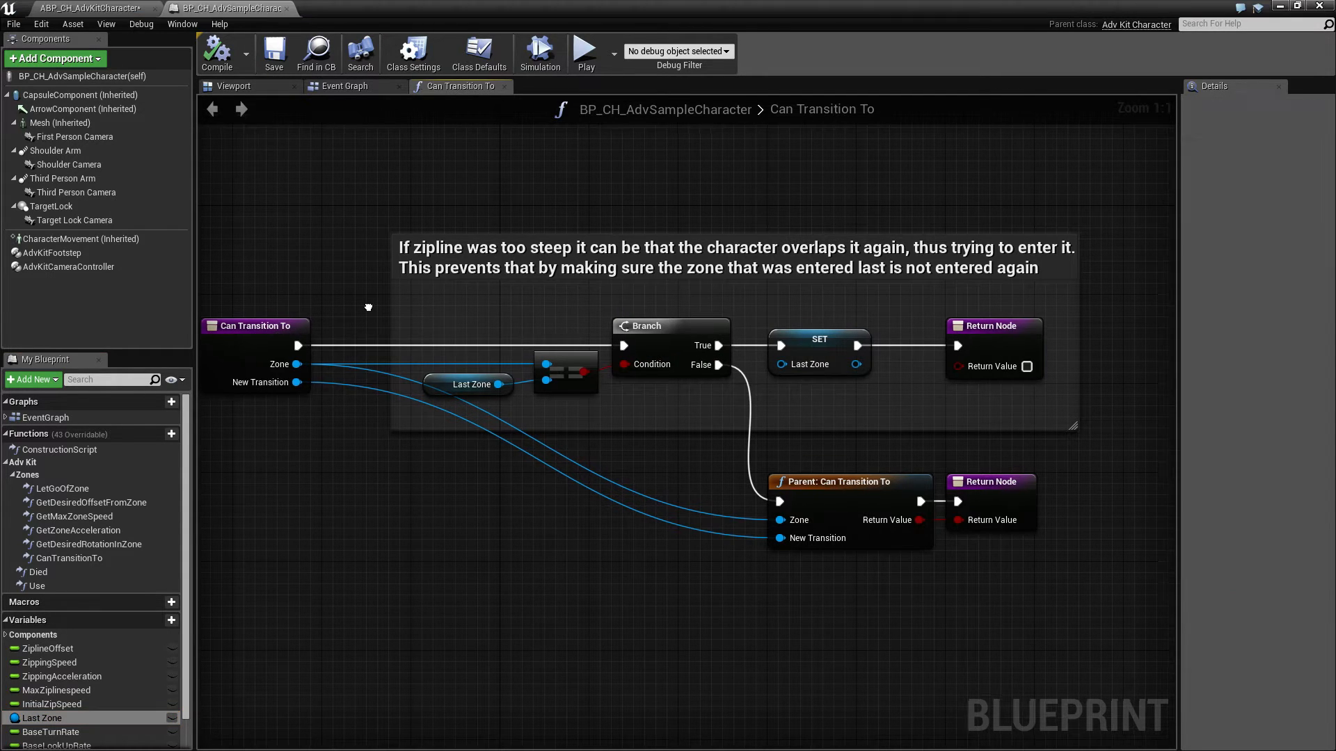
pyautogui.click(41, 718)
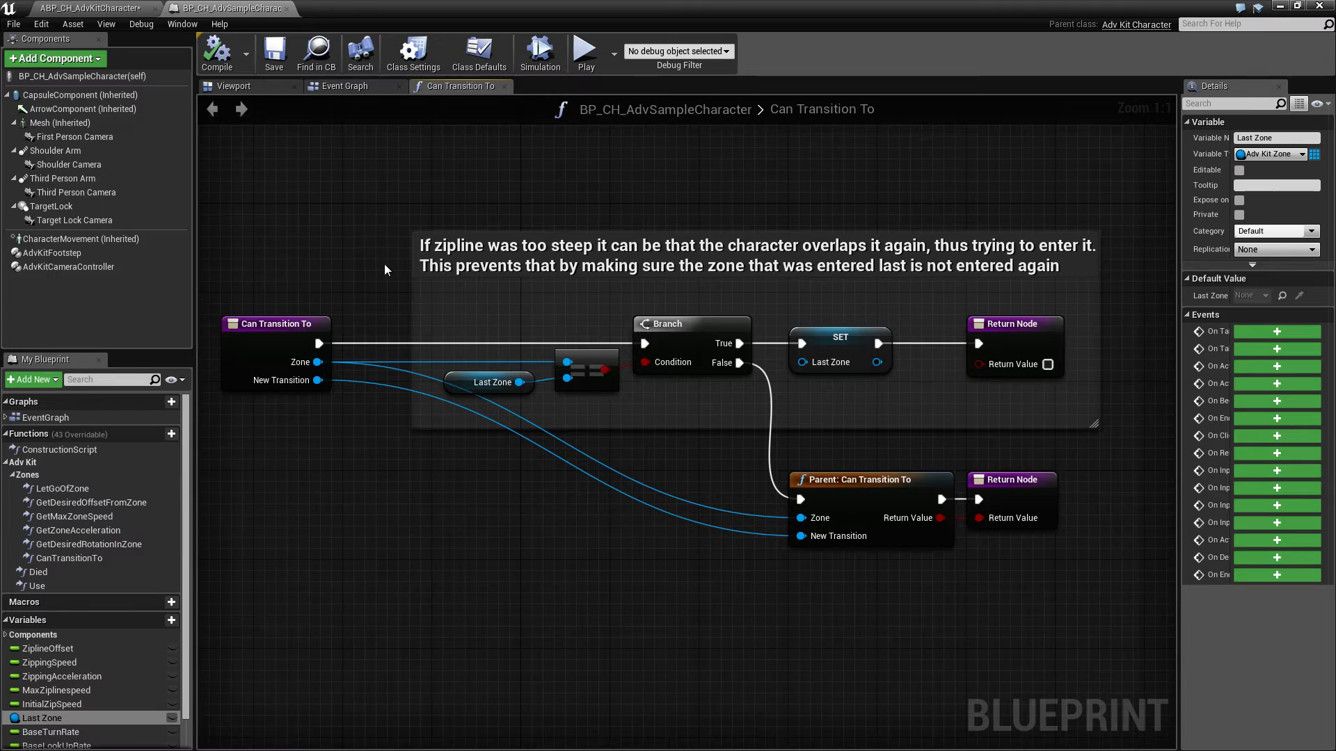
pyautogui.moveTo(379, 282)
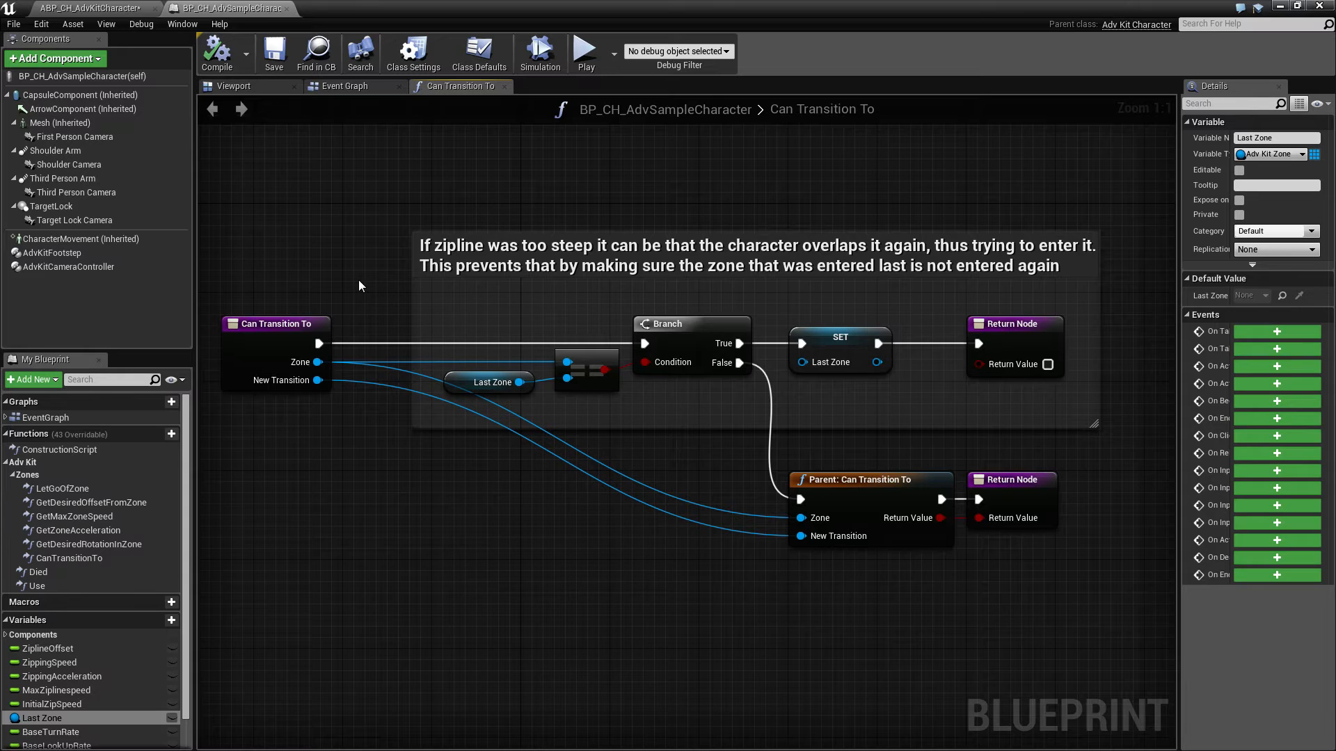
pyautogui.moveTo(356, 290)
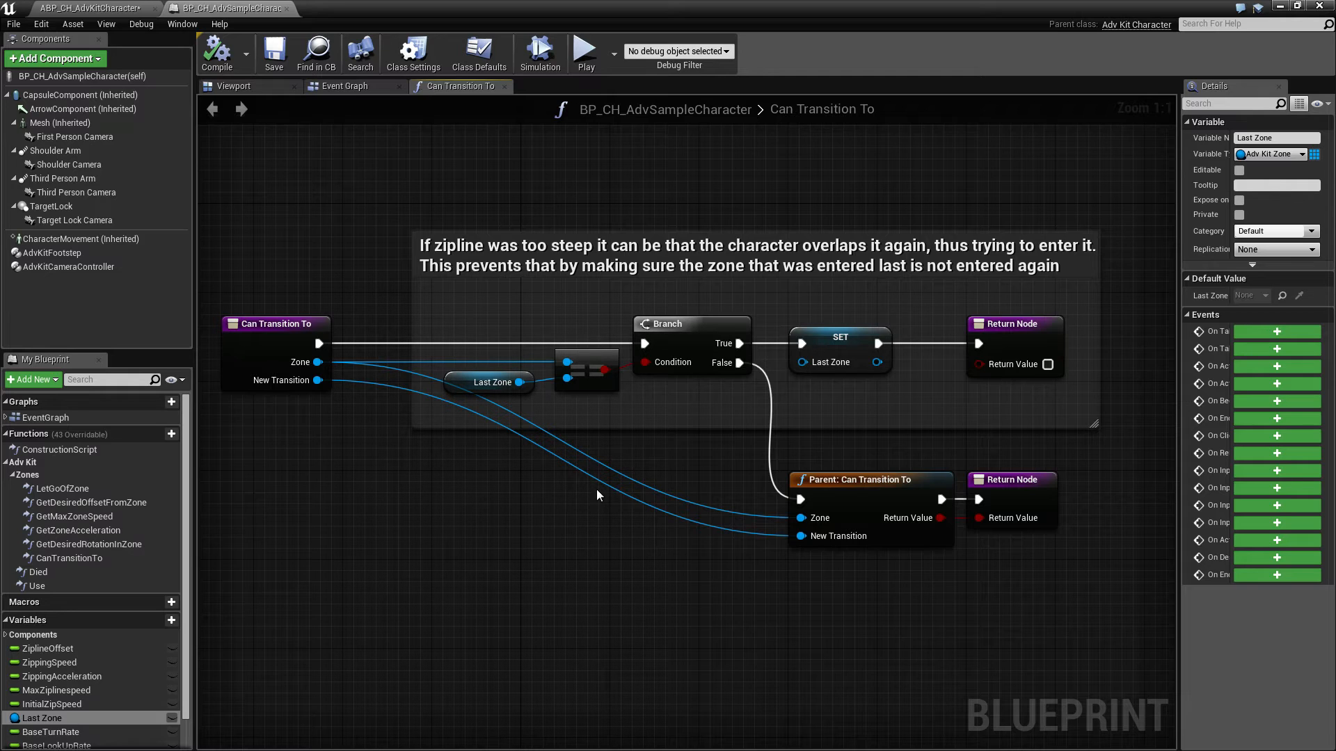
pyautogui.moveTo(491, 382)
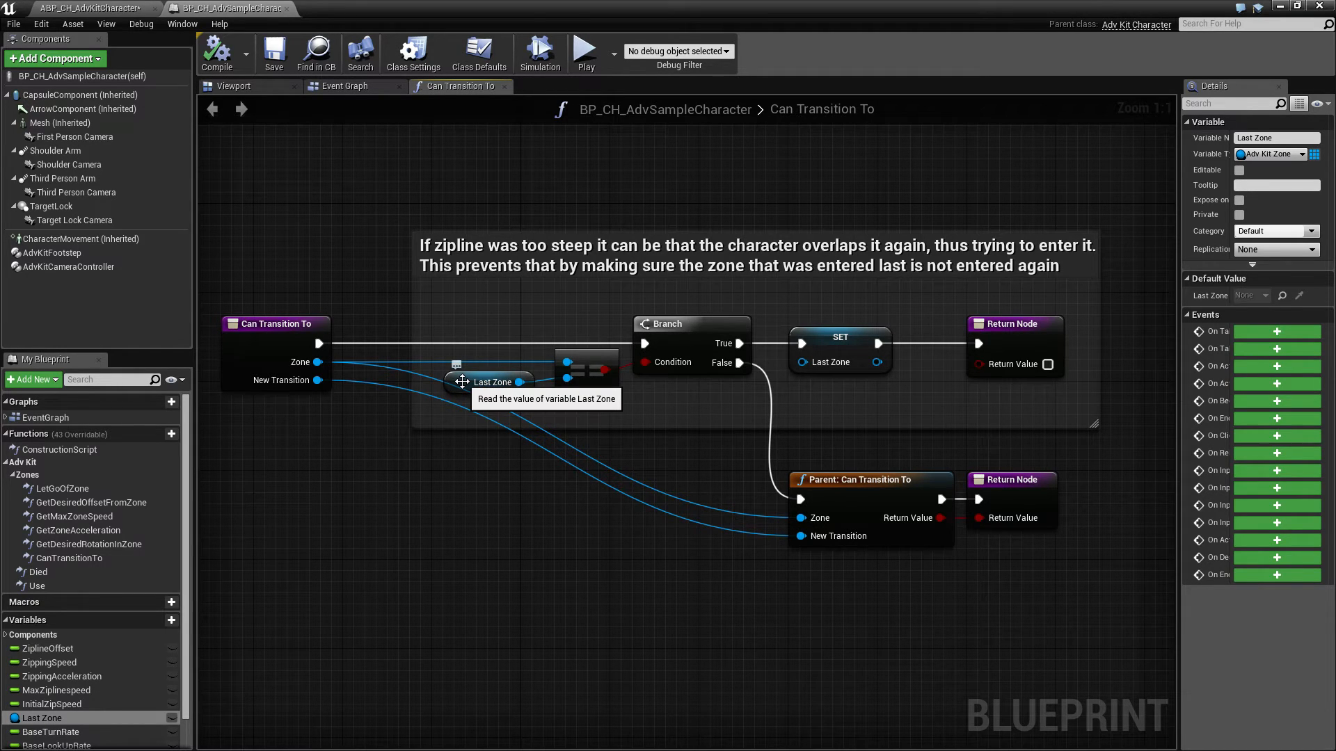
pyautogui.moveTo(578, 368)
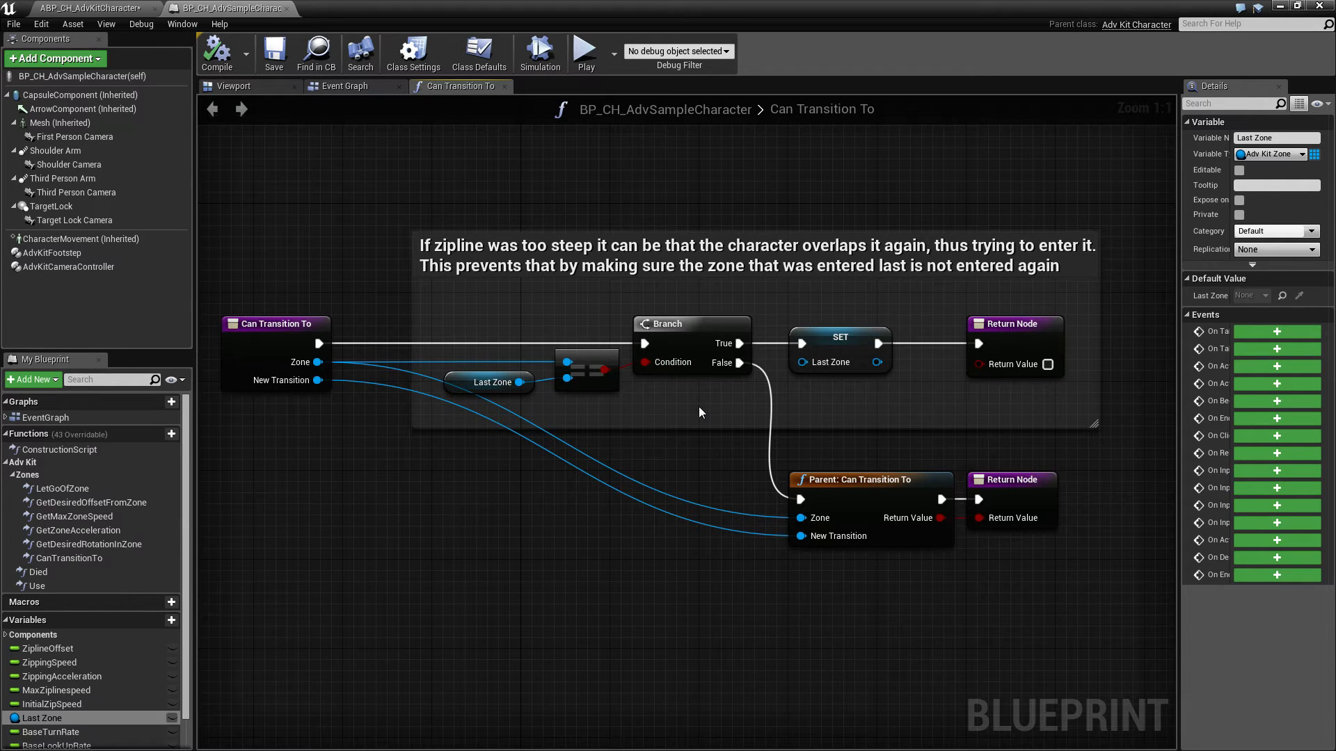
pyautogui.moveTo(194, 531)
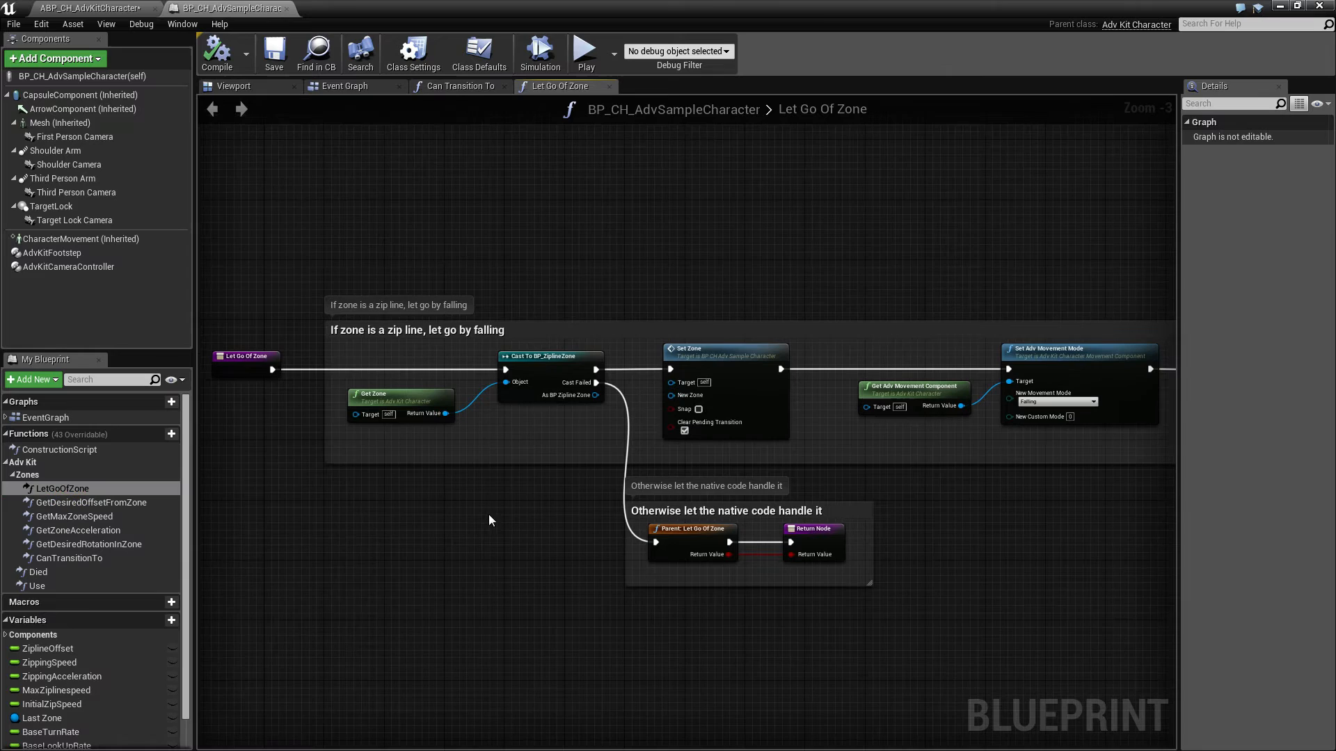
pyautogui.moveTo(499, 512)
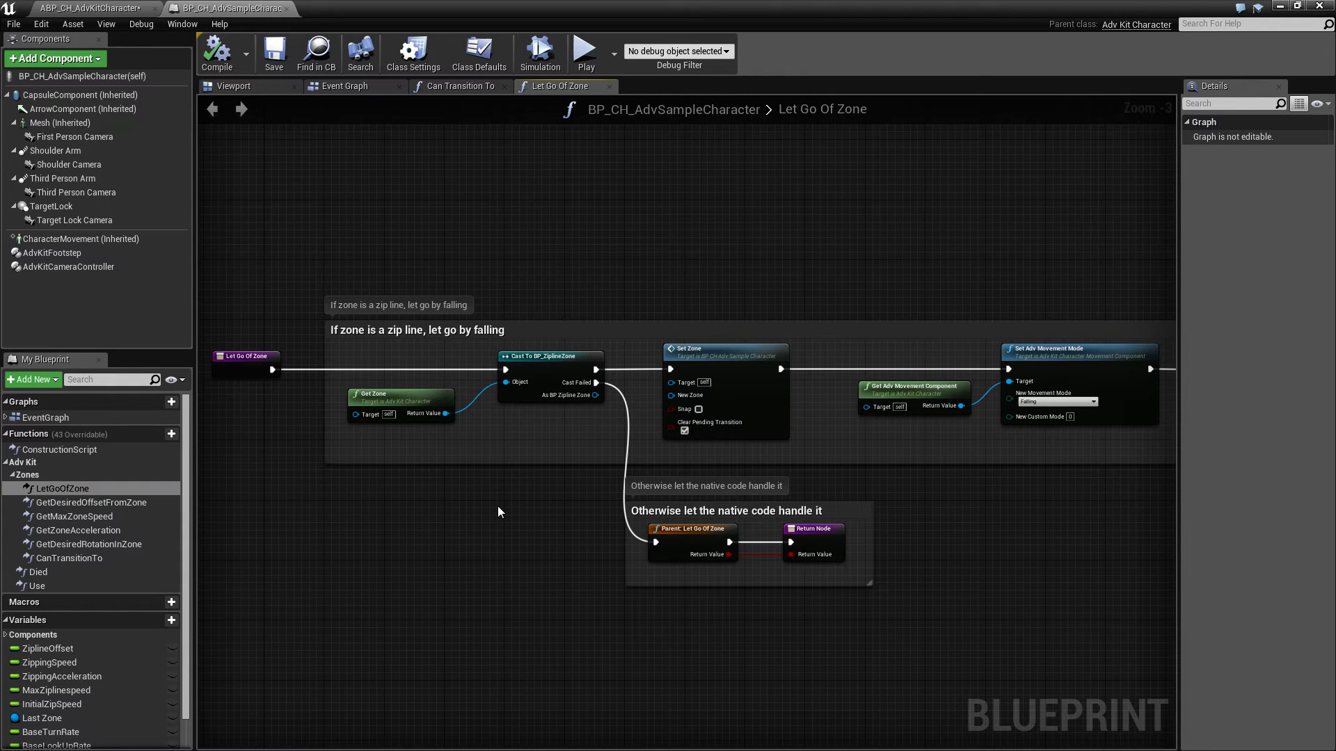
# Review the Let Go Of Zone graph, then open Get Desired Offset from Zone
pyautogui.click(345, 85)
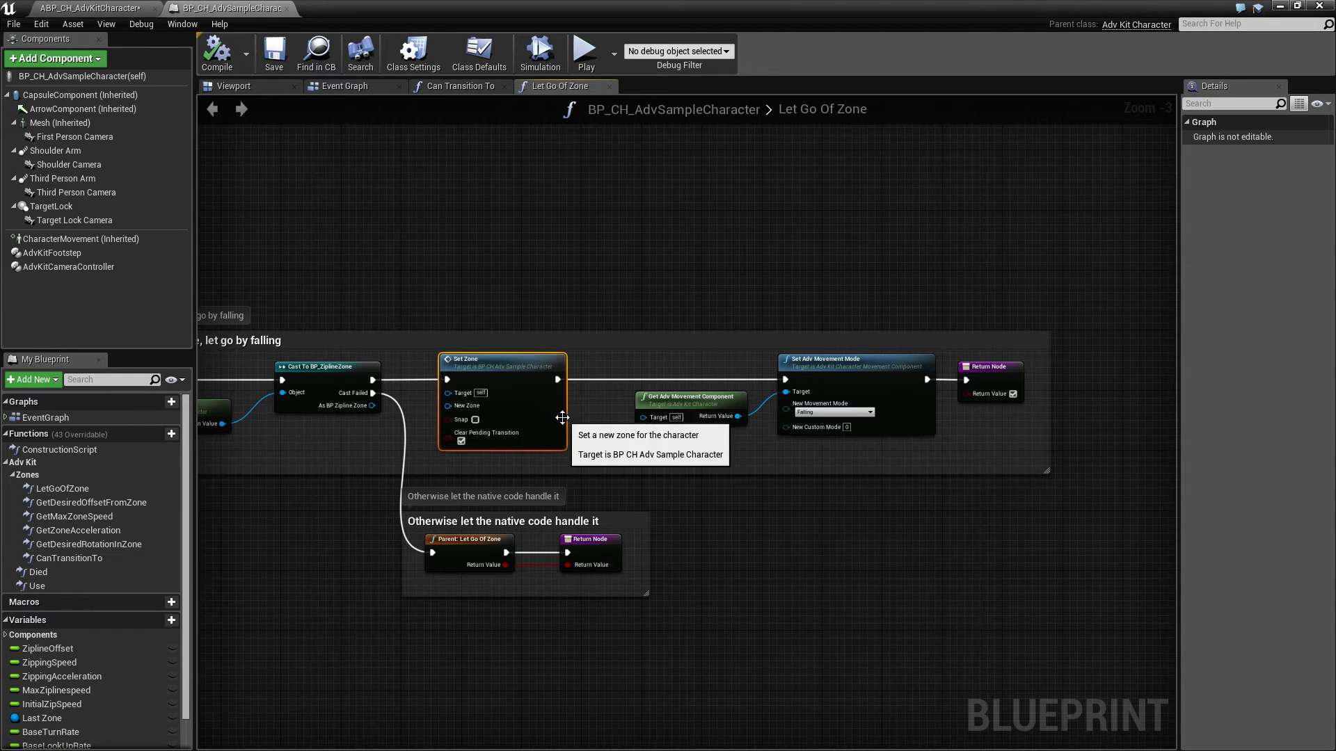
pyautogui.moveTo(896, 409)
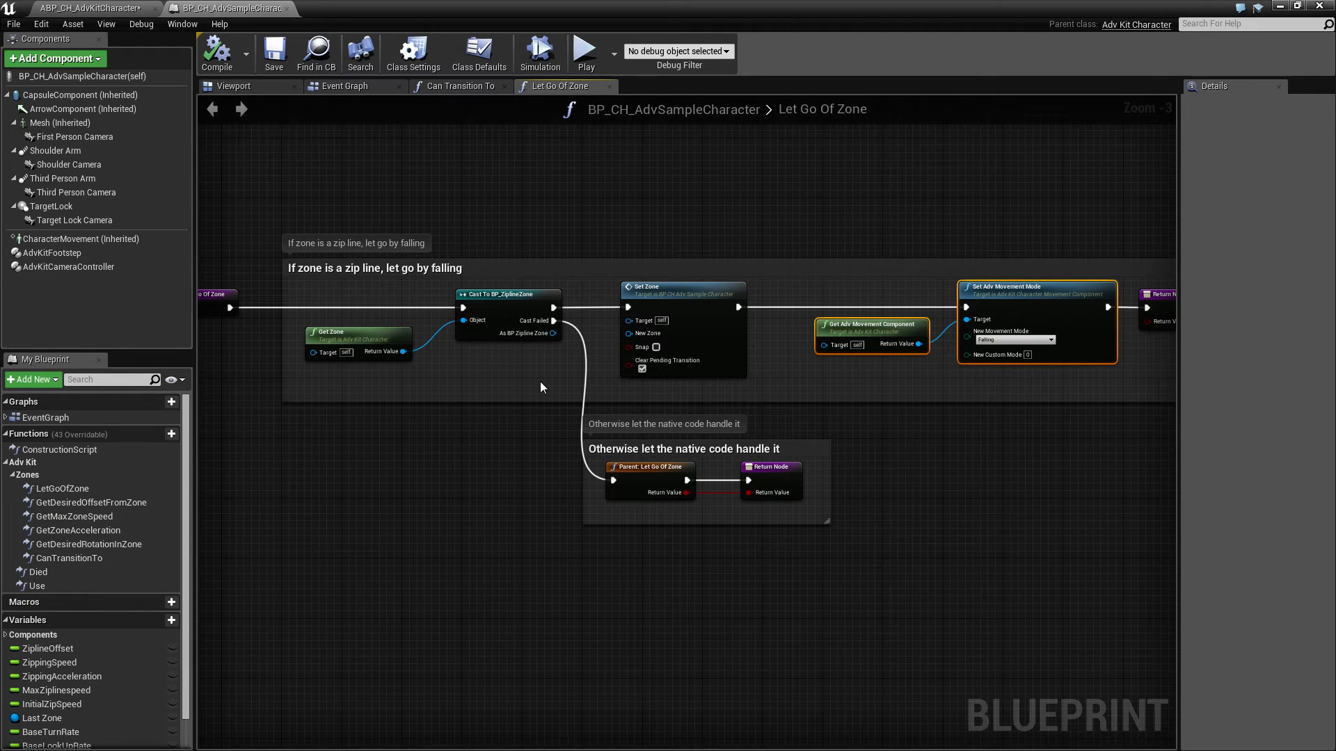
pyautogui.moveTo(769, 483)
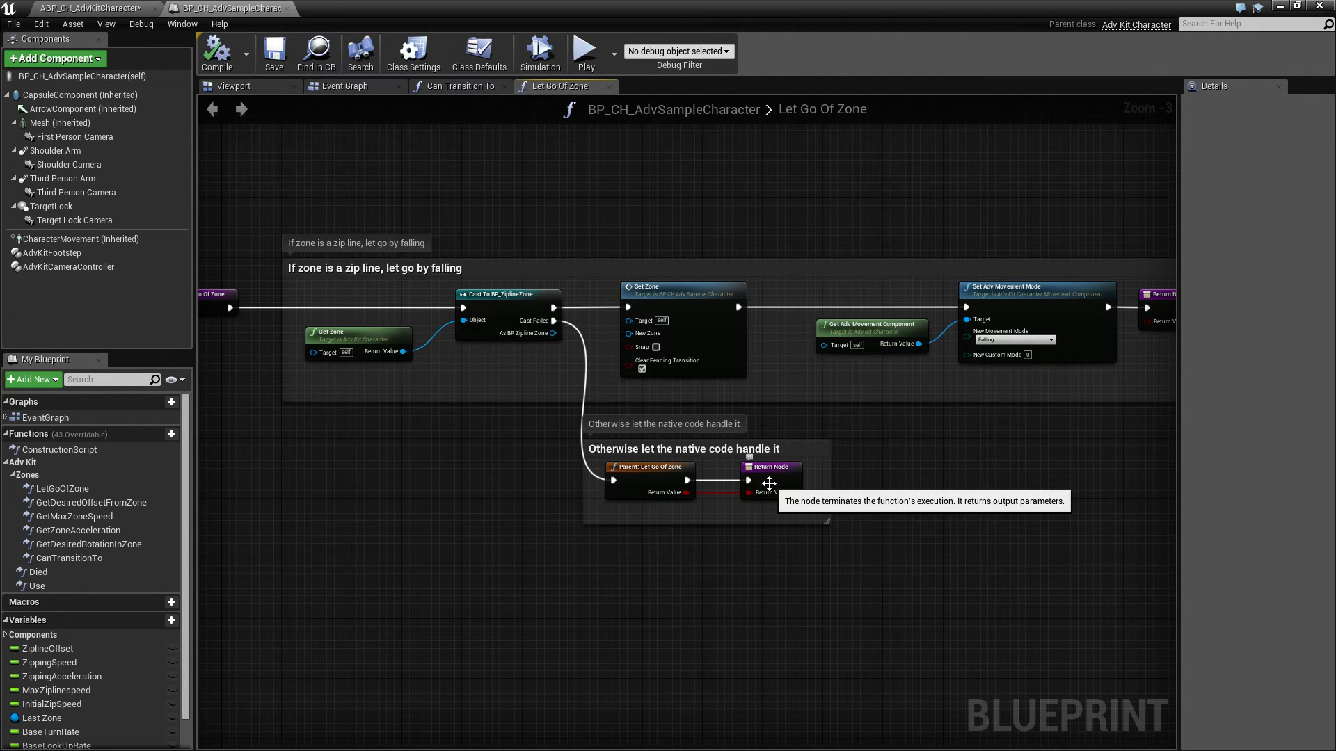
pyautogui.moveTo(135, 516)
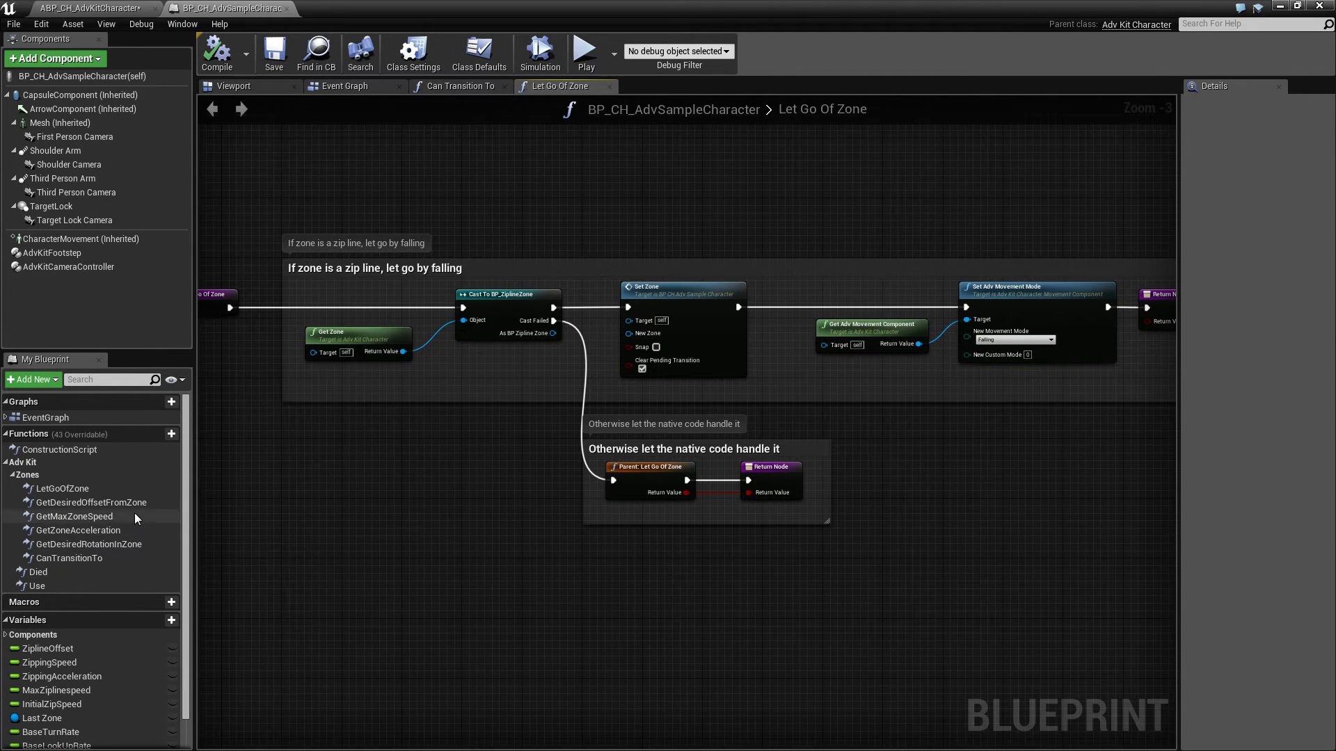
pyautogui.doubleClick(90, 502)
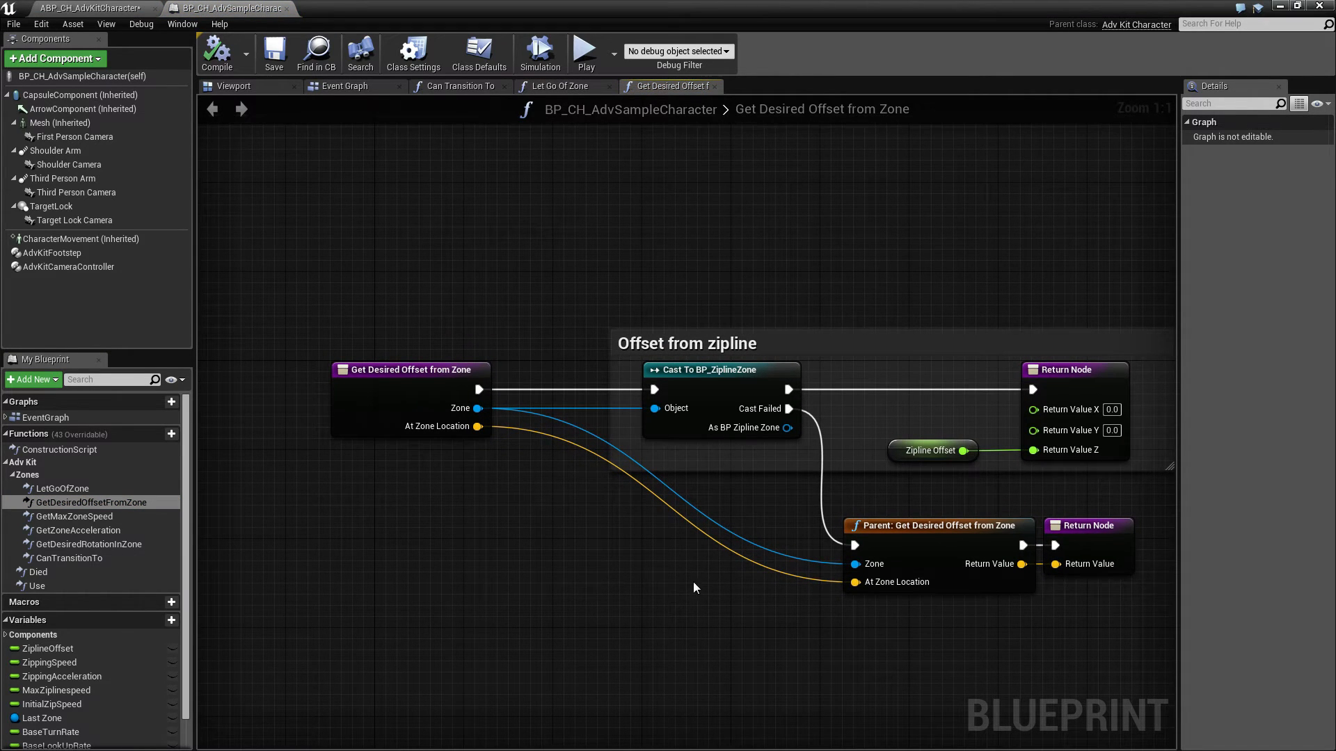
# Inspect the offset graph's CharacterMovement component and ZiplineOffset variable (default -100)
pyautogui.moveTo(694, 588); pyautogui.dragTo(573, 577)
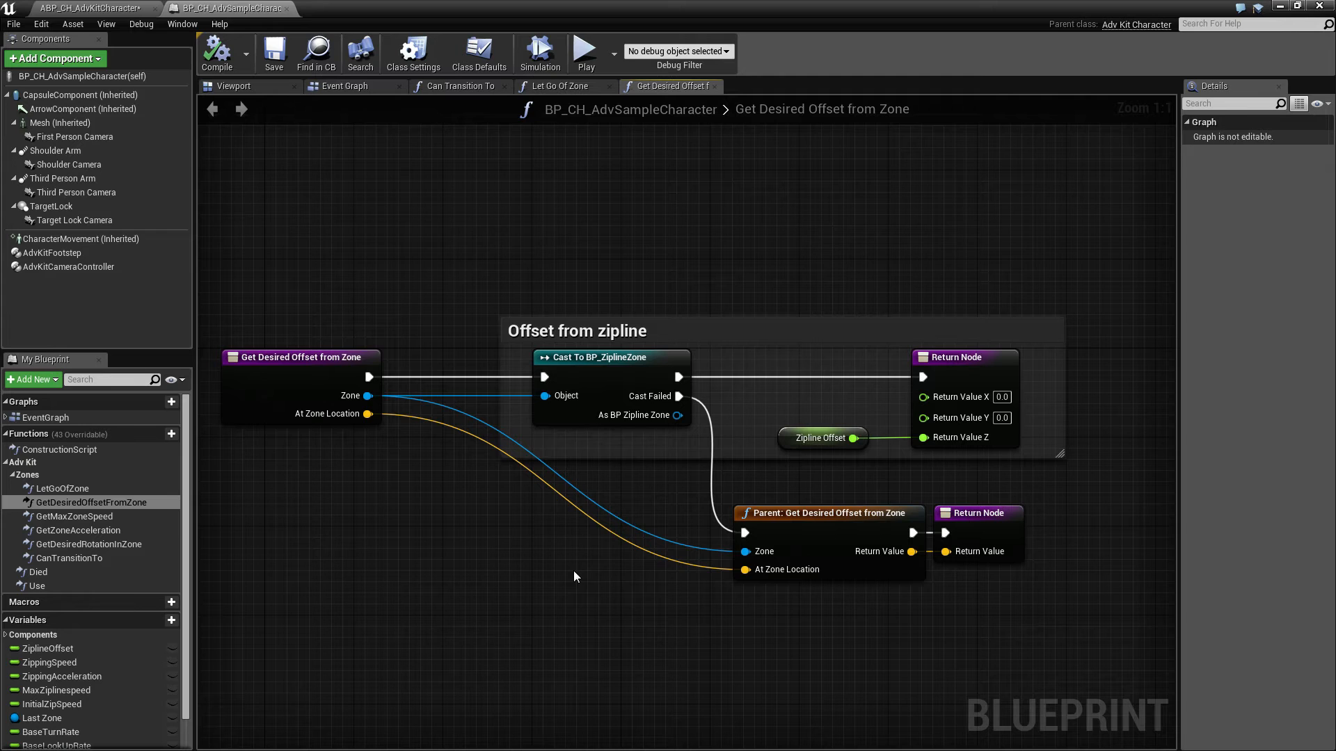
pyautogui.moveTo(80, 242)
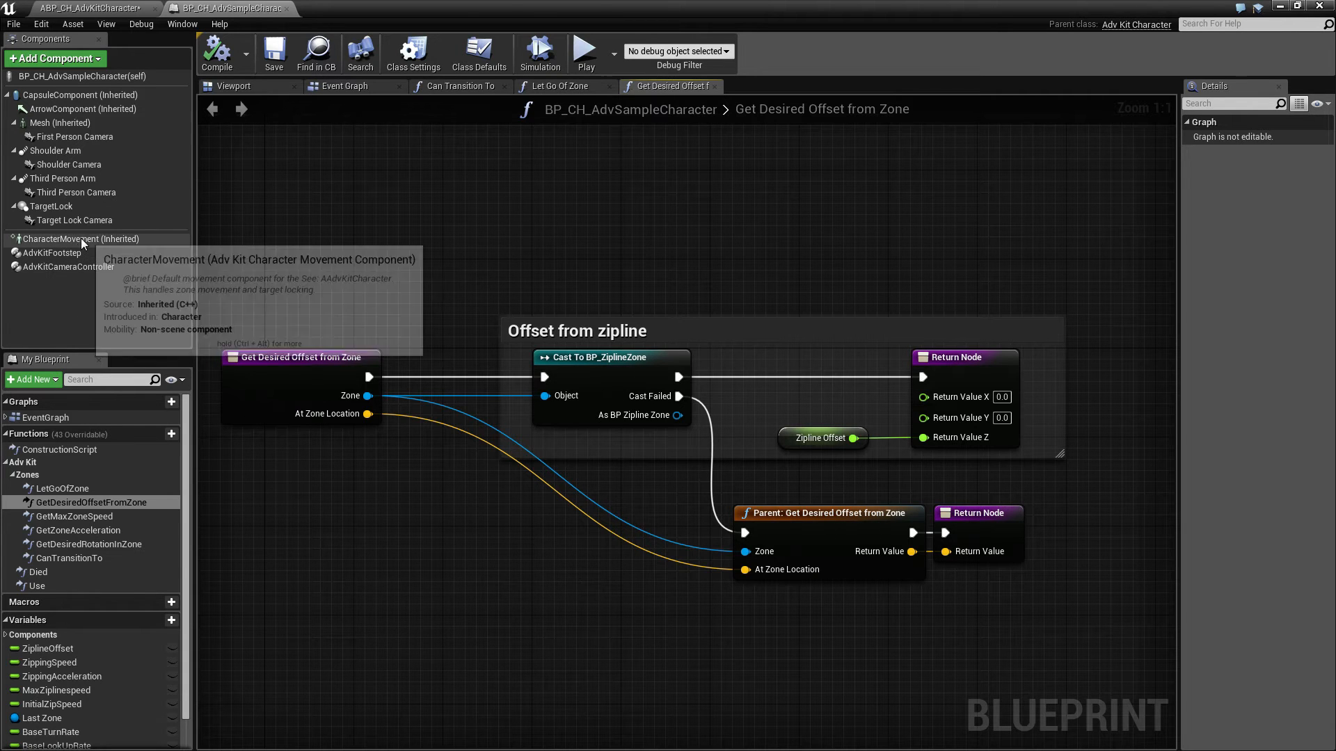
pyautogui.click(81, 239)
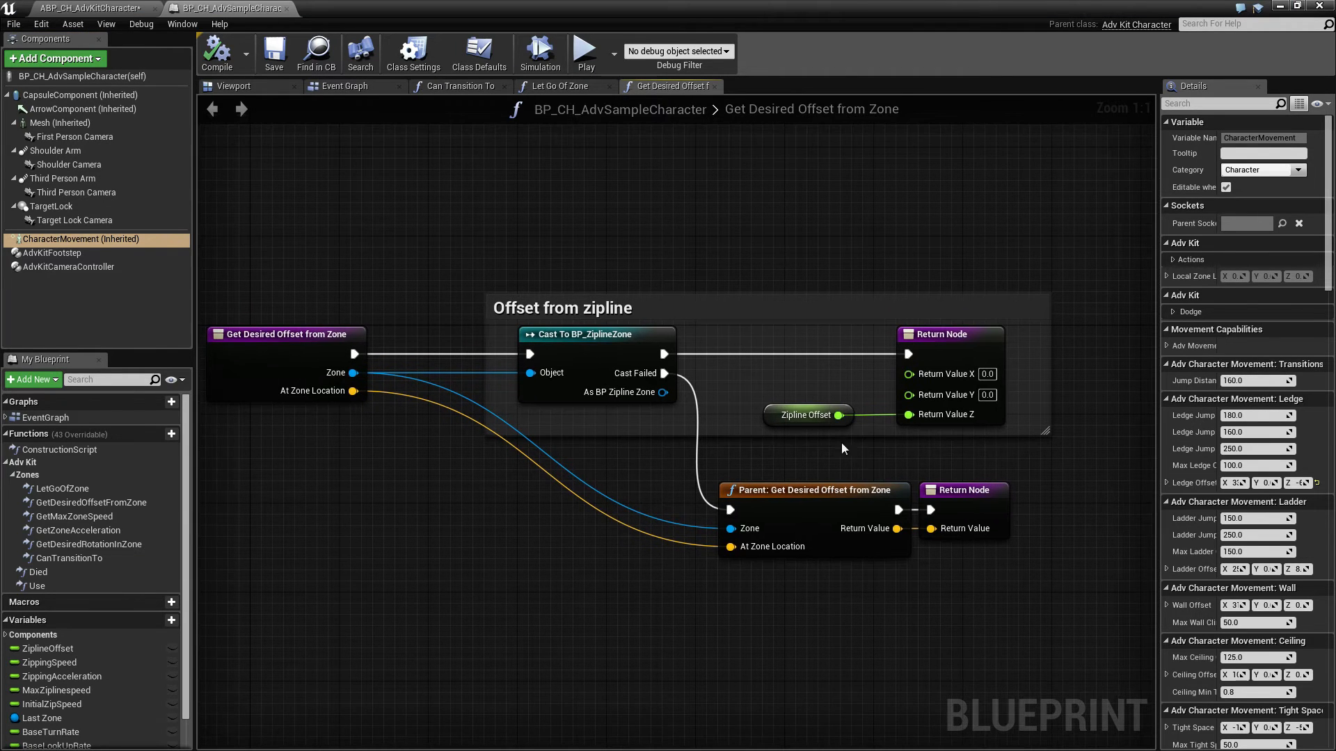
pyautogui.click(805, 415)
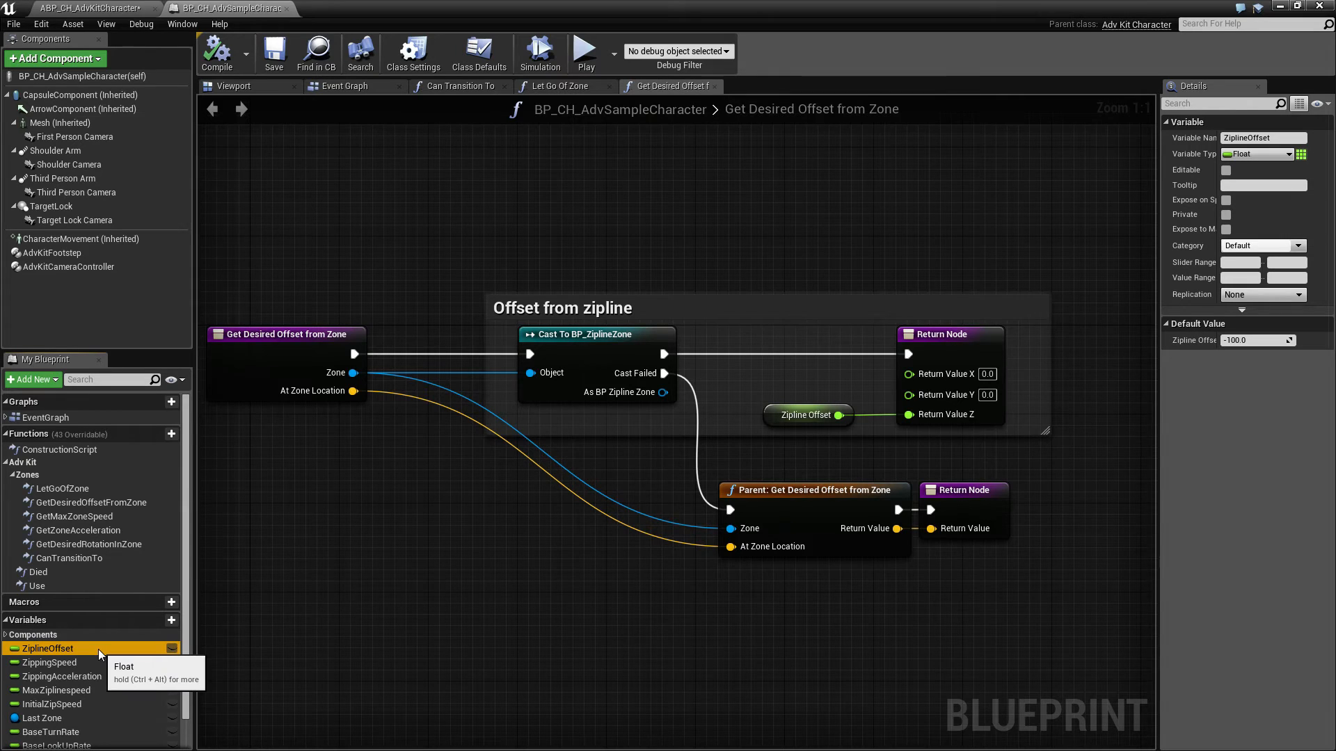
pyautogui.moveTo(815, 451)
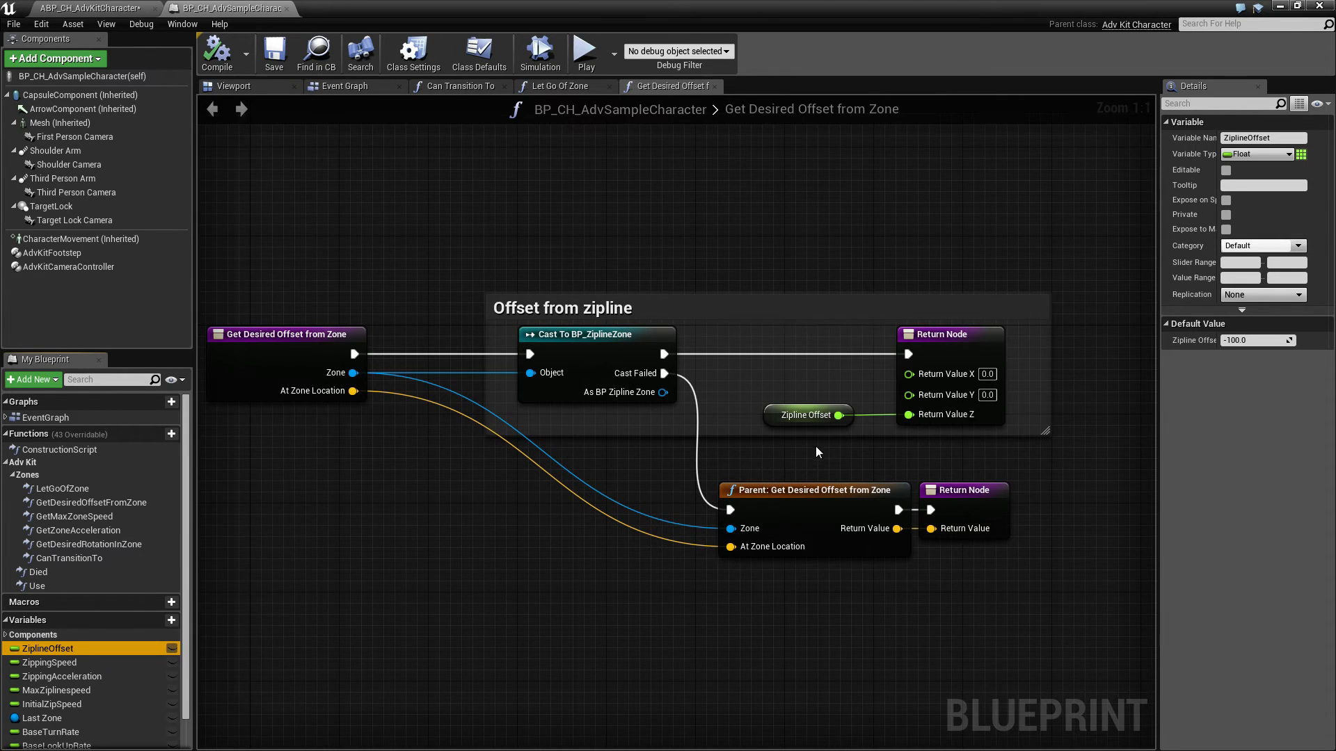
pyautogui.moveTo(944, 415)
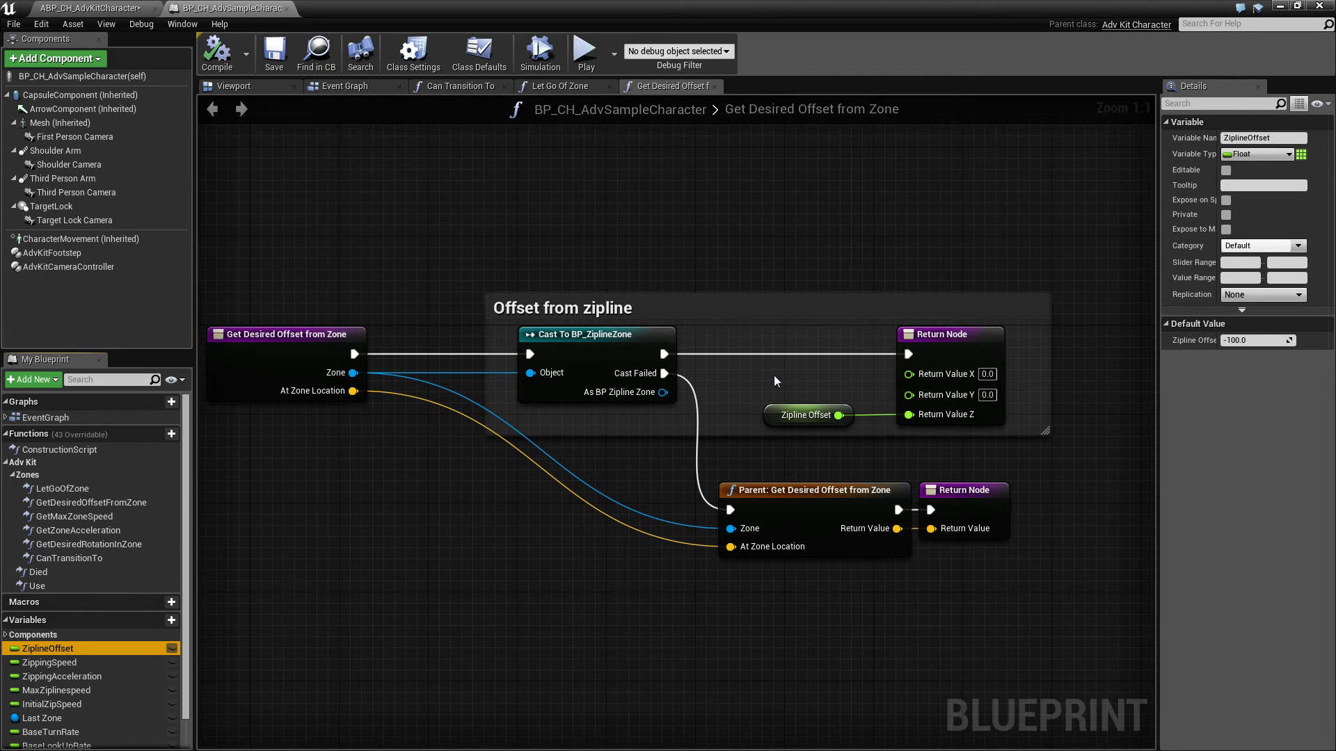
pyautogui.moveTo(784, 390)
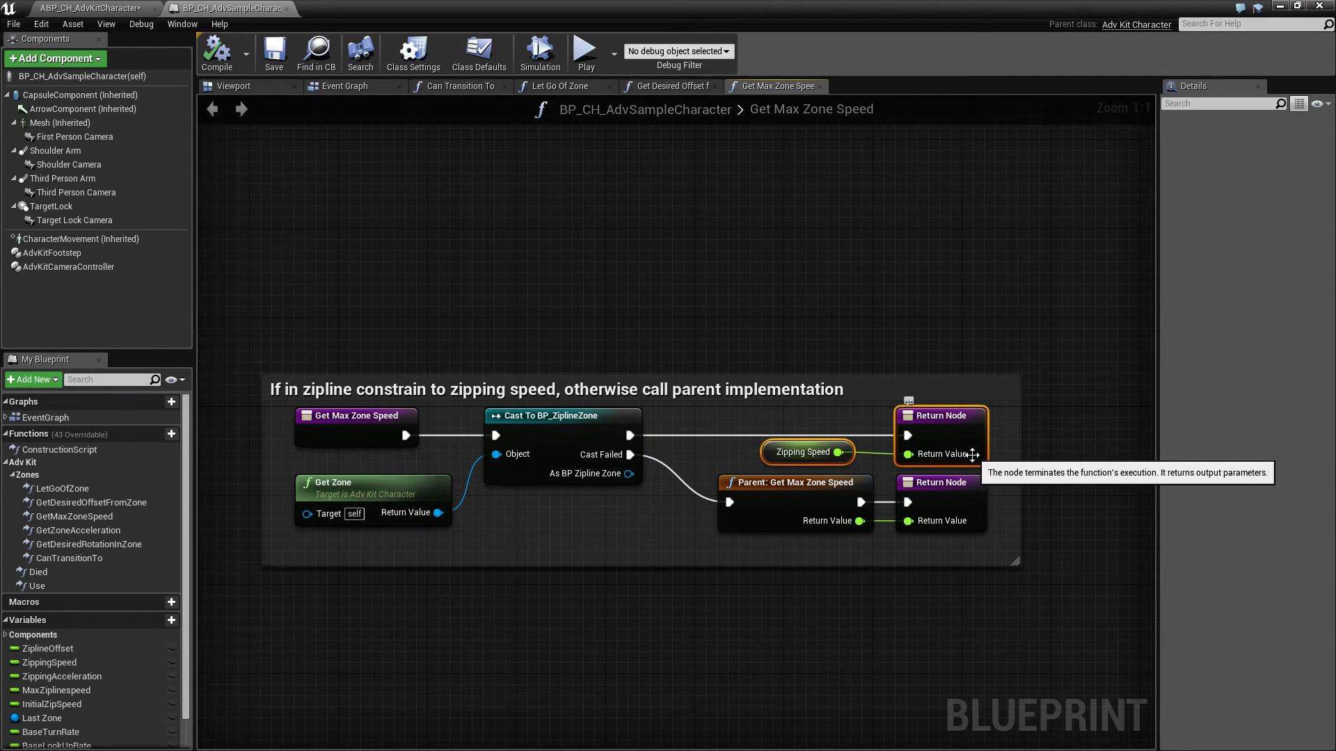
pyautogui.click(807, 451)
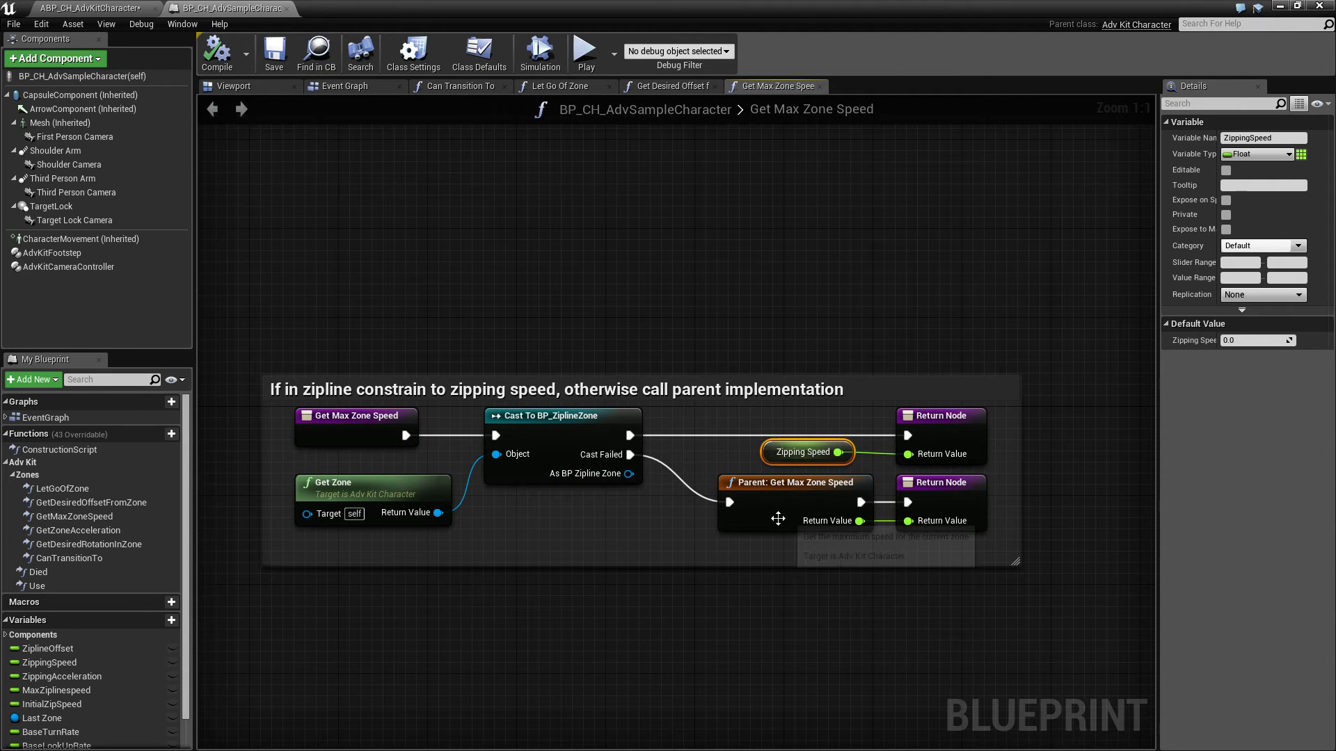
pyautogui.moveTo(812, 508)
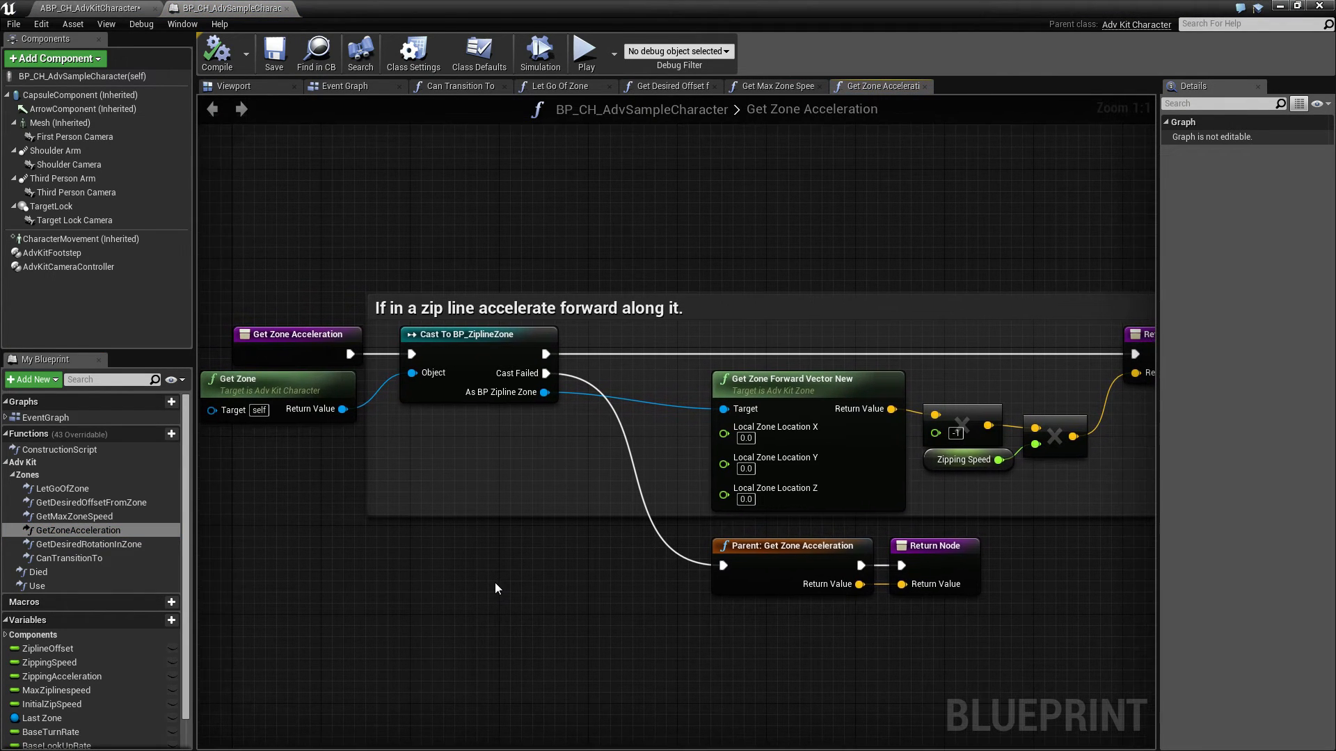
pyautogui.moveTo(918, 660)
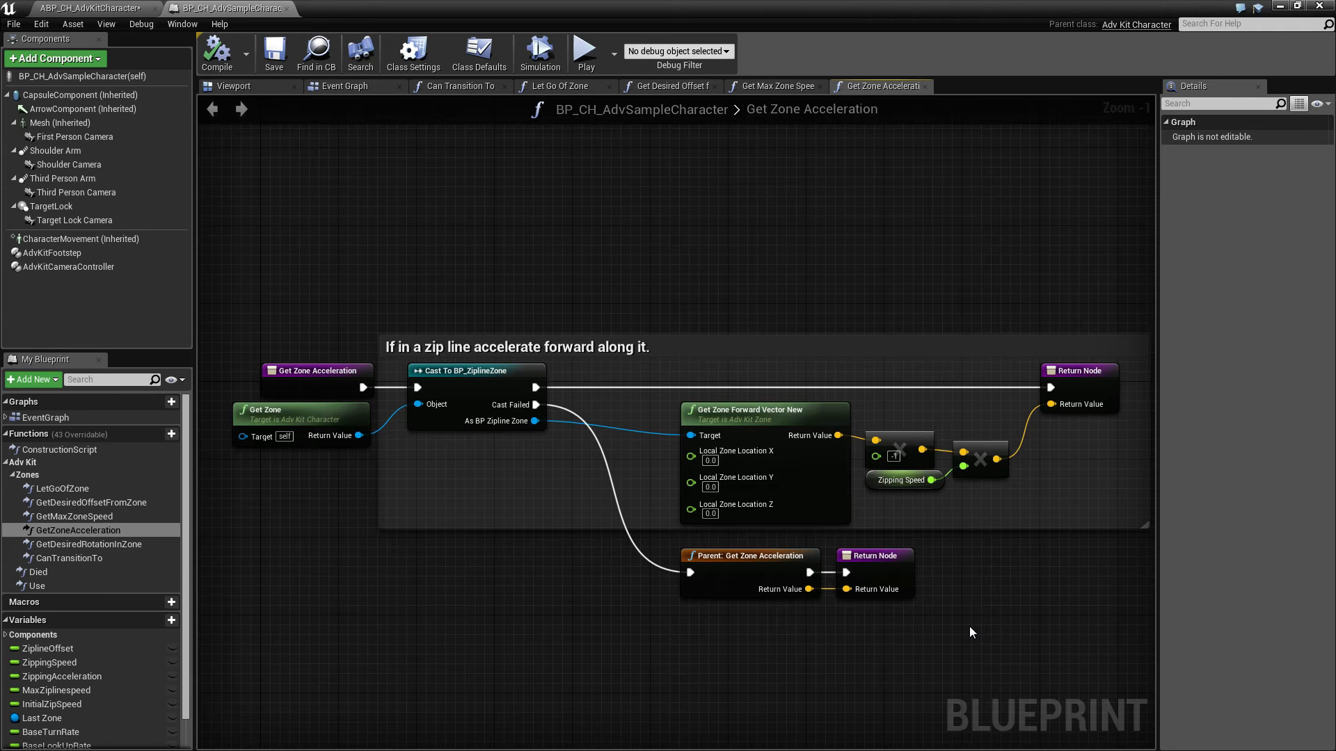
pyautogui.moveTo(876, 573)
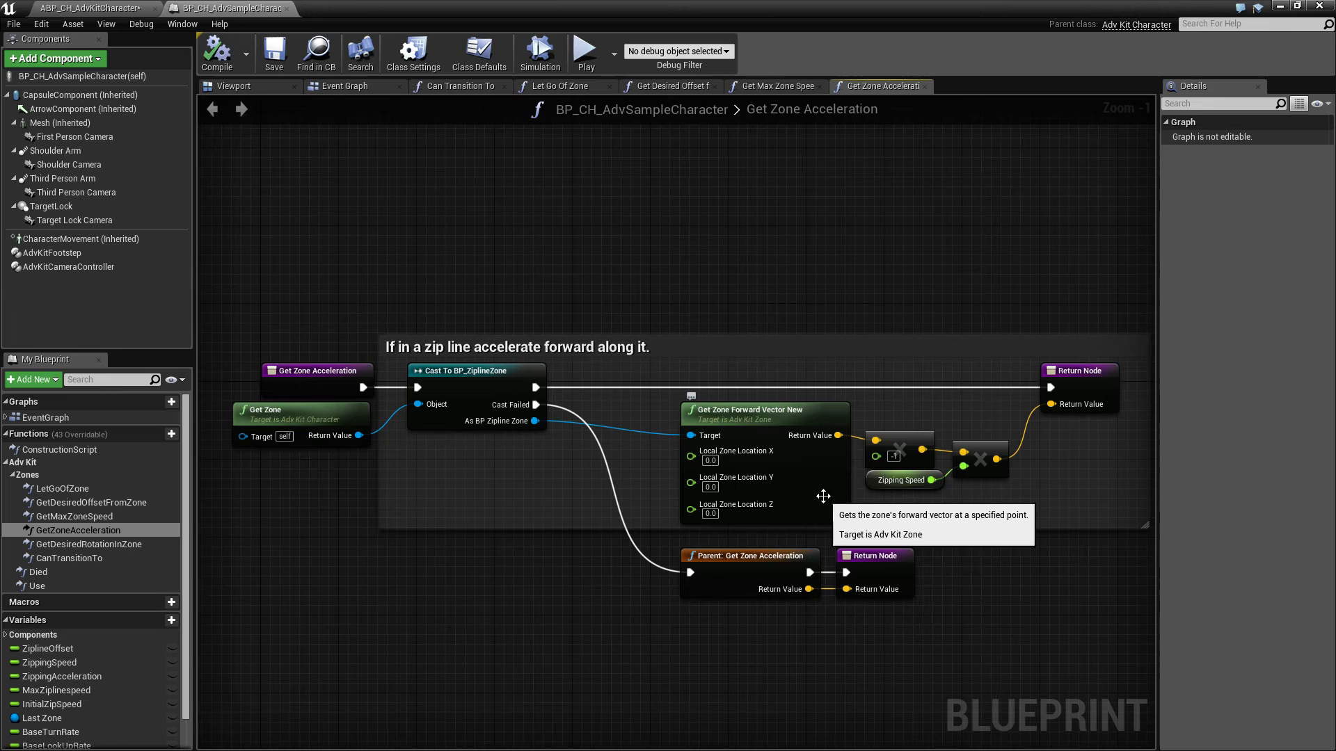
pyautogui.moveTo(907, 447)
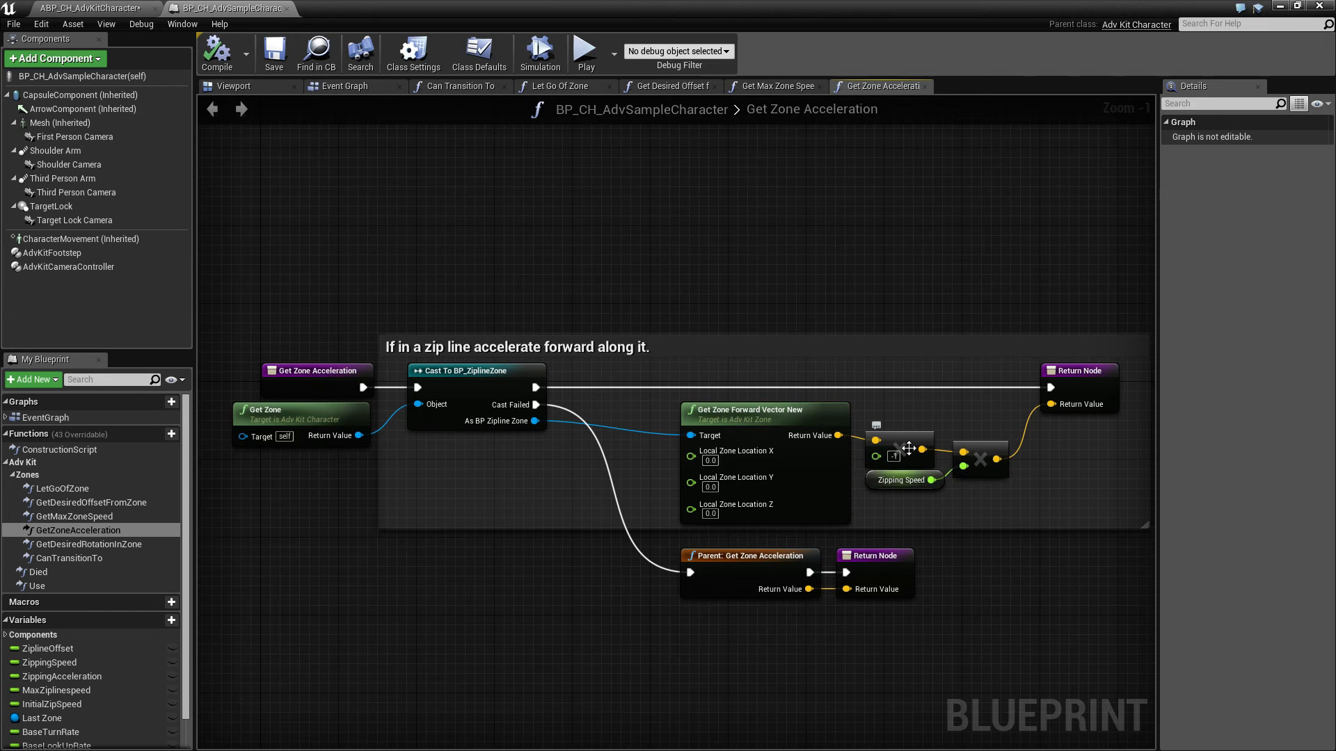
pyautogui.moveTo(919, 490)
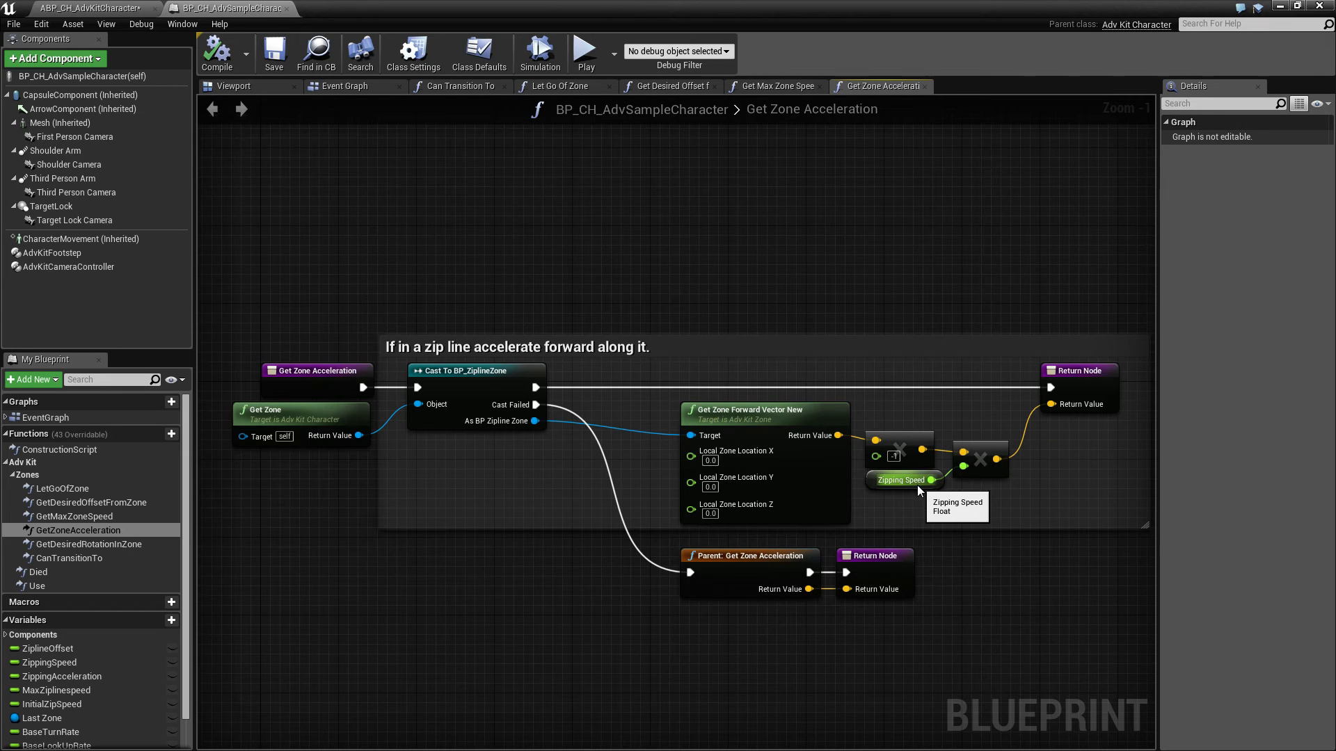
pyautogui.moveTo(107, 530)
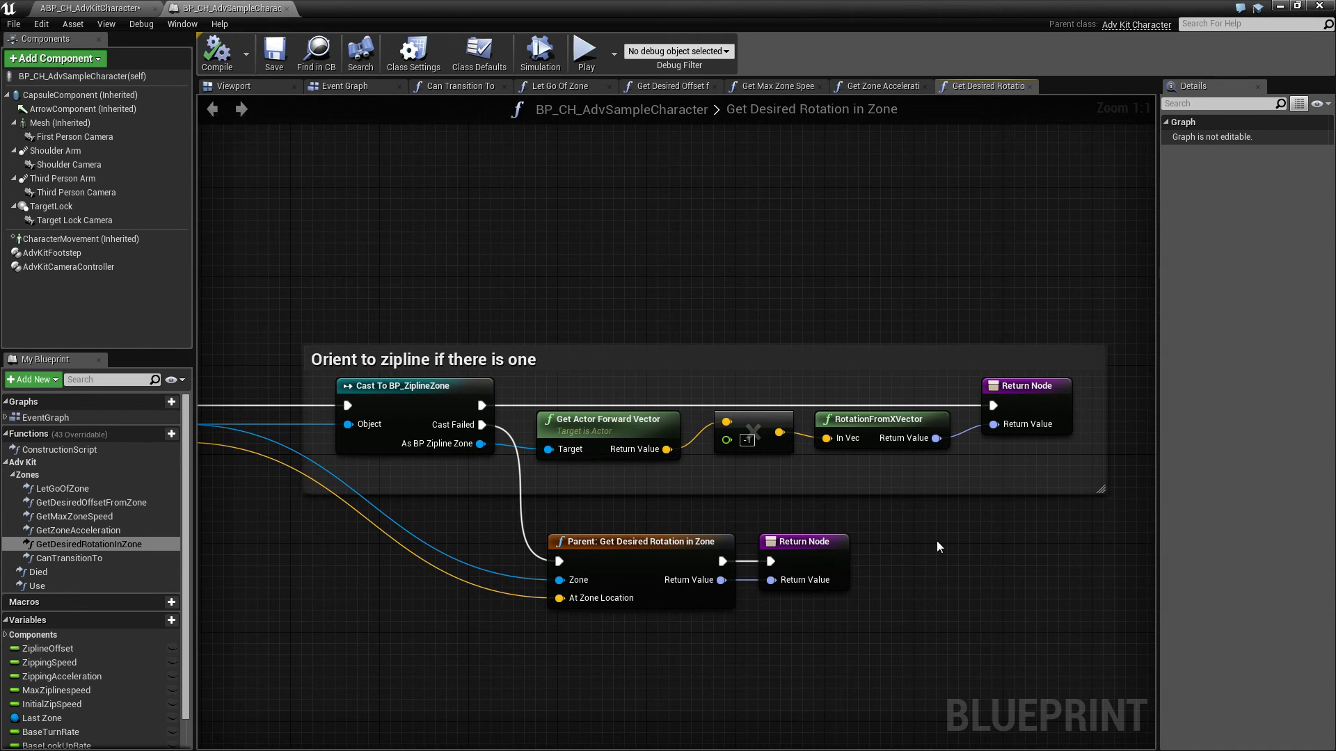
pyautogui.moveTo(918, 545)
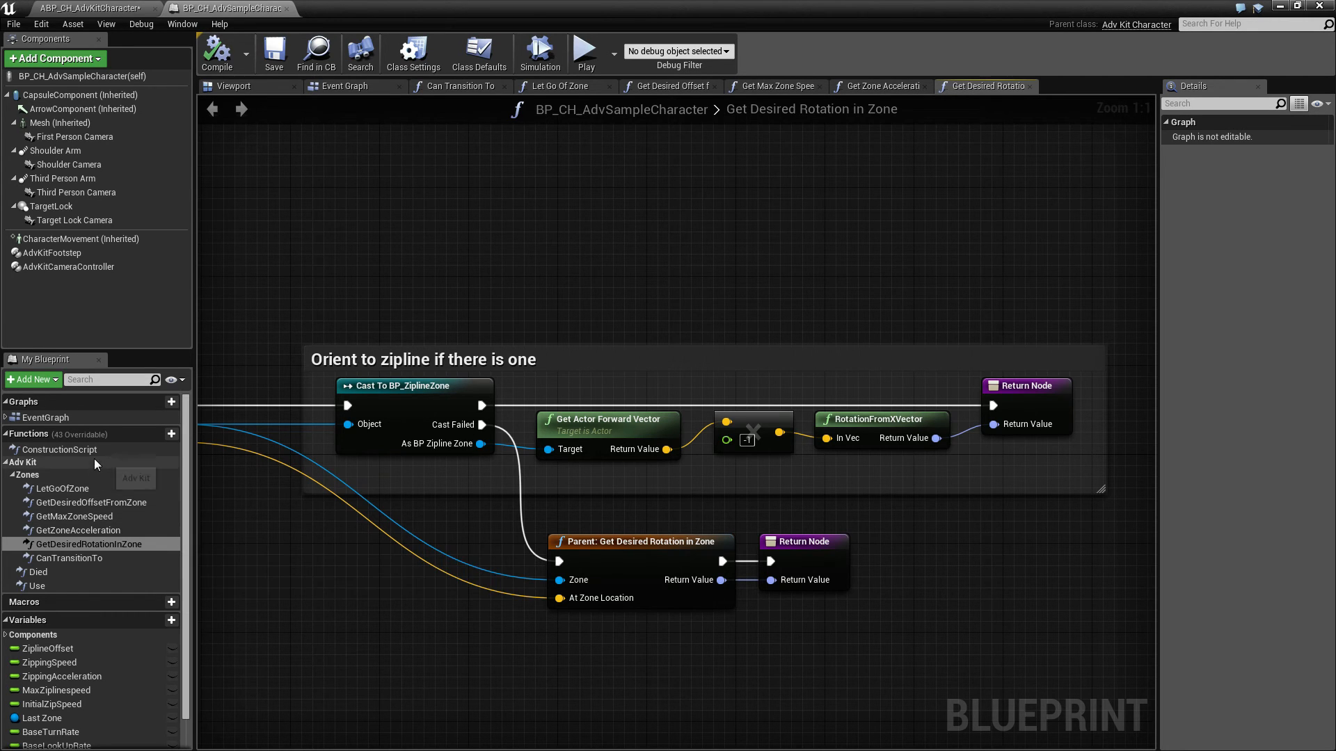
# Return to the character's Event Graph after reviewing Get Desired Rotation In Zone
pyautogui.click(344, 85)
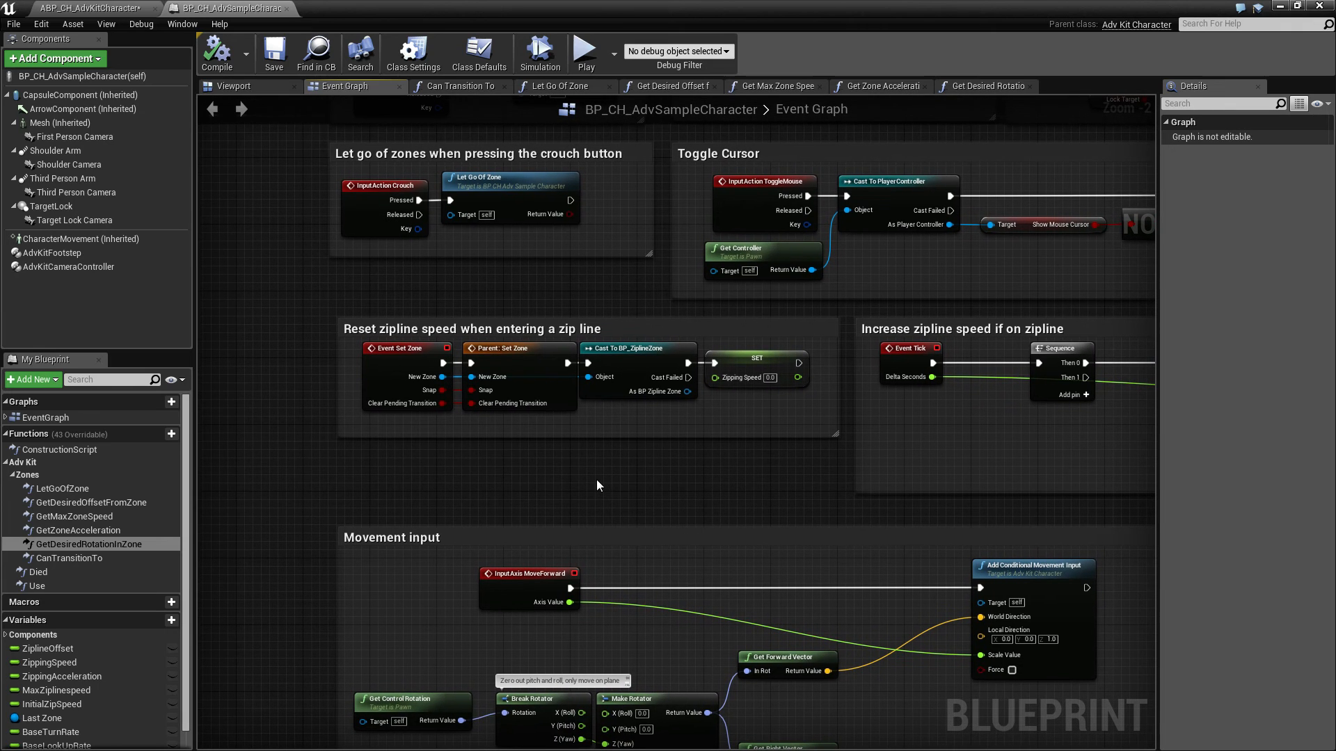
pyautogui.moveTo(576, 482)
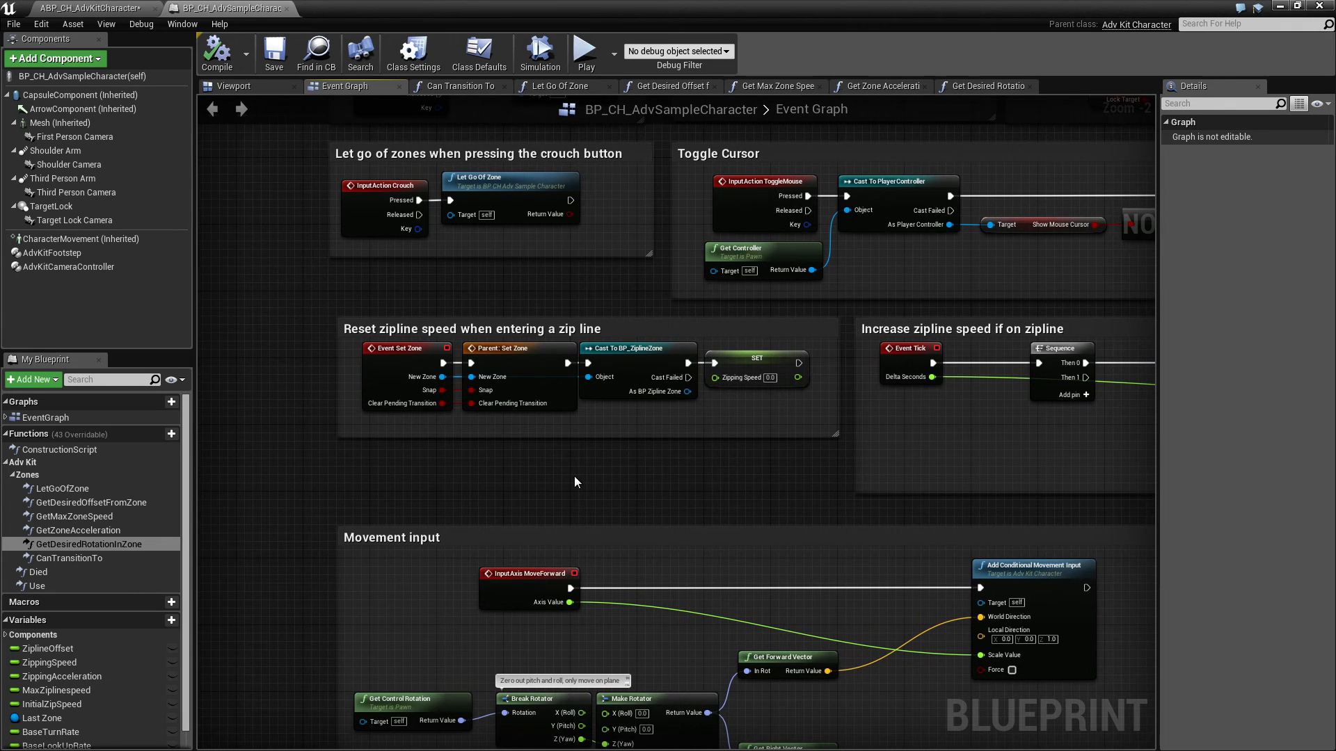
pyautogui.moveTo(531, 486)
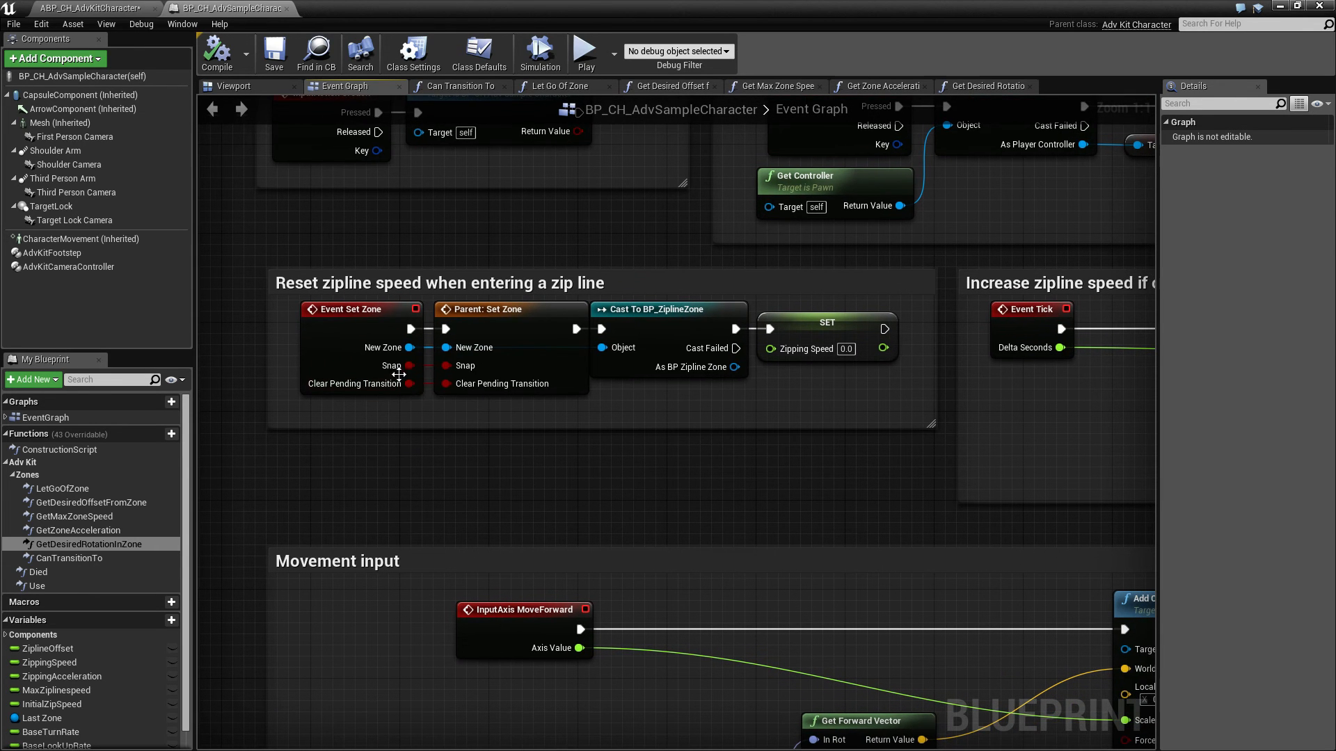
pyautogui.moveTo(609, 348)
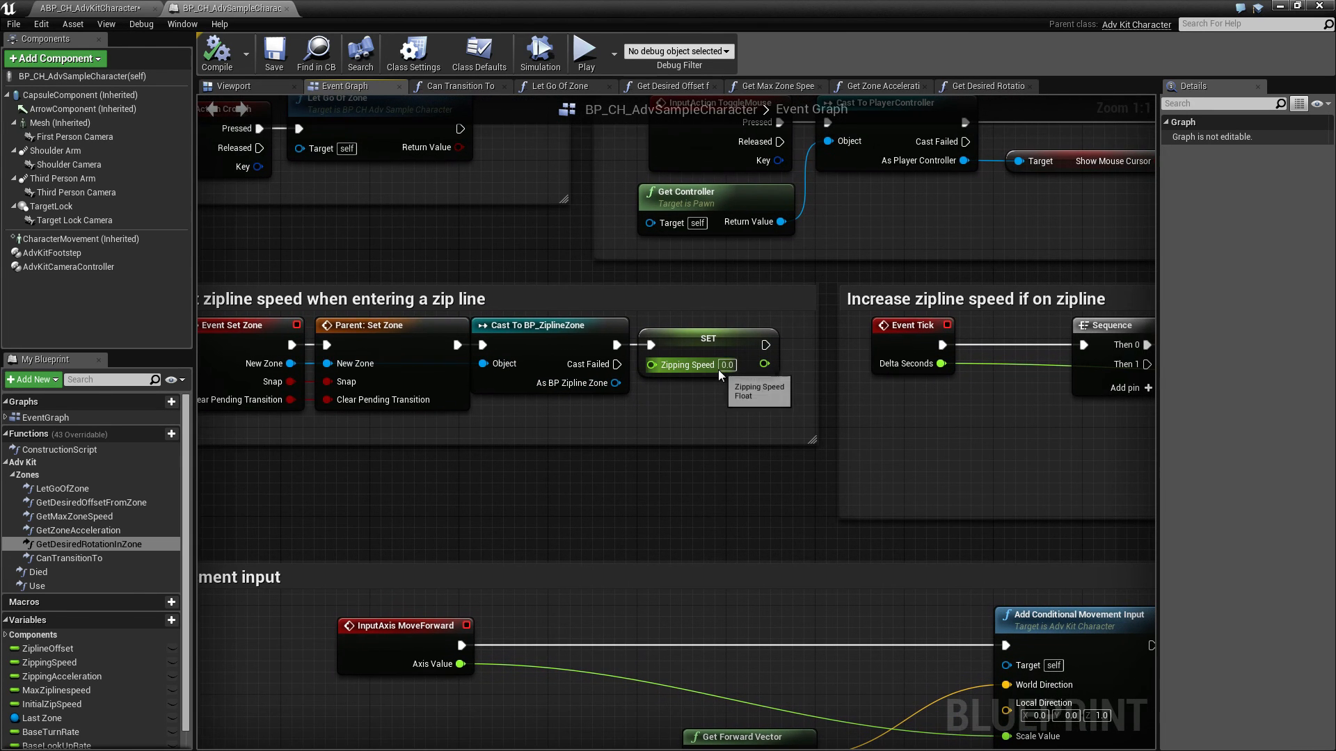
pyautogui.moveTo(714, 409)
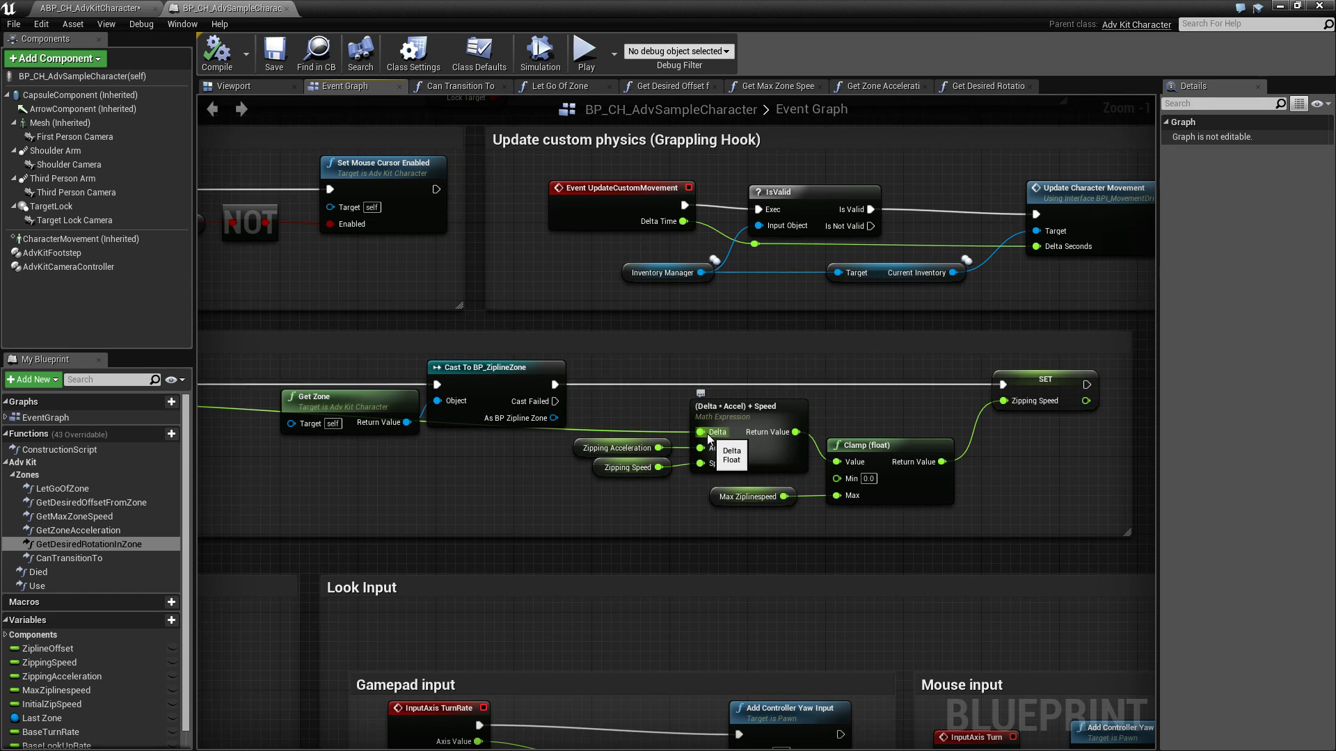
pyautogui.moveTo(682, 507)
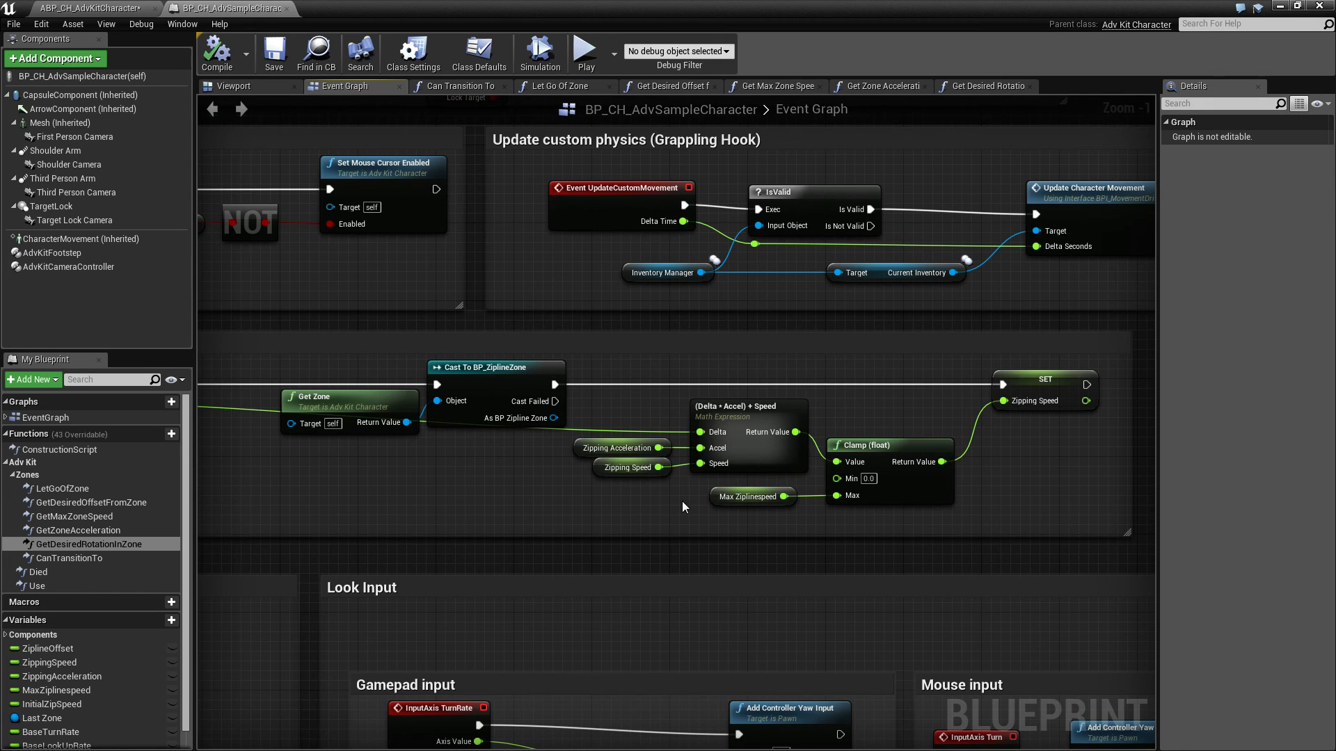
pyautogui.moveTo(711, 508)
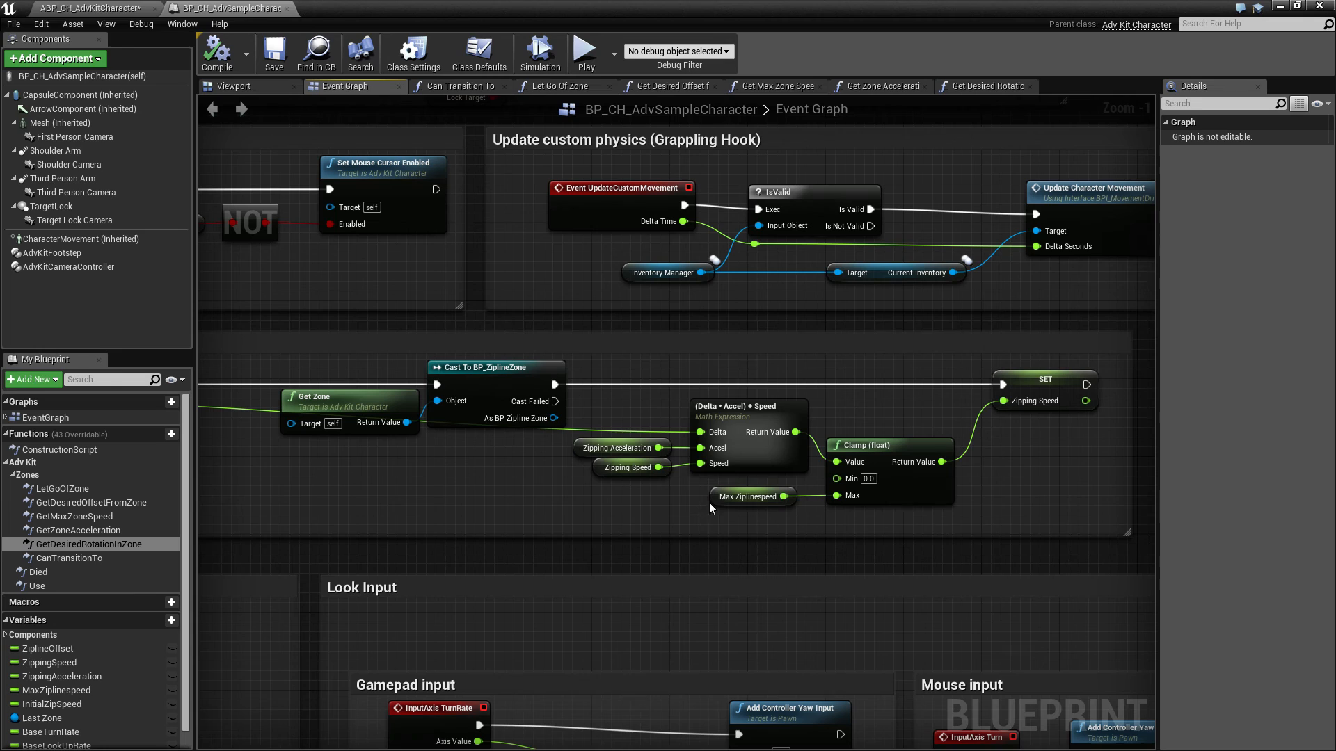
# Inspect the Max Zipline Speed clamp nodes and the grappling hook movement update section
pyautogui.click(750, 496)
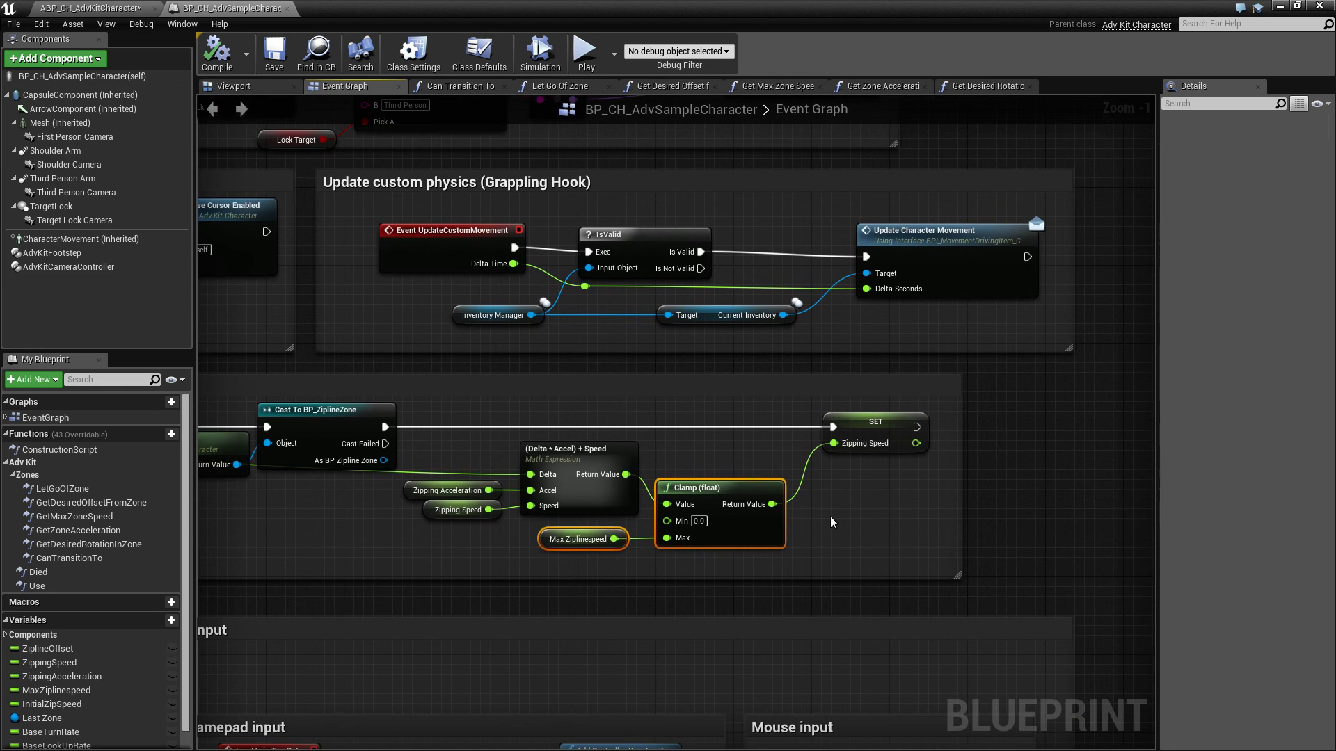
pyautogui.moveTo(579, 538)
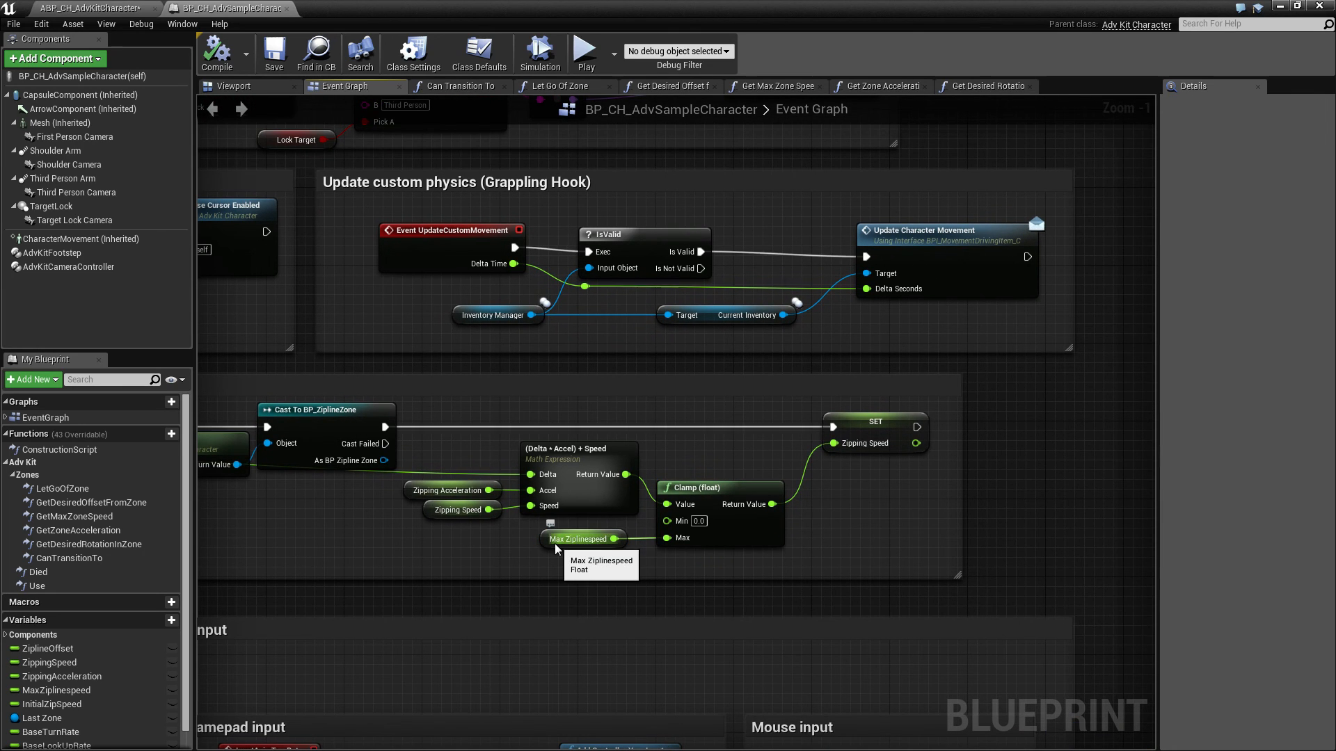
pyautogui.moveTo(881, 515)
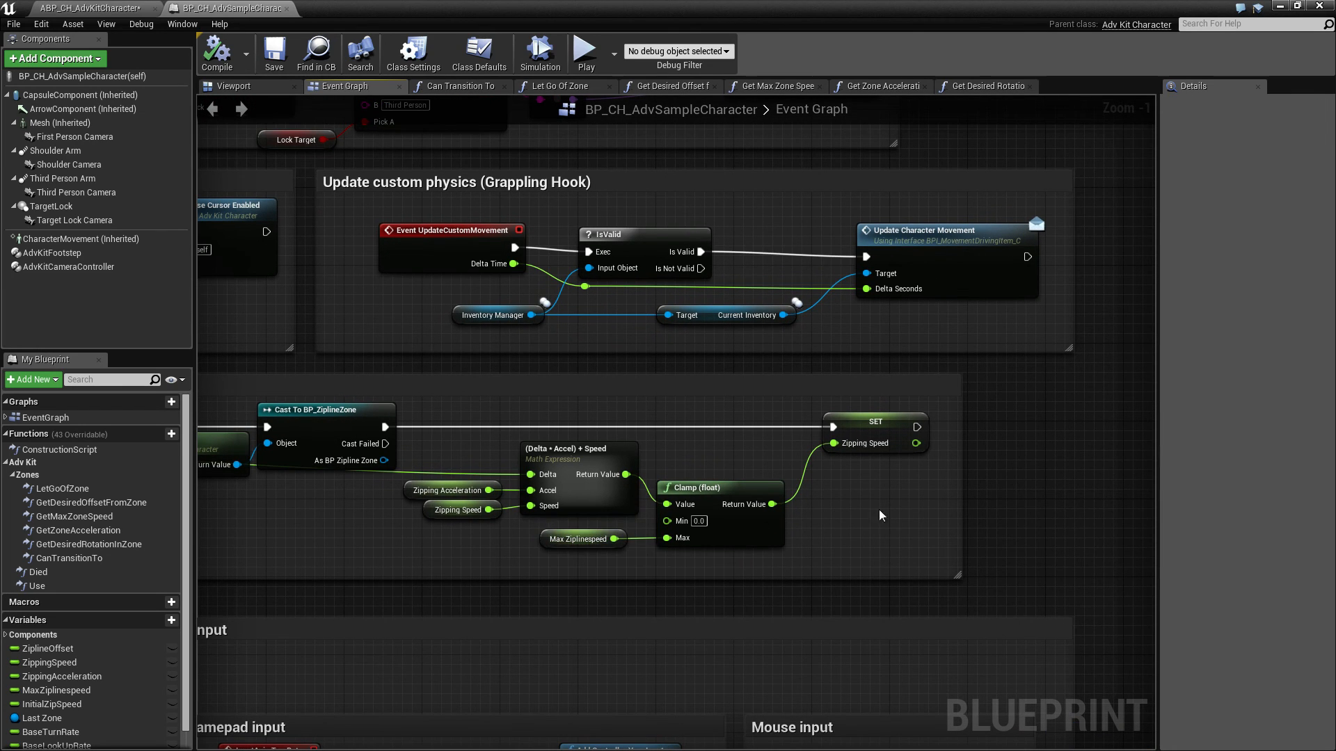
pyautogui.click(874, 421)
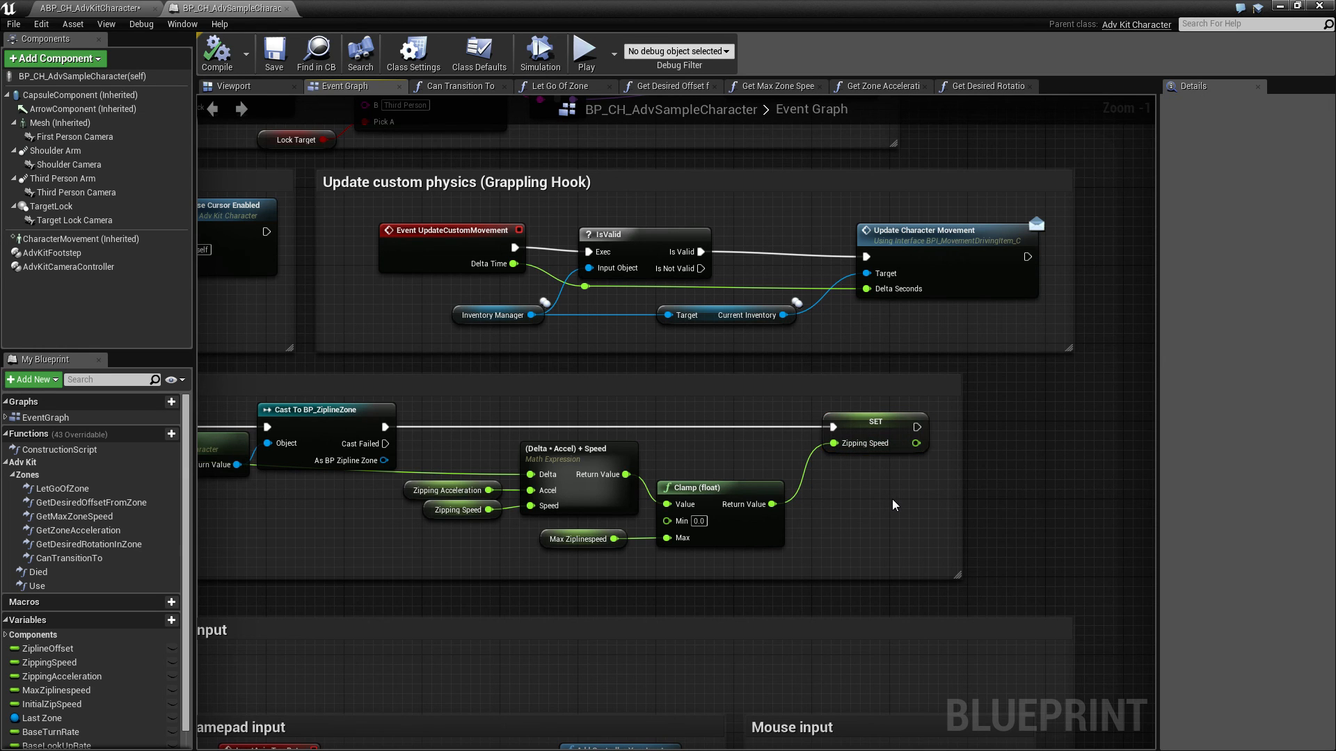
pyautogui.scroll(-3)
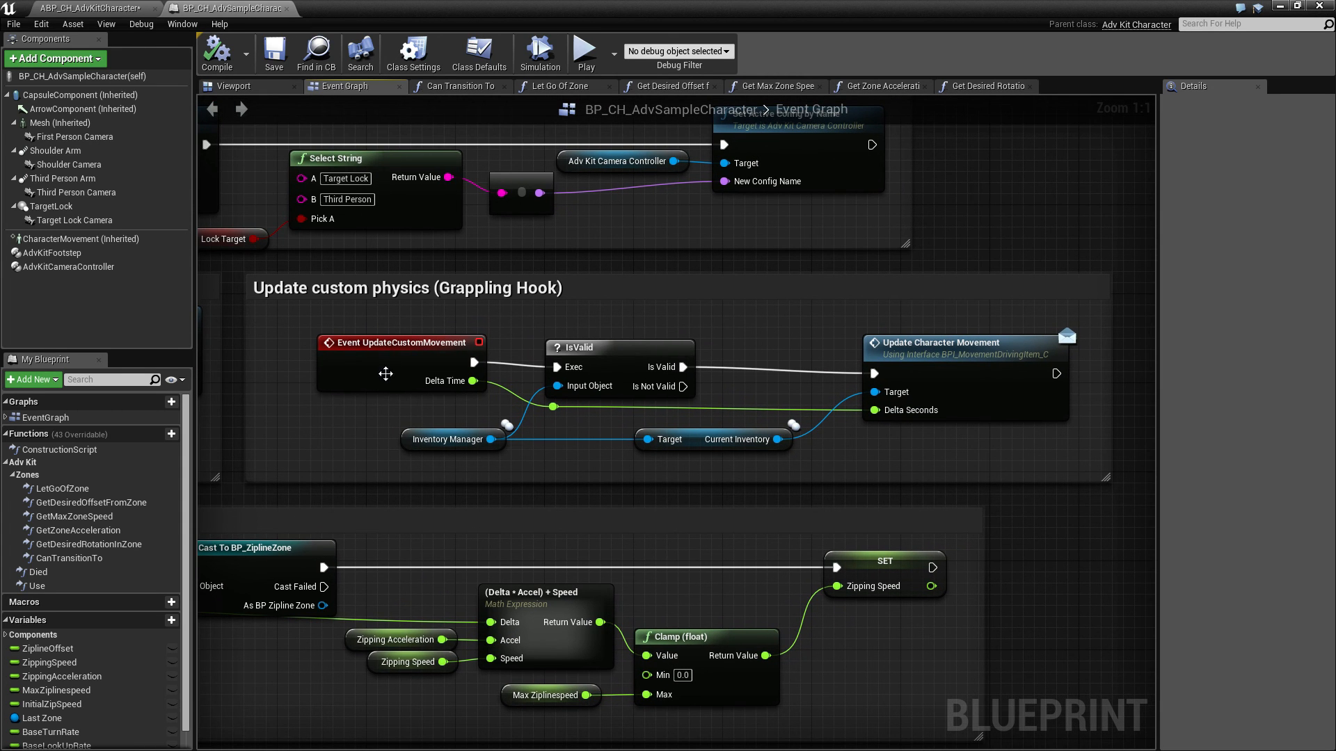
# Select the UpdateCustomMovement event, then zoom out over the full Event Graph
pyautogui.click(401, 342)
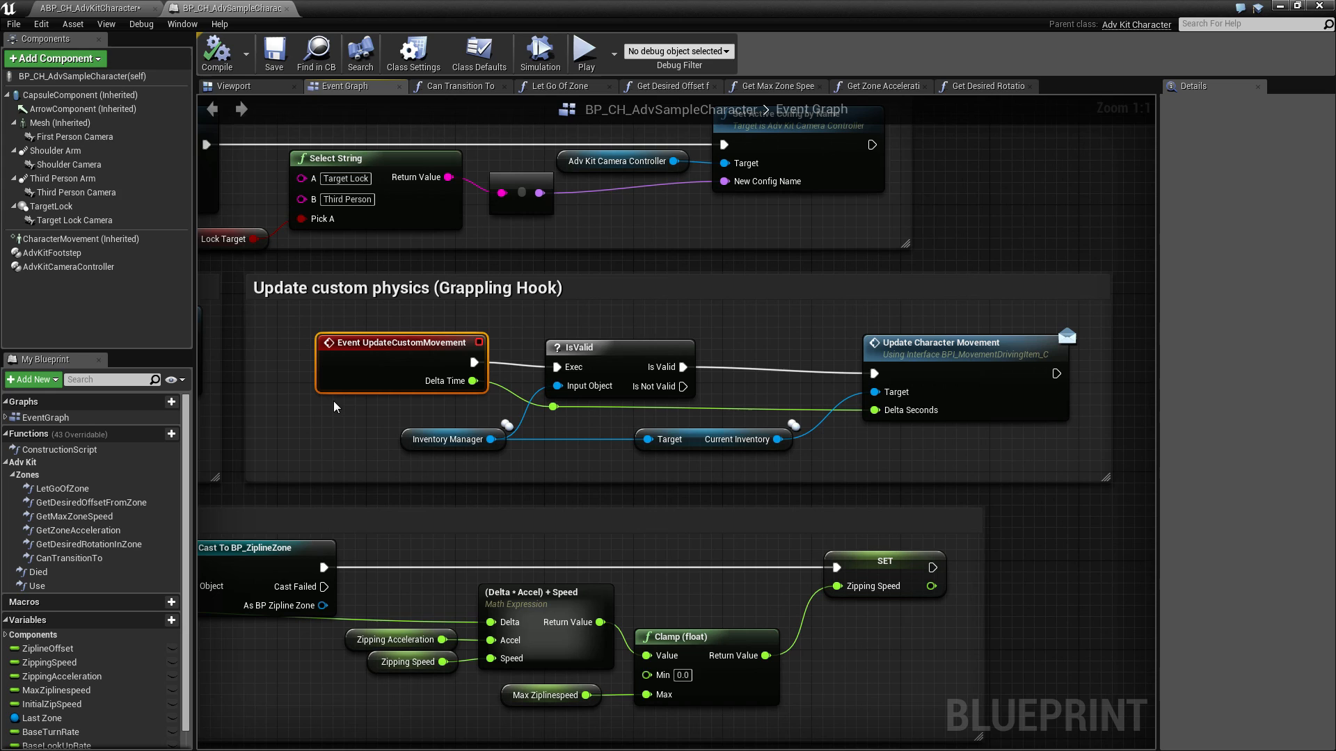
pyautogui.moveTo(331, 413)
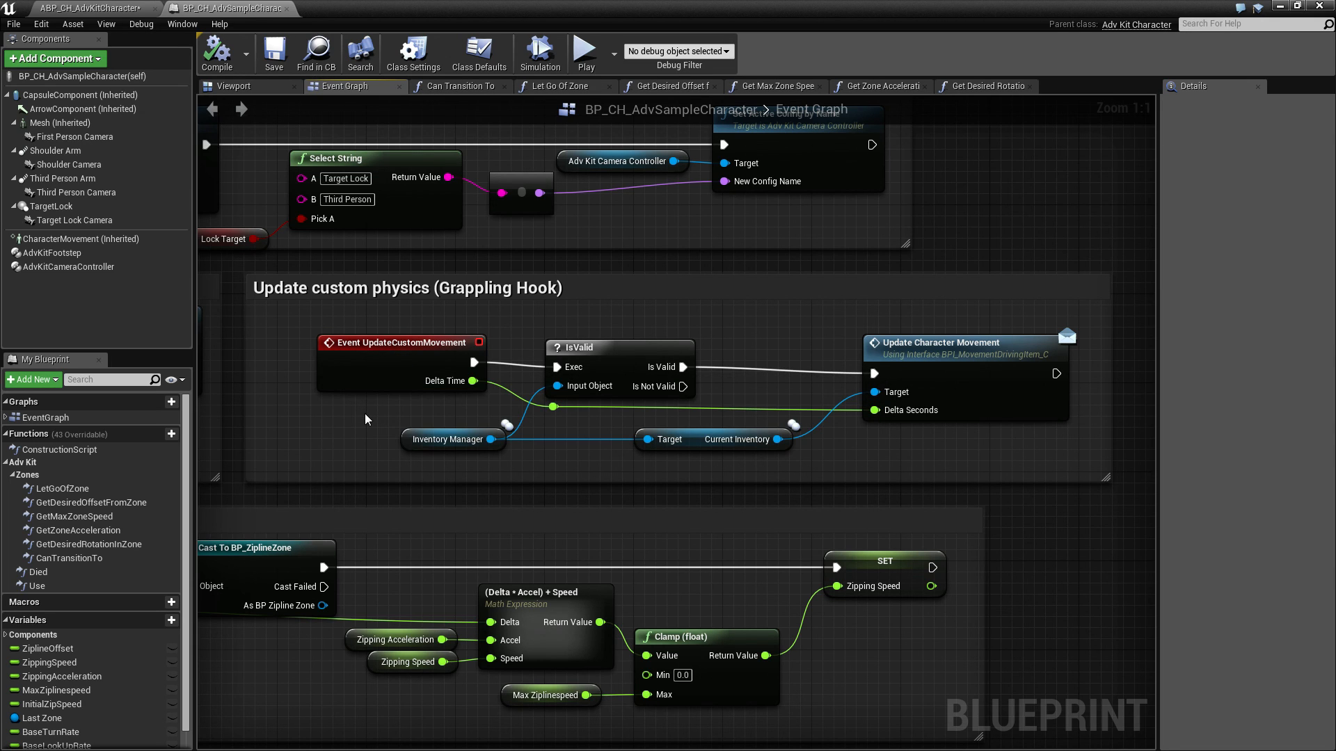
pyautogui.moveTo(983, 462)
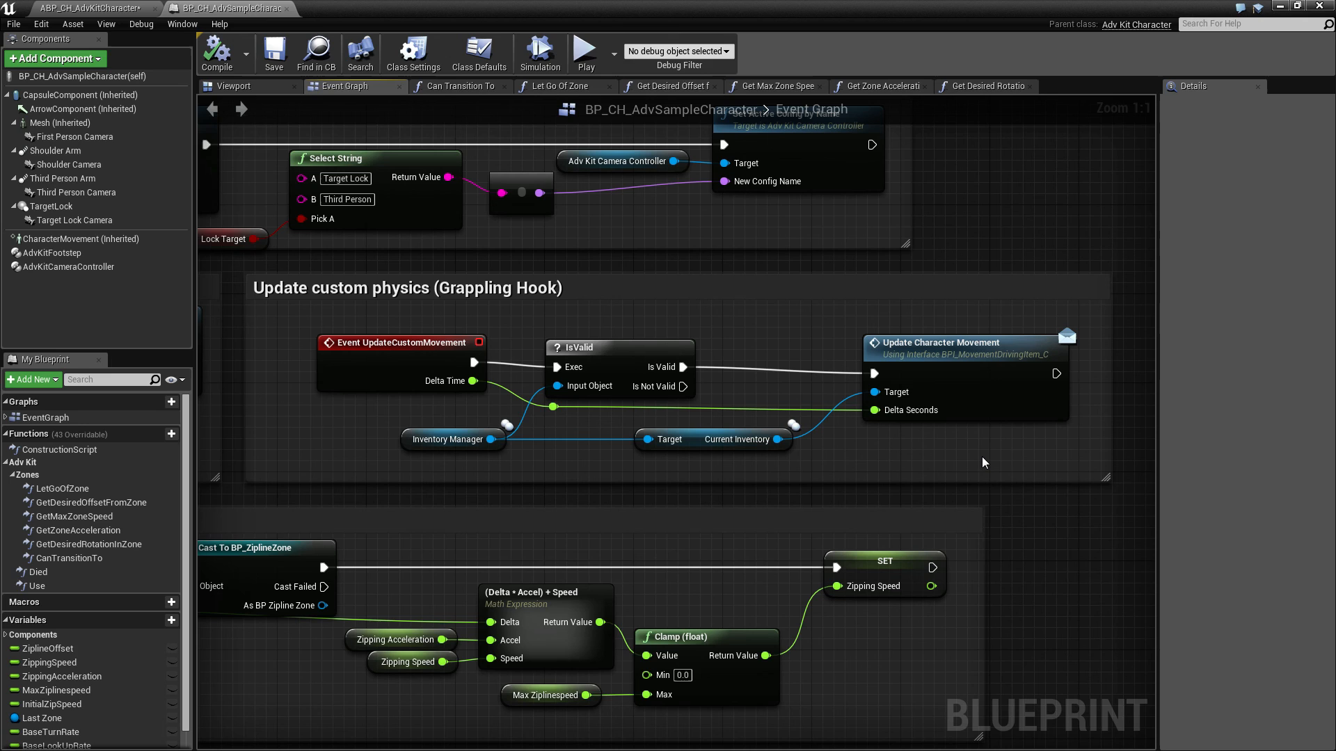
pyautogui.moveTo(949, 369)
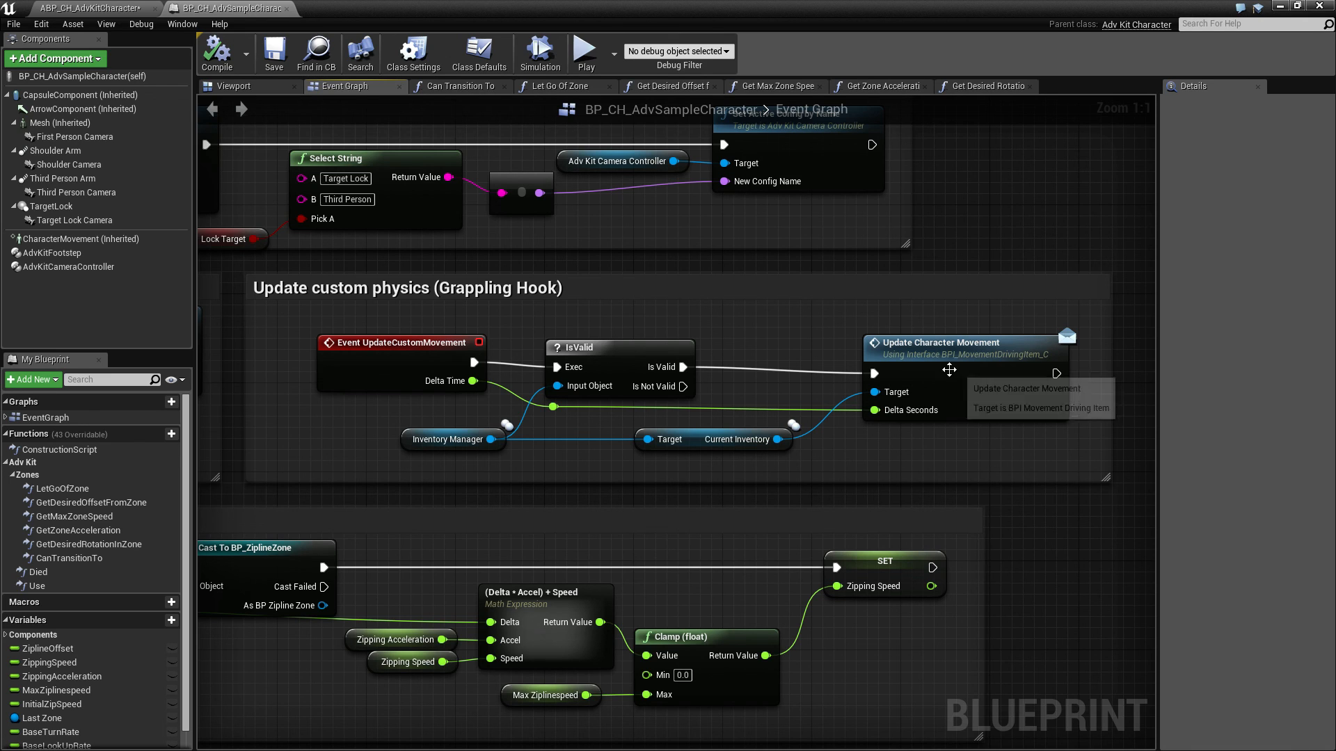
pyautogui.moveTo(1031, 356)
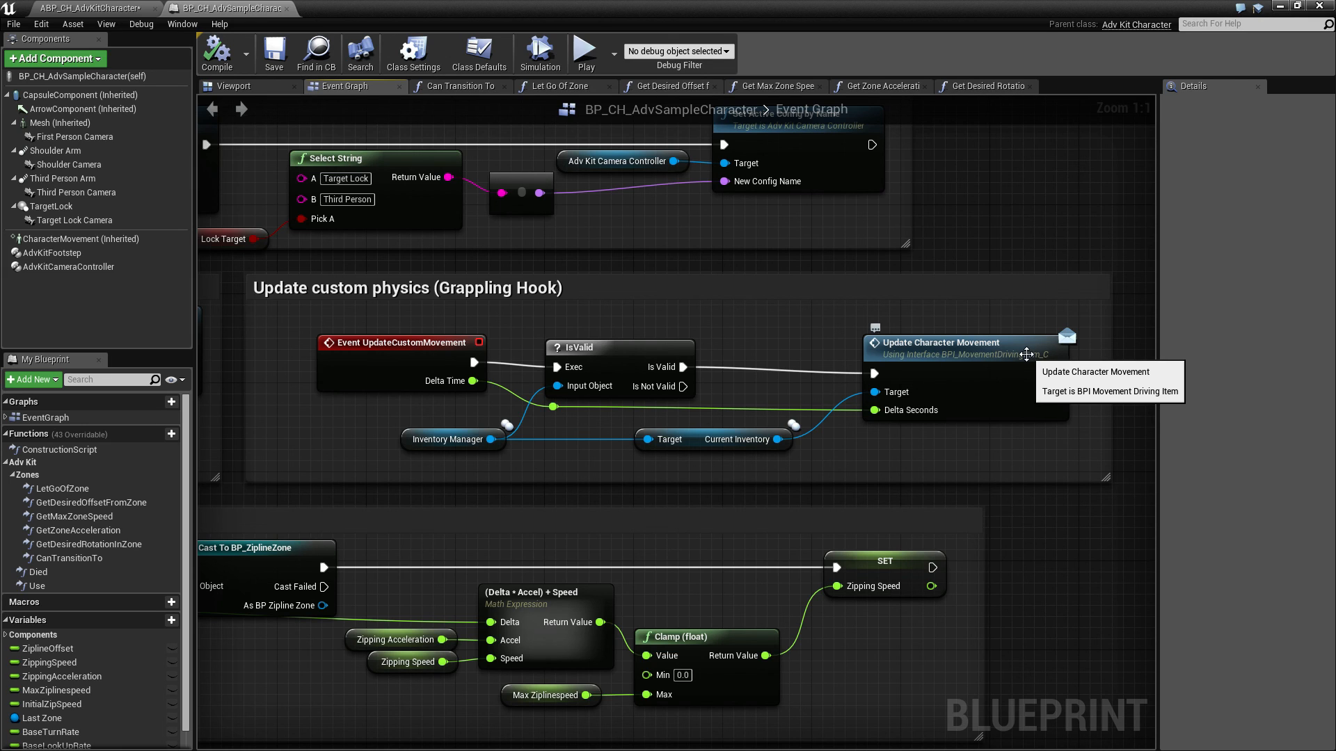
pyautogui.moveTo(777, 338)
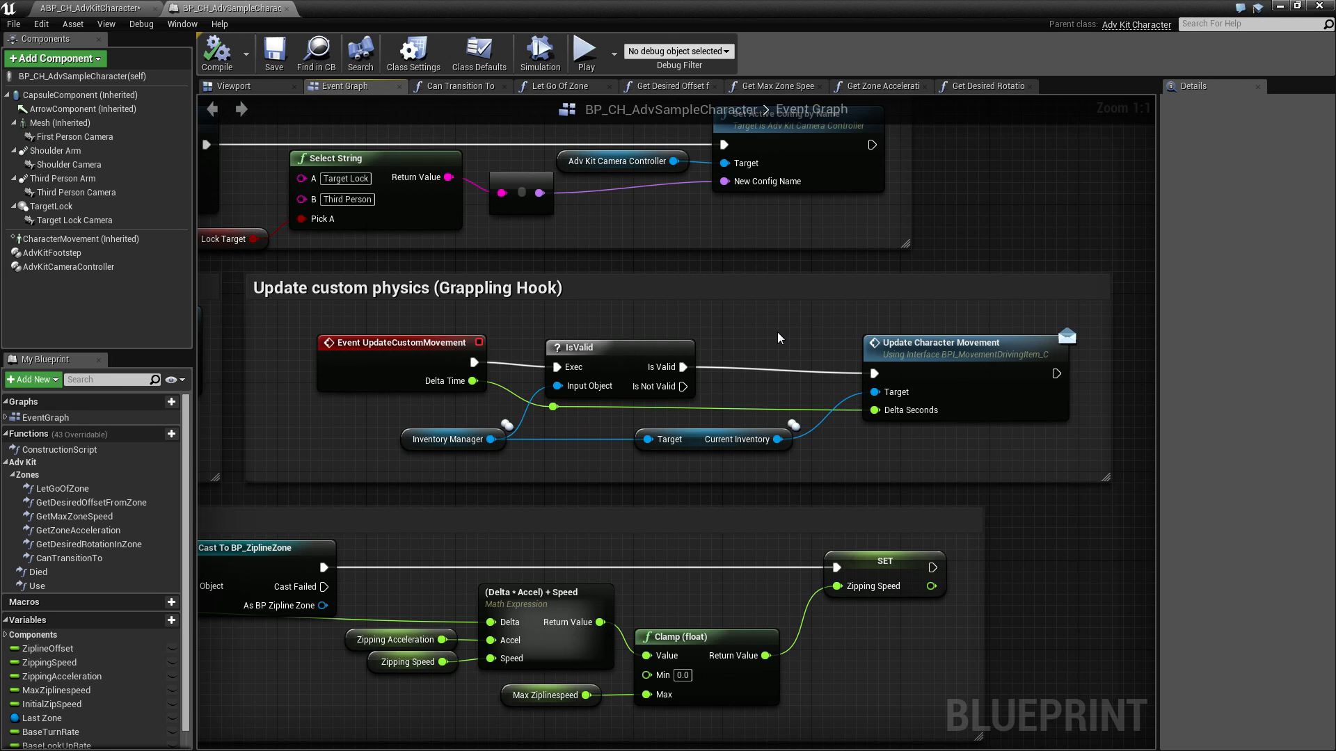
pyautogui.moveTo(941, 334)
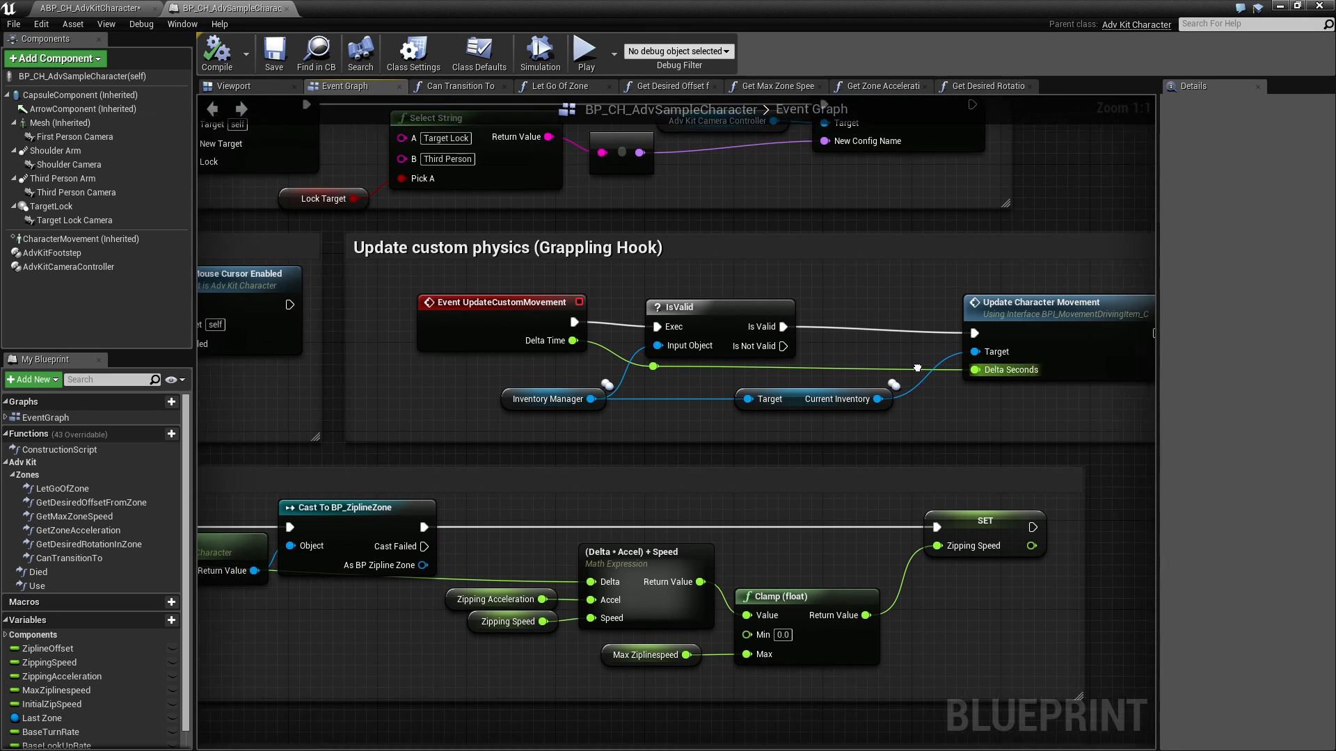
pyautogui.scroll(-3)
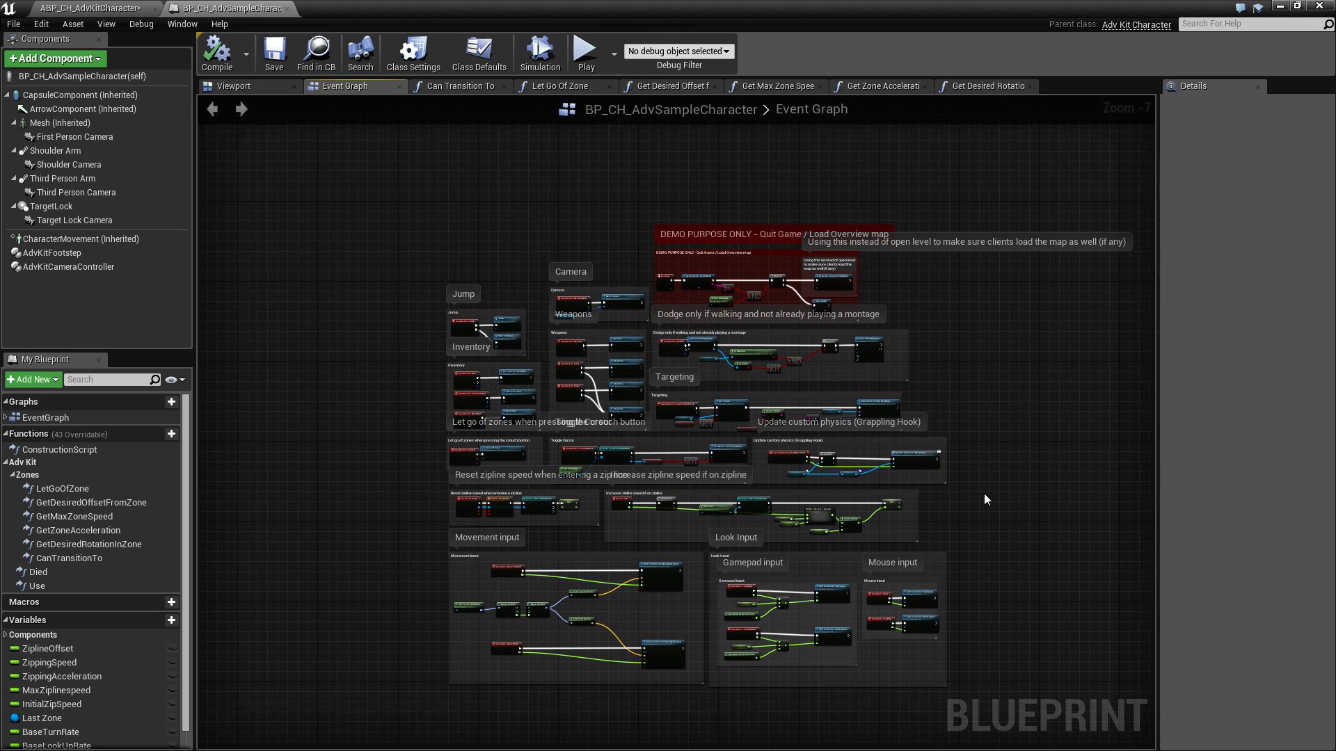